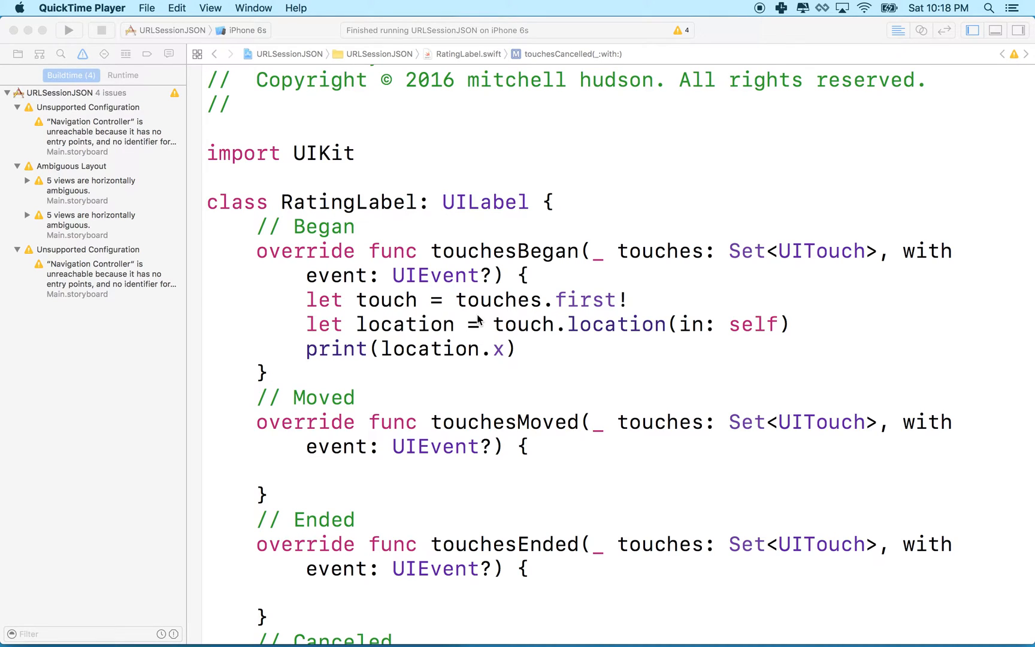
{"action": "mouse_move", "coordinate": [389, 292]}
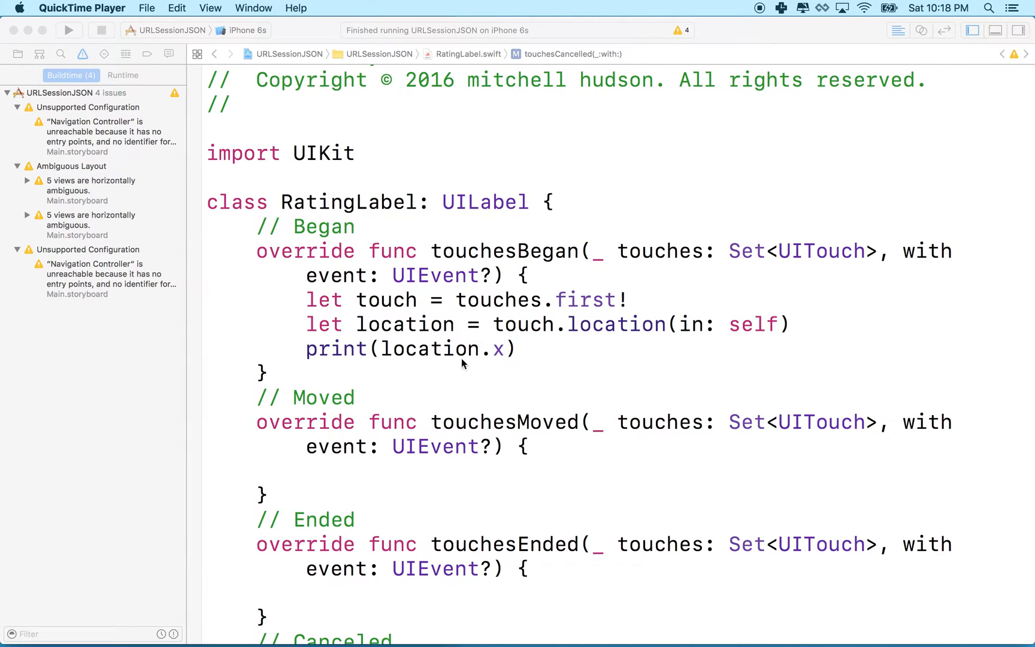
{"action": "mouse_move", "coordinate": [470, 380]}
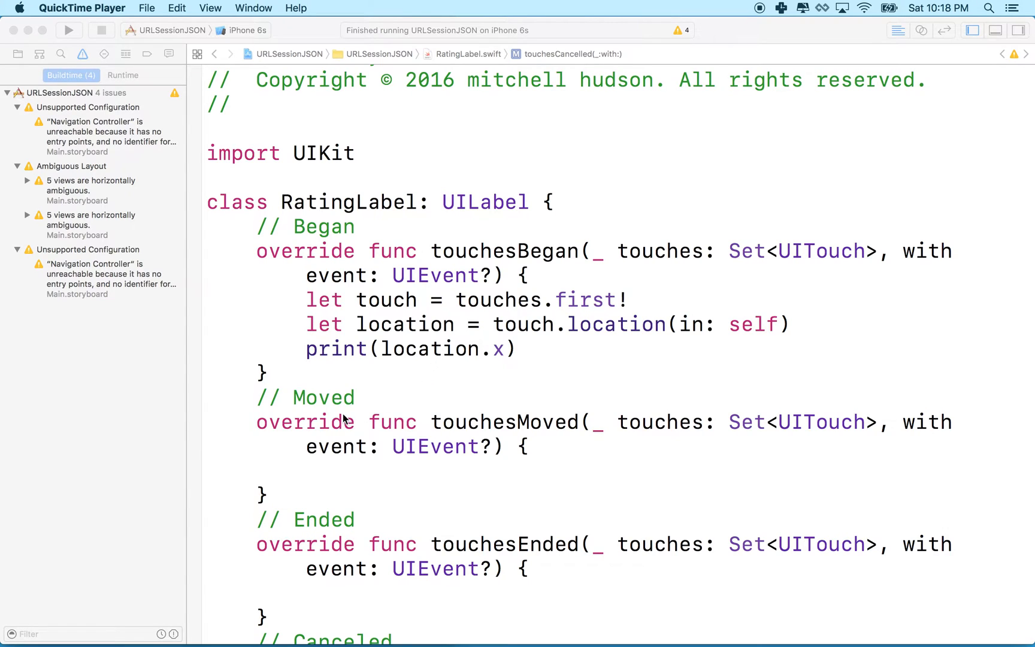
{"action": "mouse_move", "coordinate": [301, 437]}
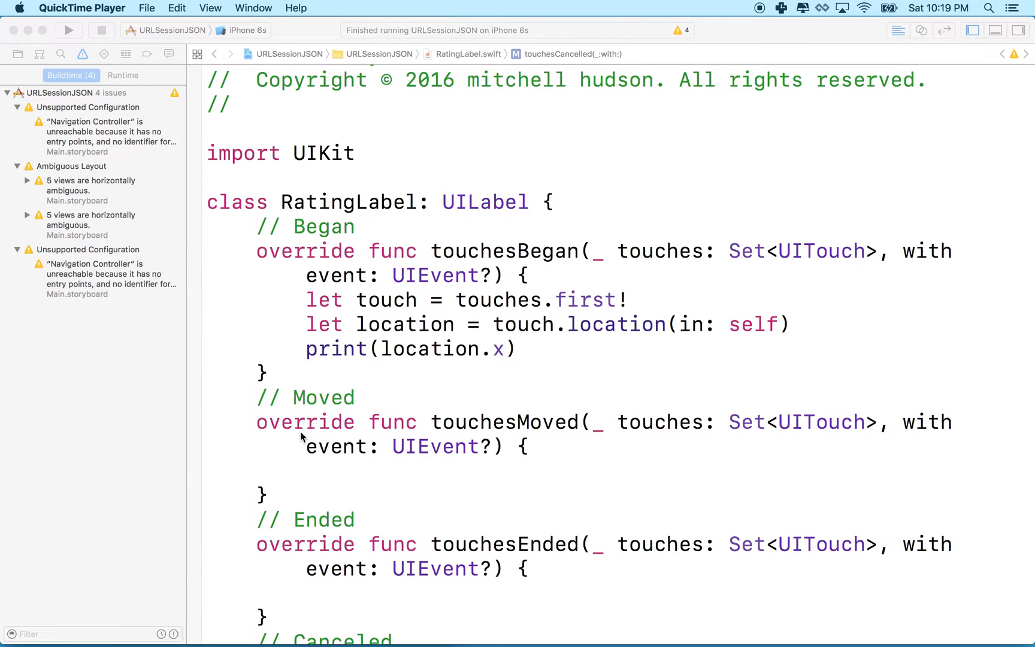
- Copy touchesBegan's first-touch lookup and print(location.x) lines into touchesMoved's empty body
{"action": "scroll", "scroll_direction": "down", "scroll_amount": 3}
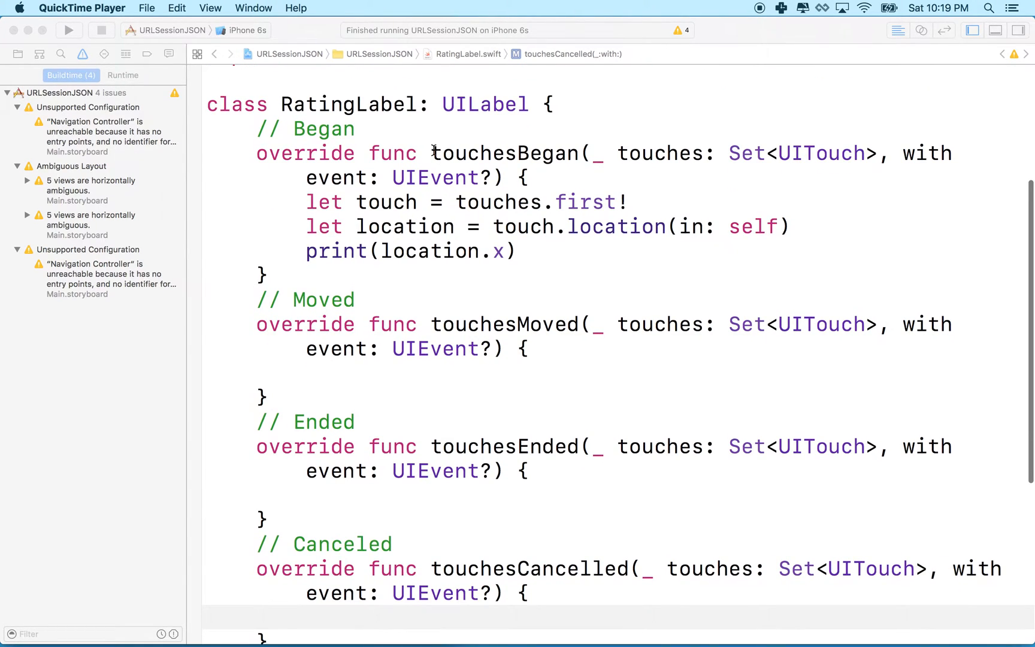
{"action": "left_click", "coordinate": [436, 152]}
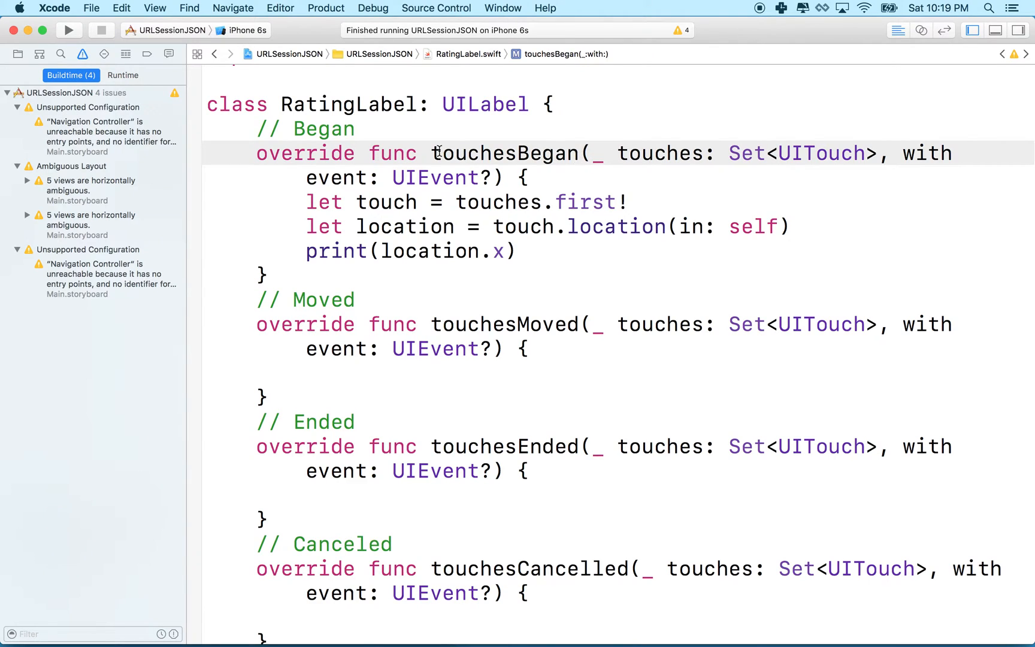
{"action": "double_click", "coordinate": [503, 153]}
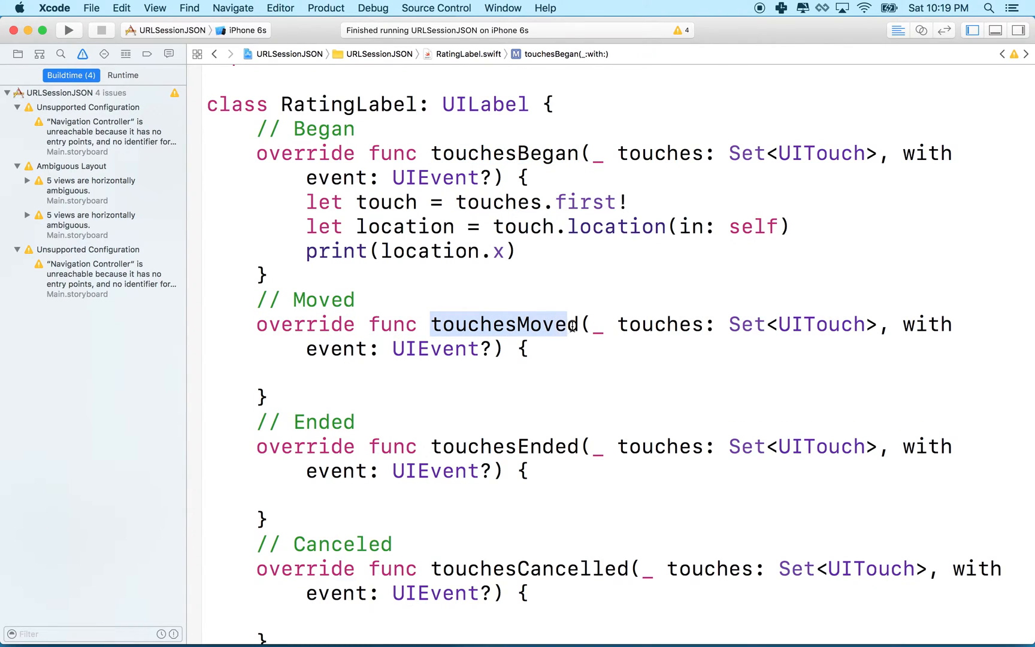
{"action": "left_click", "coordinate": [516, 368]}
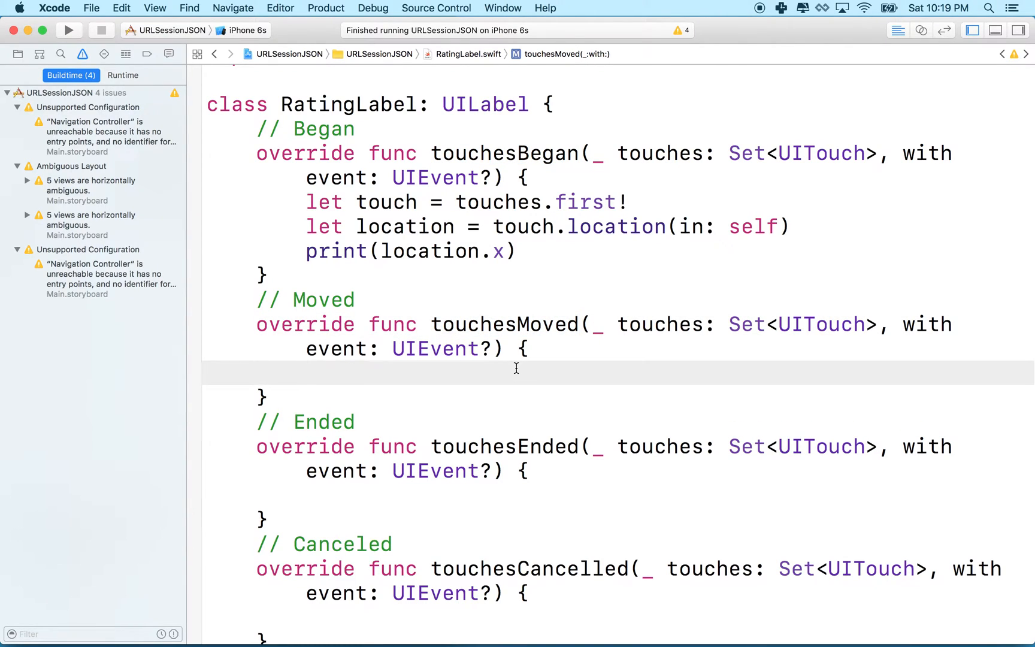
{"action": "left_click", "coordinate": [1020, 30]}
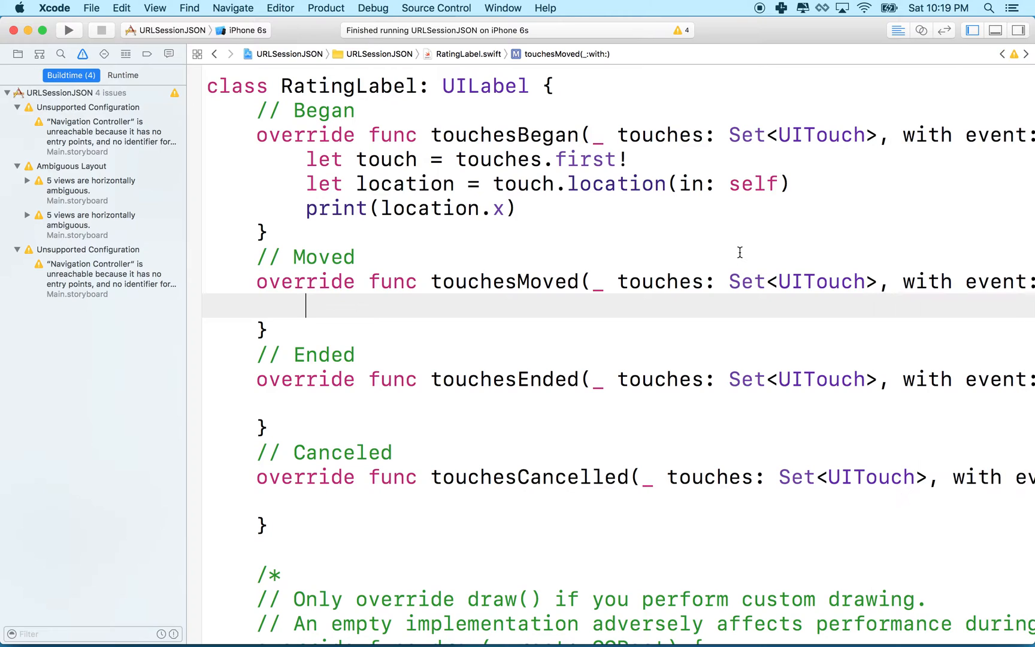
{"action": "scroll", "scroll_direction": "up", "scroll_amount": 3}
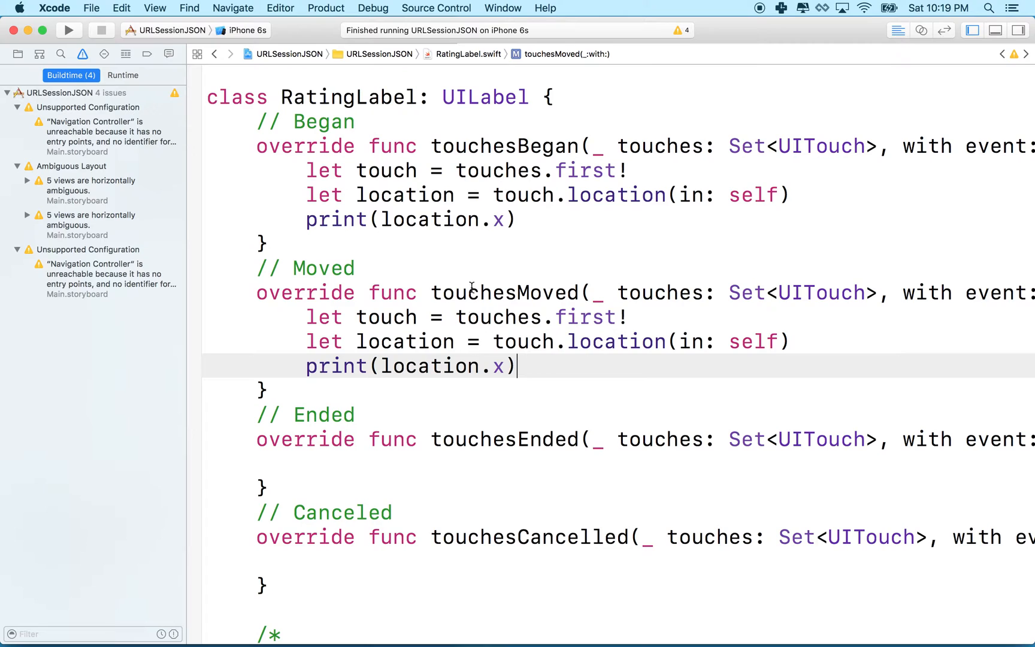
{"action": "mouse_move", "coordinate": [741, 269]}
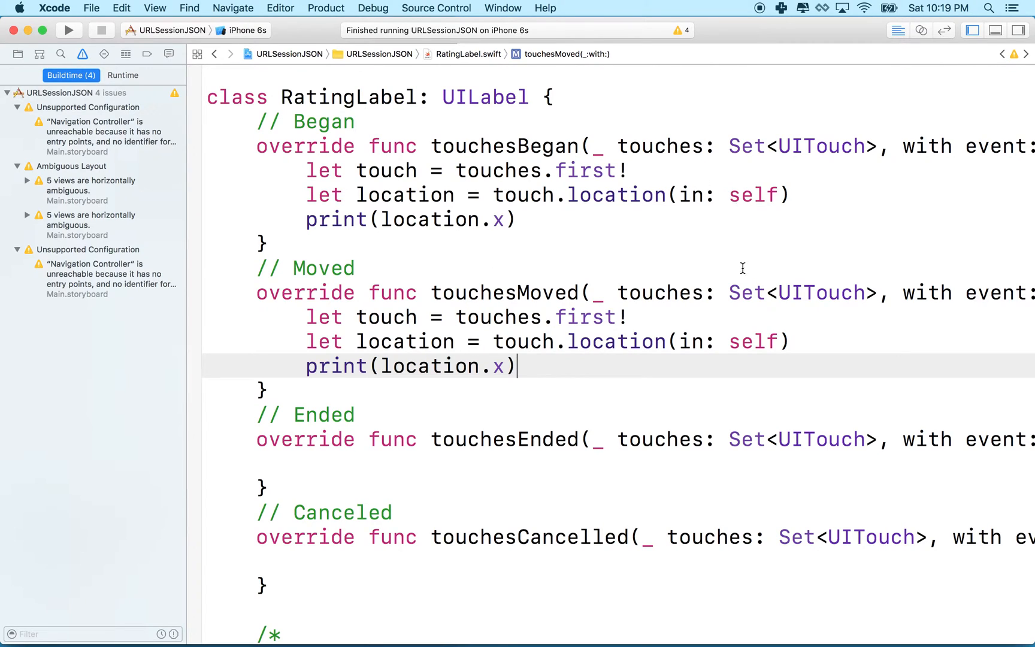
{"action": "double_click", "coordinate": [484, 293]}
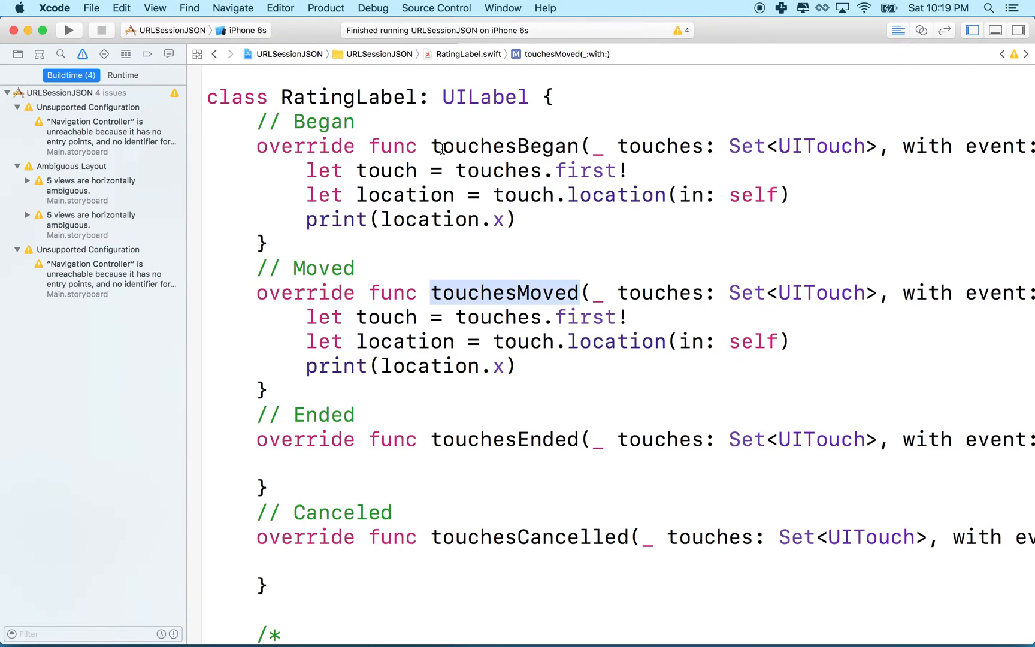
{"action": "left_click", "coordinate": [504, 146]}
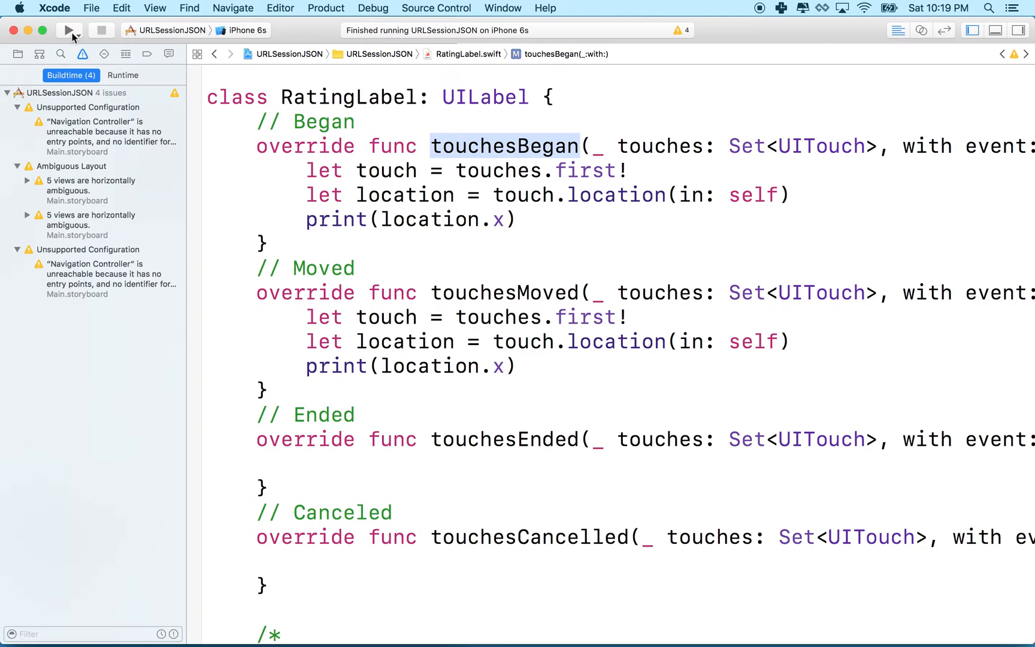
- Run the app and tap several stars so x values like 253.0 and 253.5 print in the console
{"action": "left_click", "coordinate": [69, 30]}
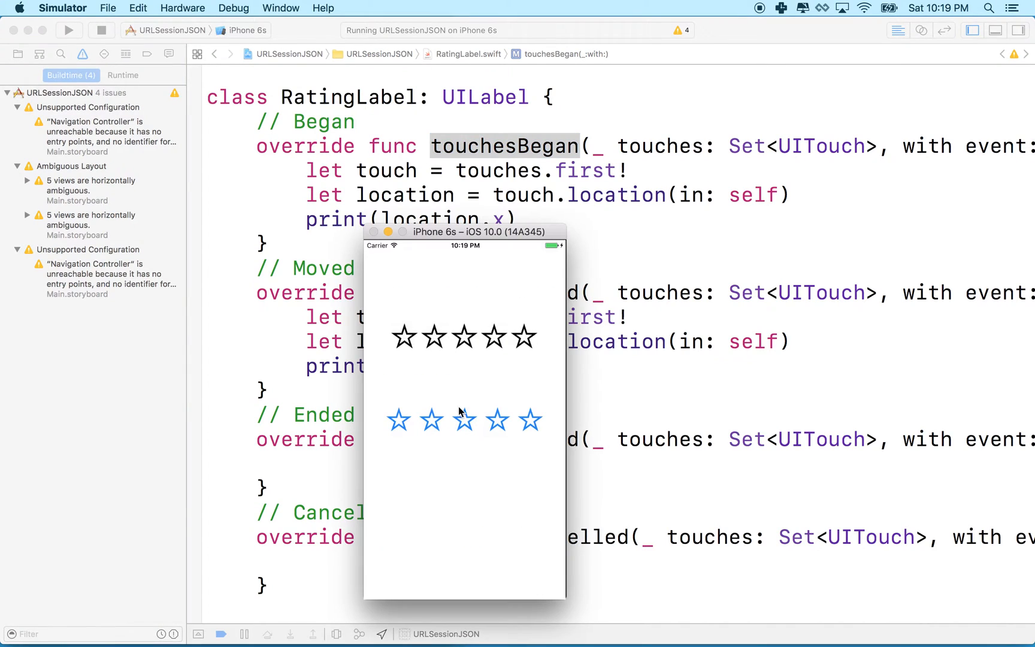
{"action": "left_click", "coordinate": [403, 337]}
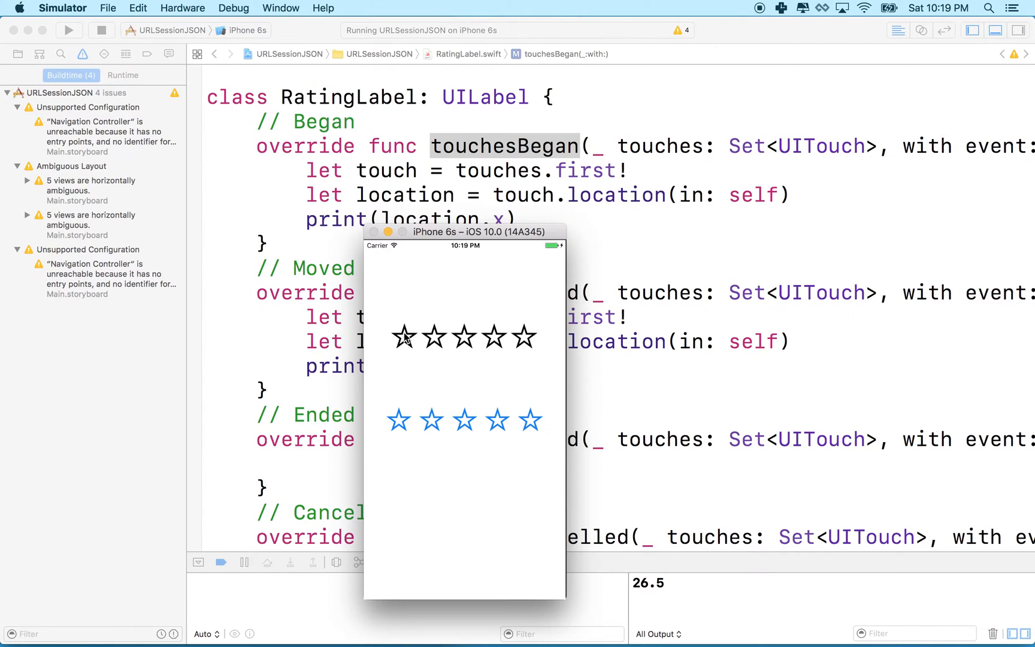
{"action": "left_click", "coordinate": [431, 337]}
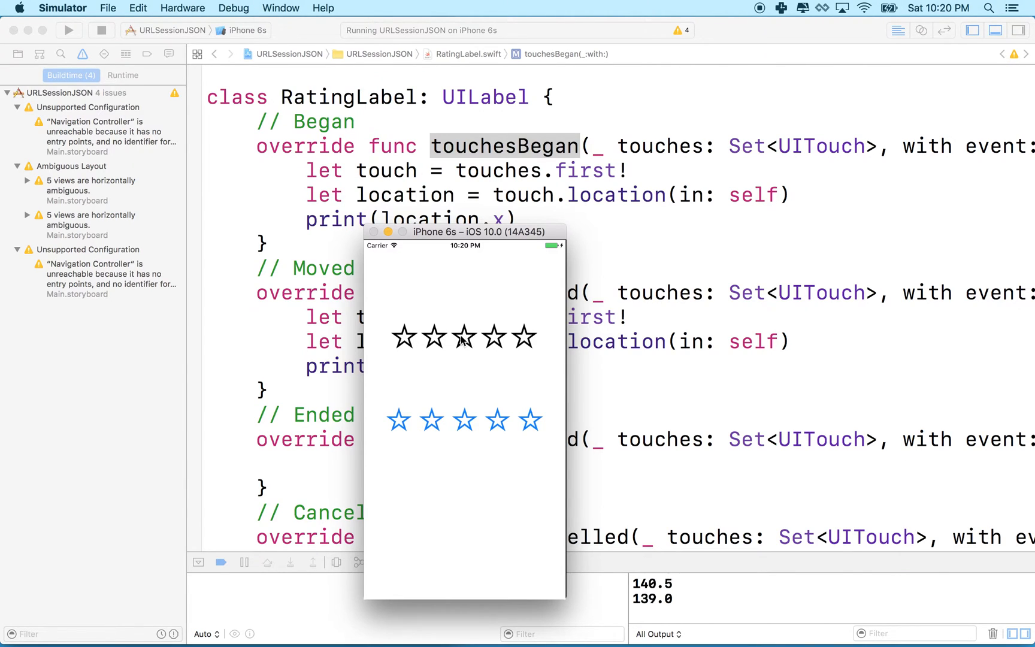
{"action": "left_click", "coordinate": [427, 341]}
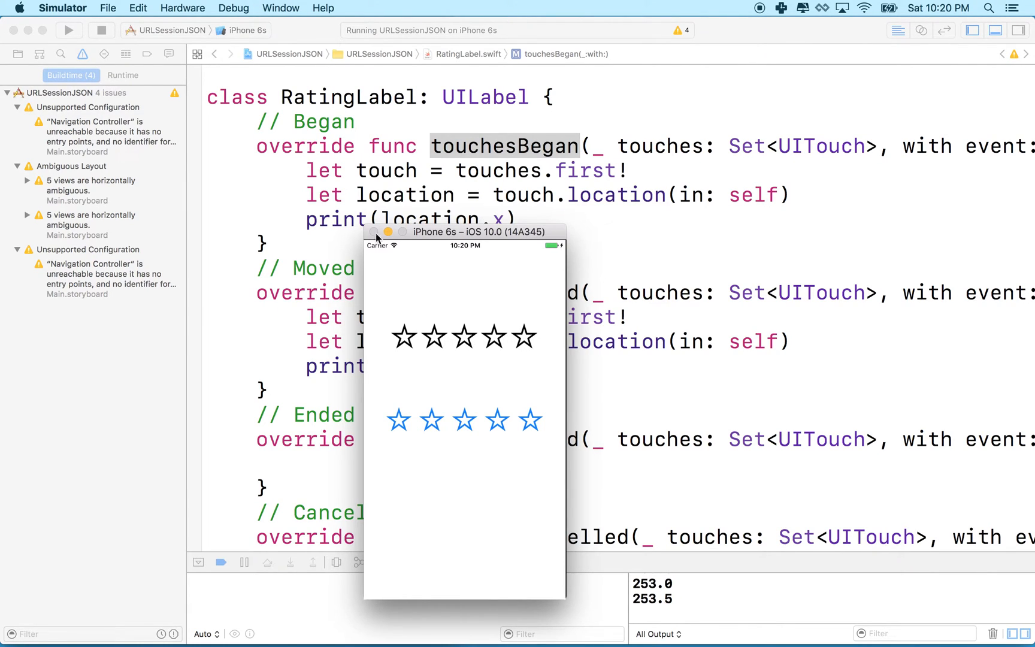
- Stop the running app and insert a blank line after the RatingLabel class declaration
{"action": "left_click", "coordinate": [101, 30]}
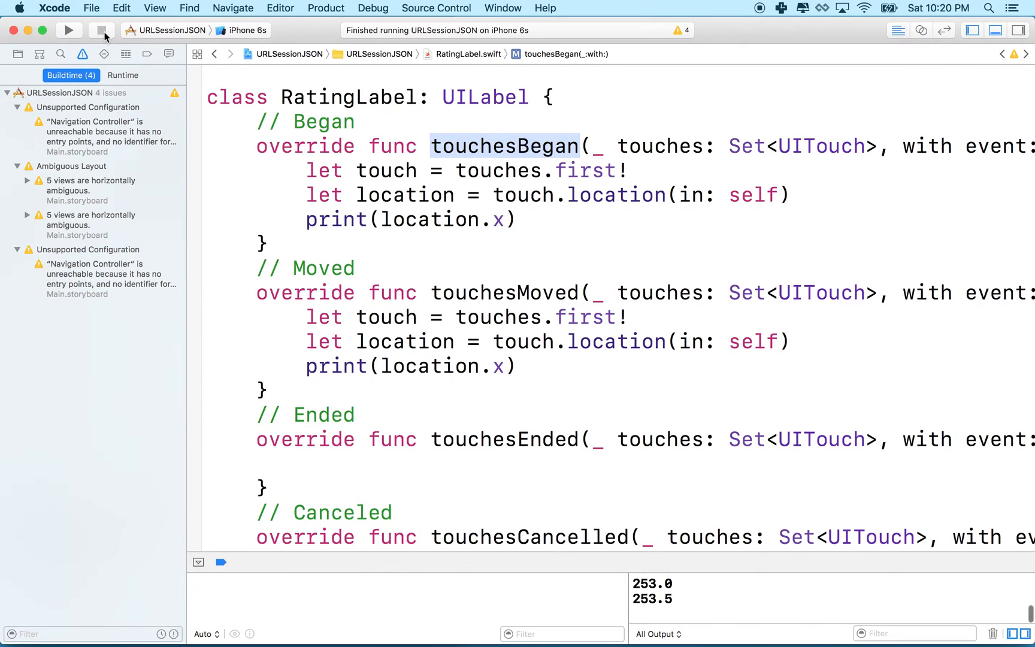
{"action": "mouse_move", "coordinate": [104, 34]}
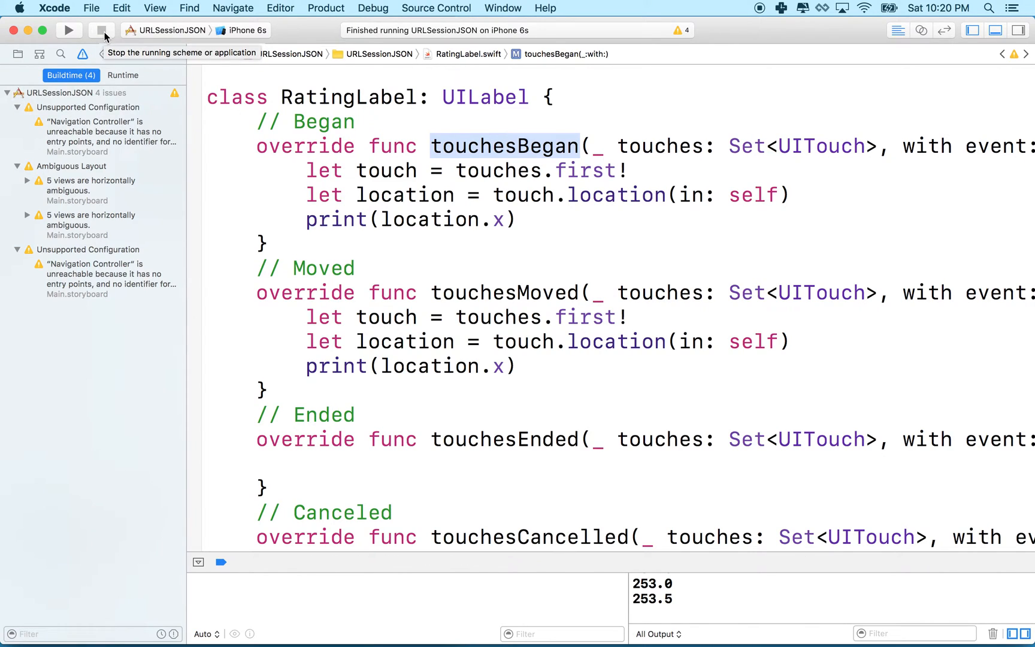
{"action": "mouse_move", "coordinate": [308, 173]}
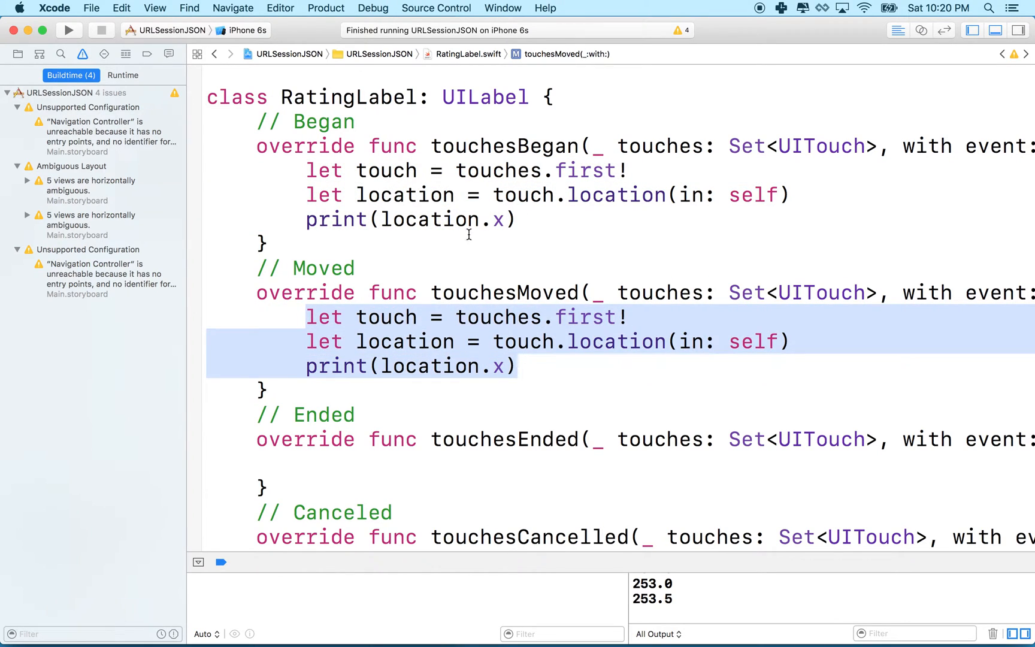
{"action": "scroll", "scroll_direction": "up", "scroll_amount": 3}
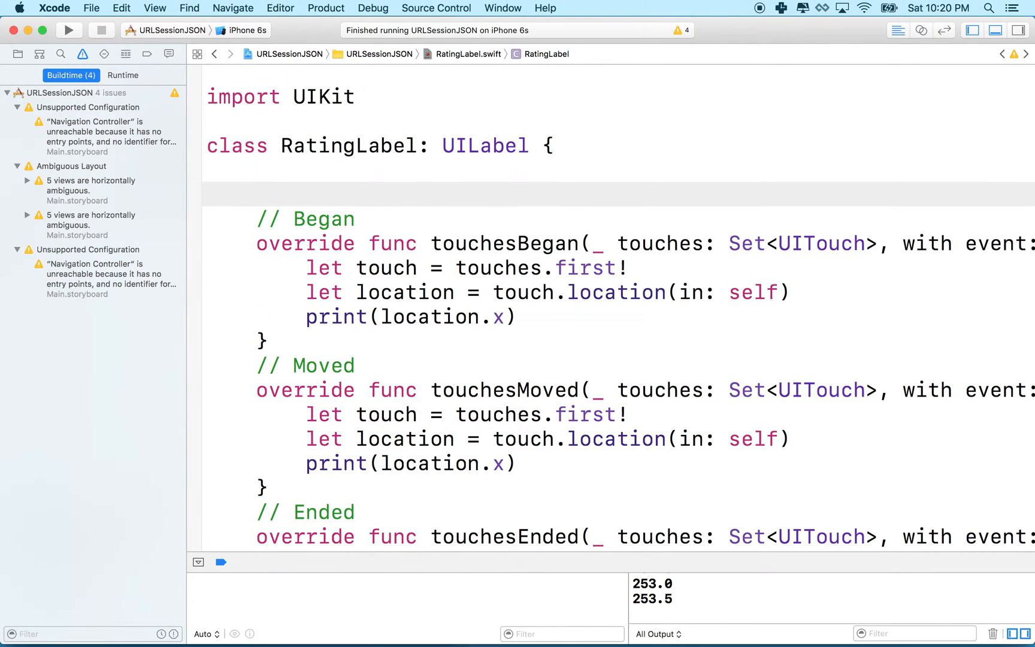
- Write func showRatingFor(location: CGPoint) { print(location.x) } at the top of RatingLabel
{"action": "type", "text": "fu"}
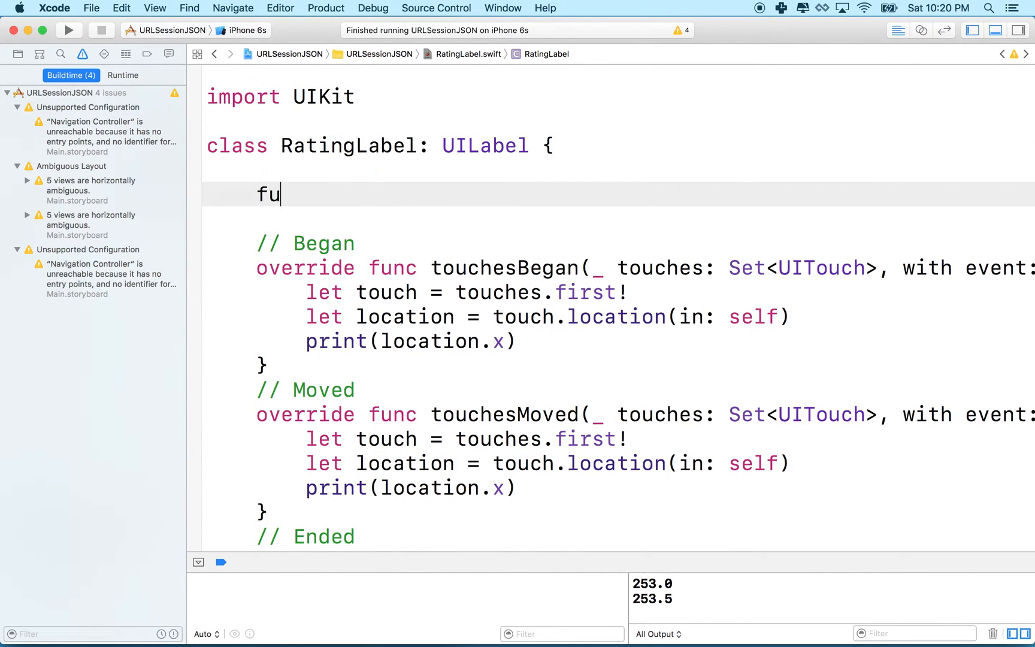
{"action": "type", "text": "nc"}
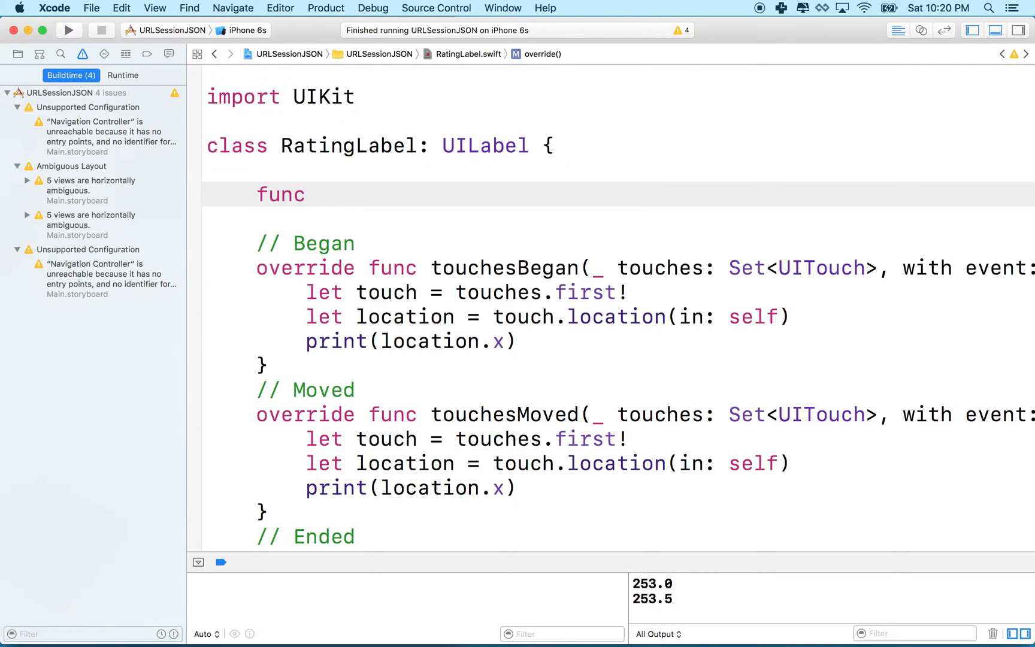
{"action": "type", "text": "showR"}
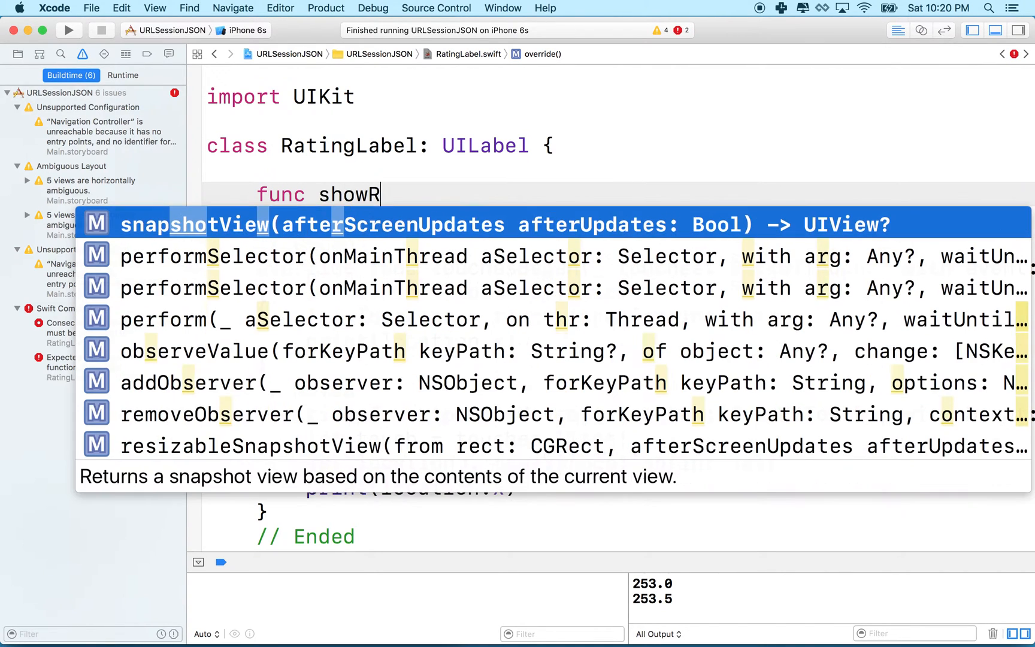
{"action": "type", "text": "ating() {"}
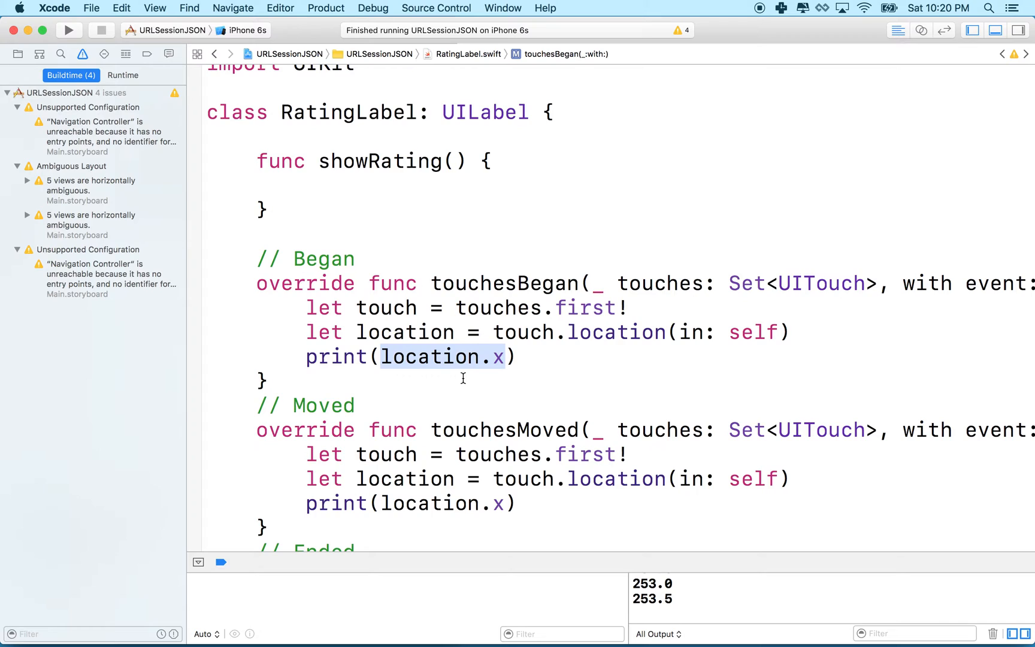
{"action": "mouse_move", "coordinate": [443, 171]}
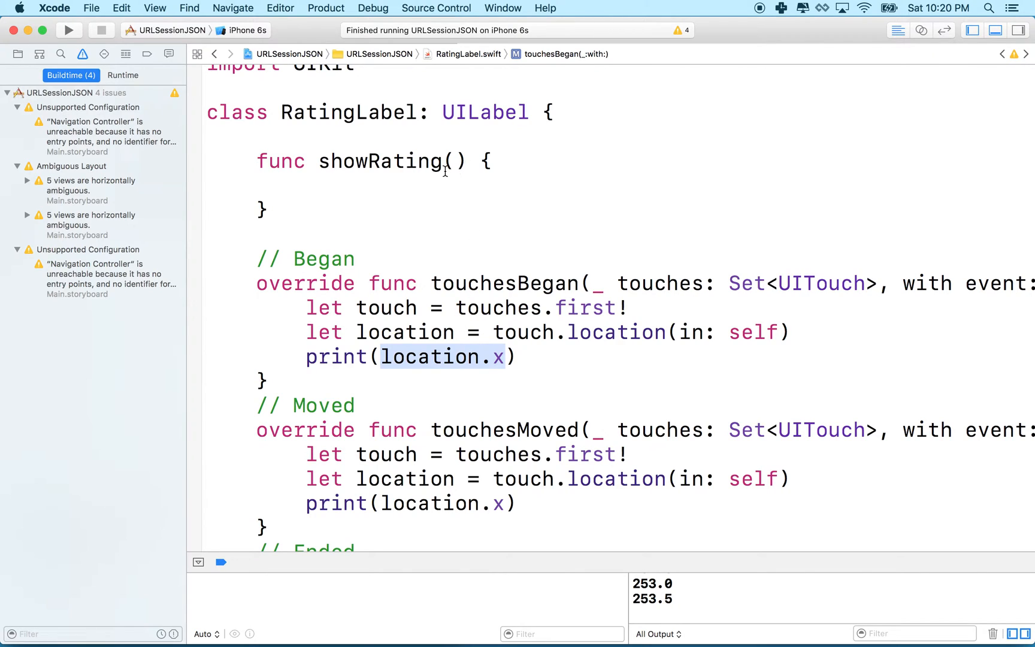
{"action": "type", "text": "For"}
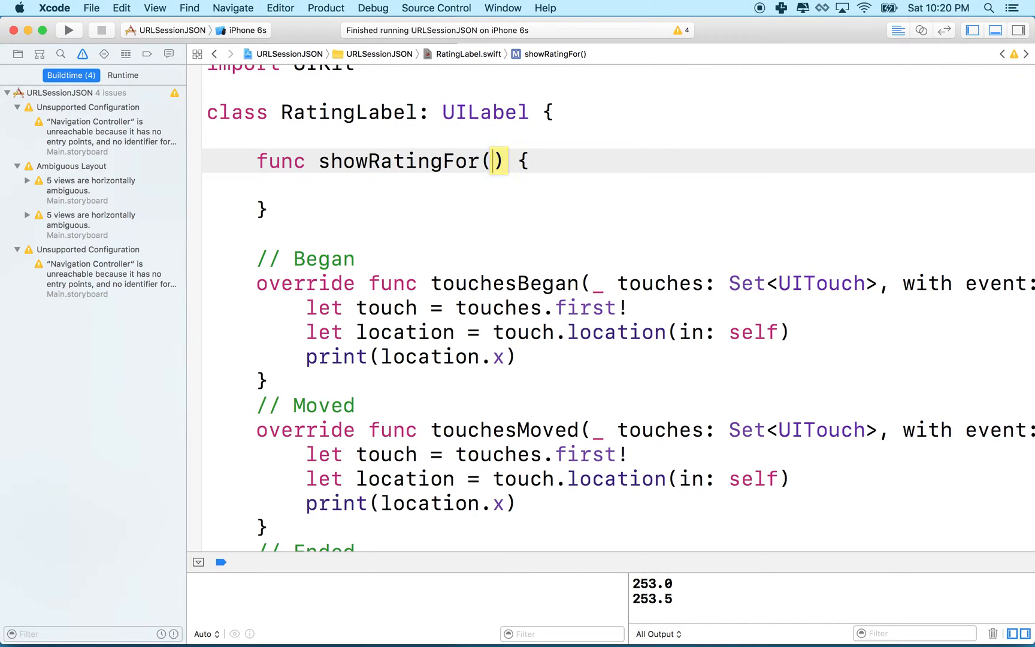
{"action": "type", "text": "location"}
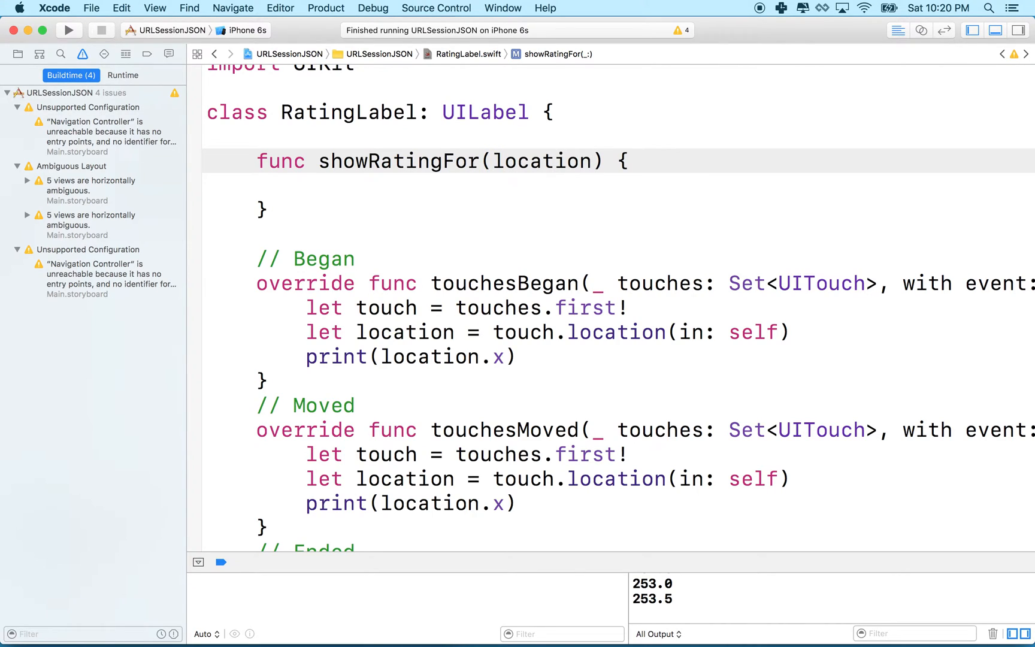
{"action": "type", "text": ":"}
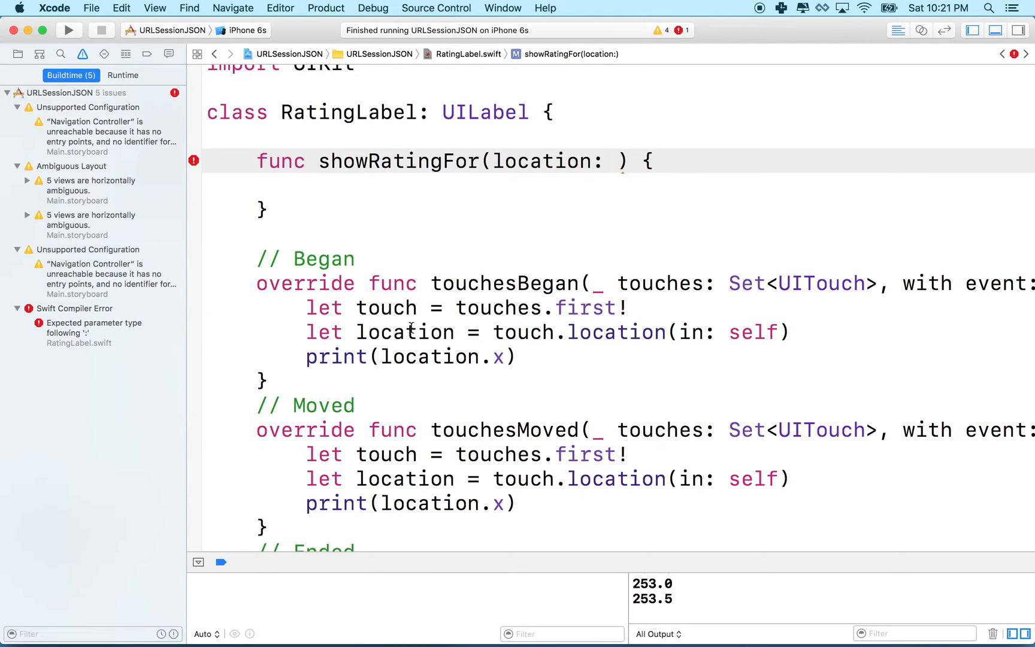
{"action": "mouse_move", "coordinate": [405, 332]}
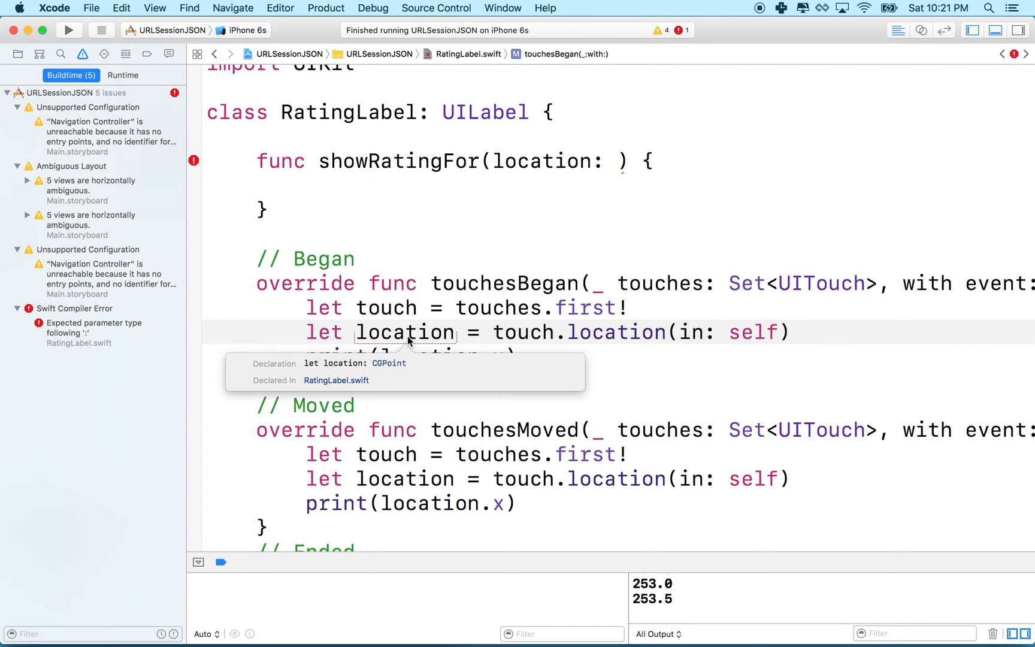
{"action": "mouse_move", "coordinate": [663, 113]}
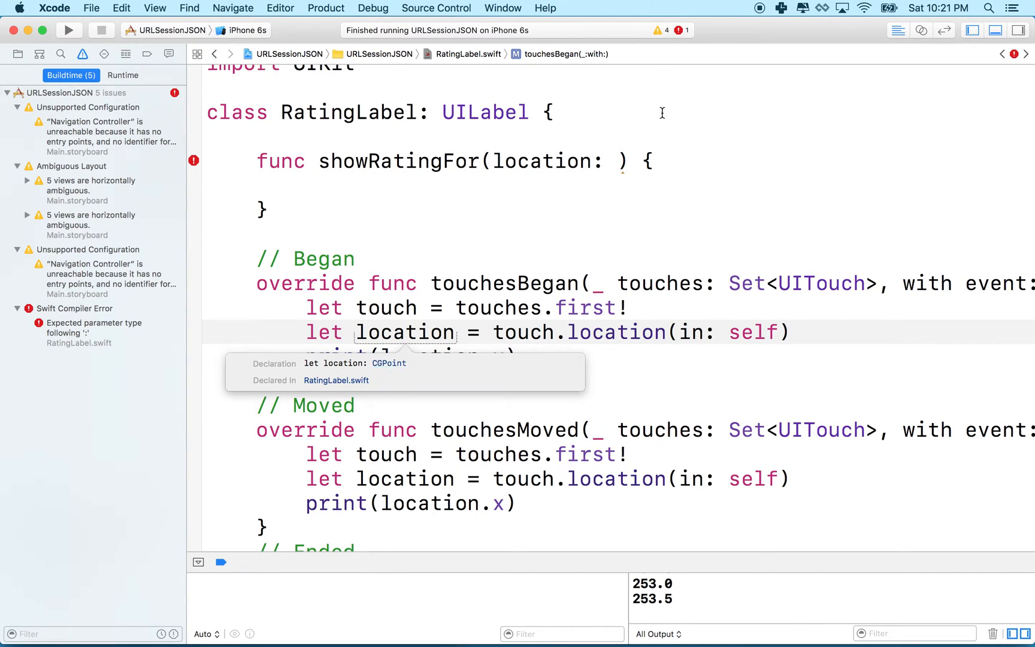
{"action": "left_click", "coordinate": [489, 331]}
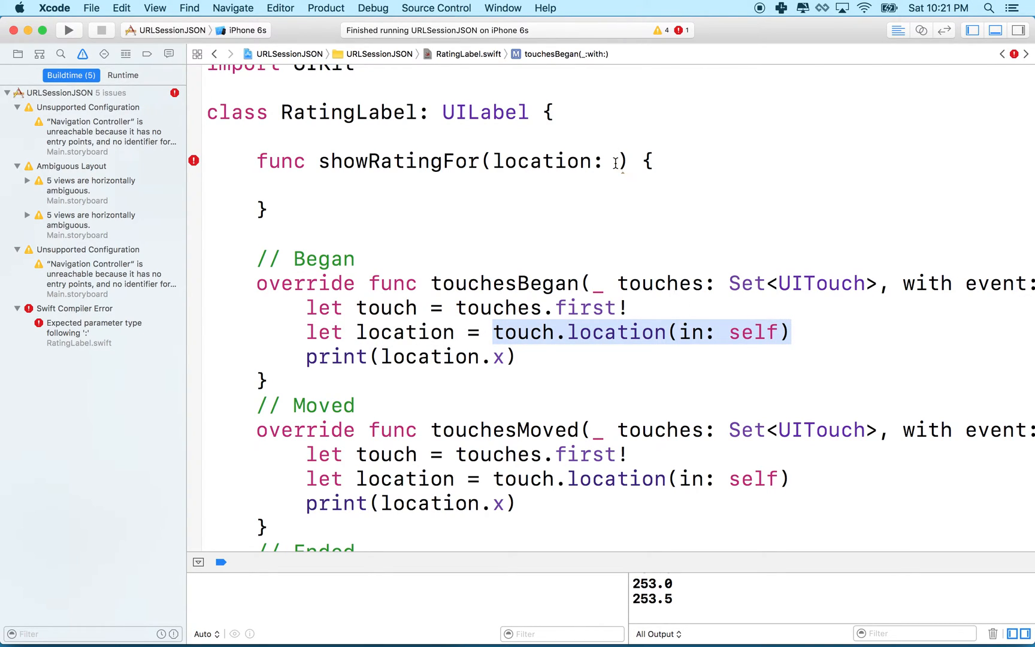
{"action": "type", "text": "CGPoint"}
{"action": "type", "text": "print(location.x)"}
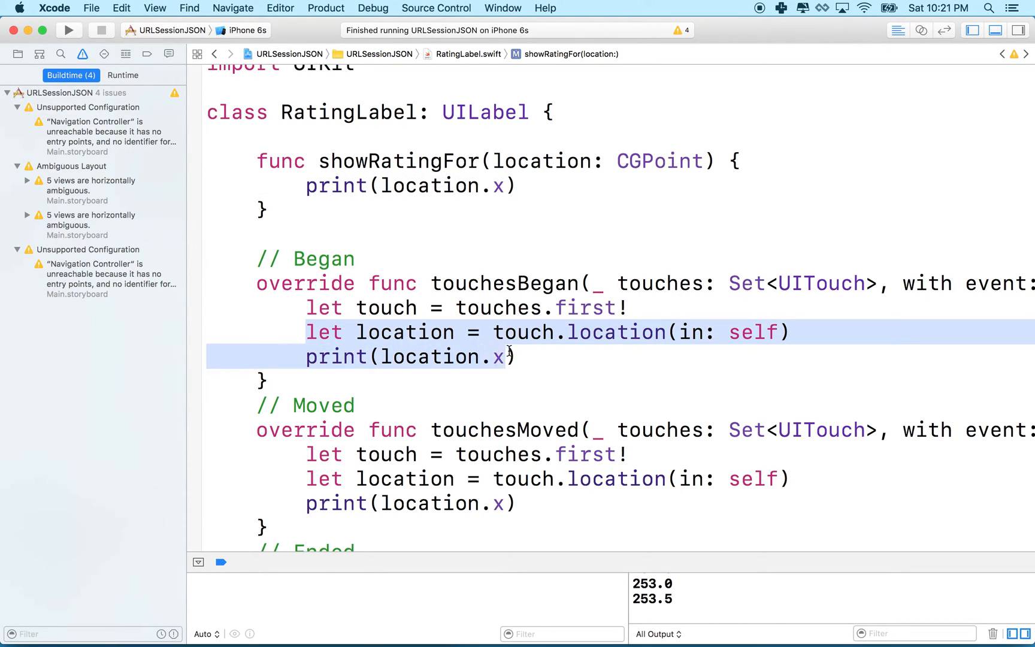
- Replace print(location.x) in touchesBegan and touchesMoved with showRatingFor(location: location)
{"action": "left_click", "coordinate": [516, 357]}
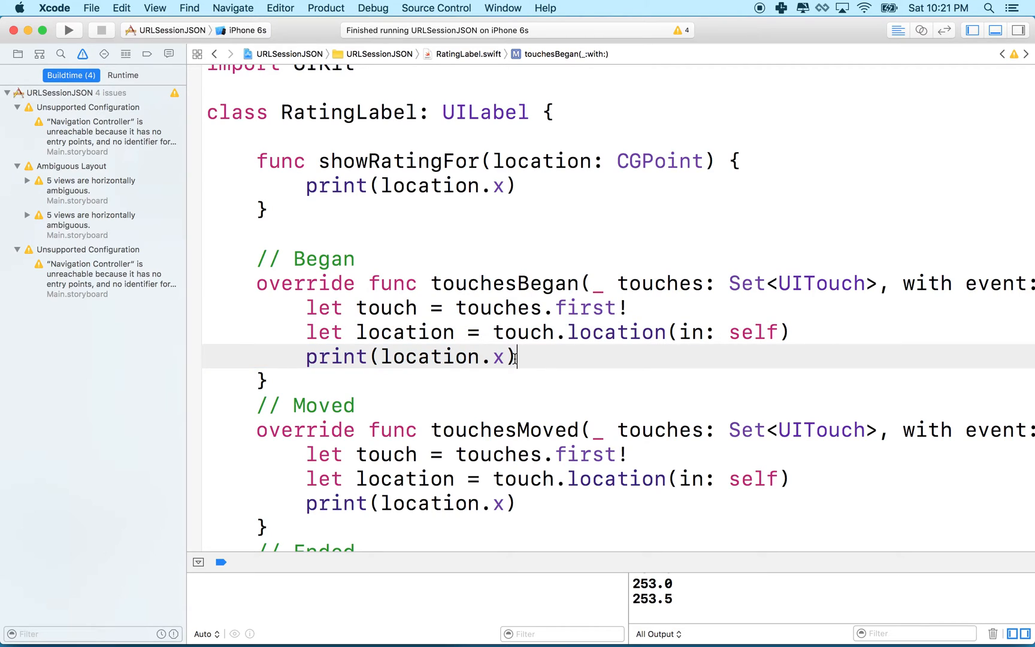
{"action": "key", "text": "backspace"}
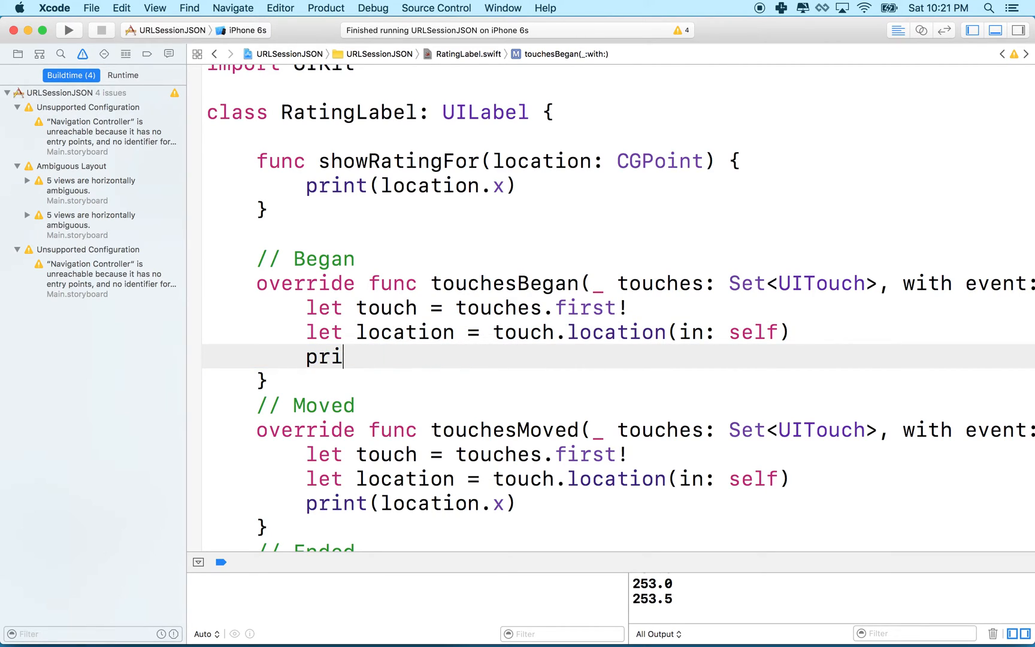
{"action": "key", "text": "Backspace"}
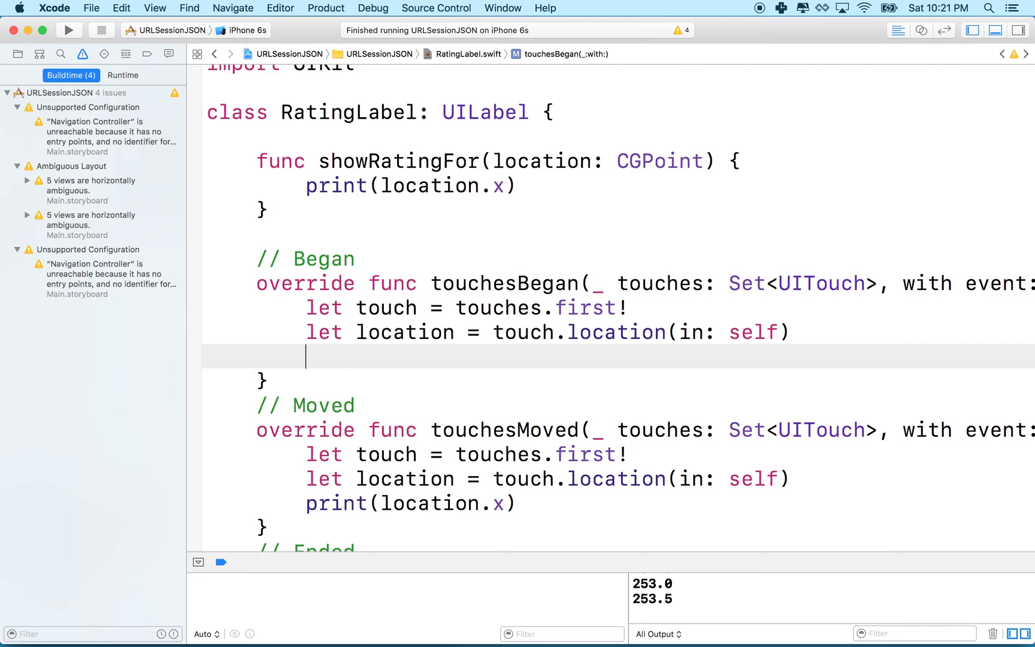
{"action": "type", "text": "showRatingFor(l"}
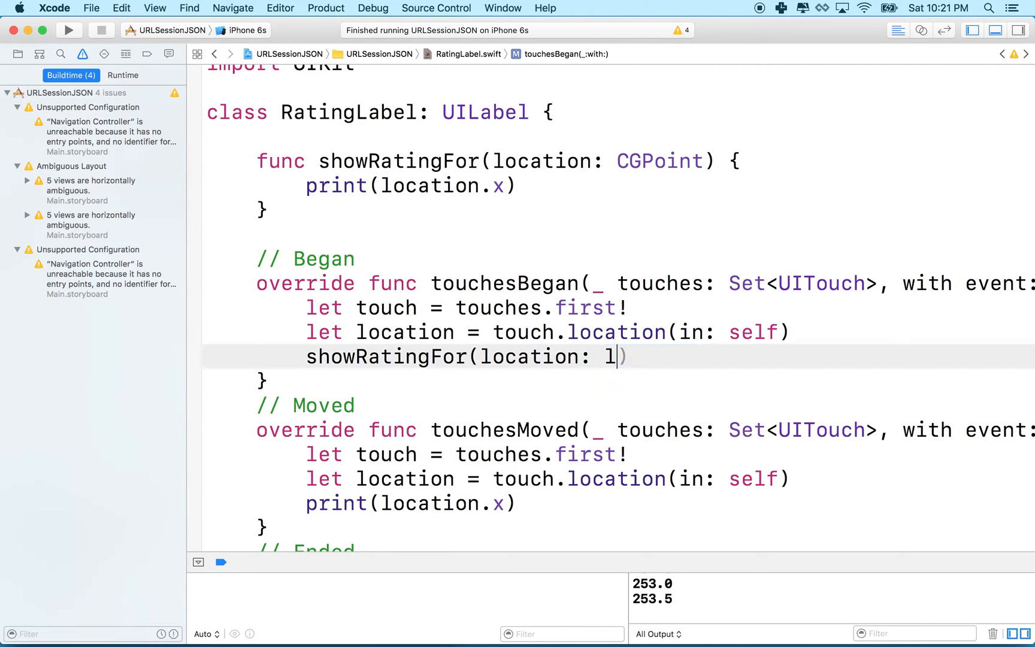
{"action": "type", "text": "ocation"}
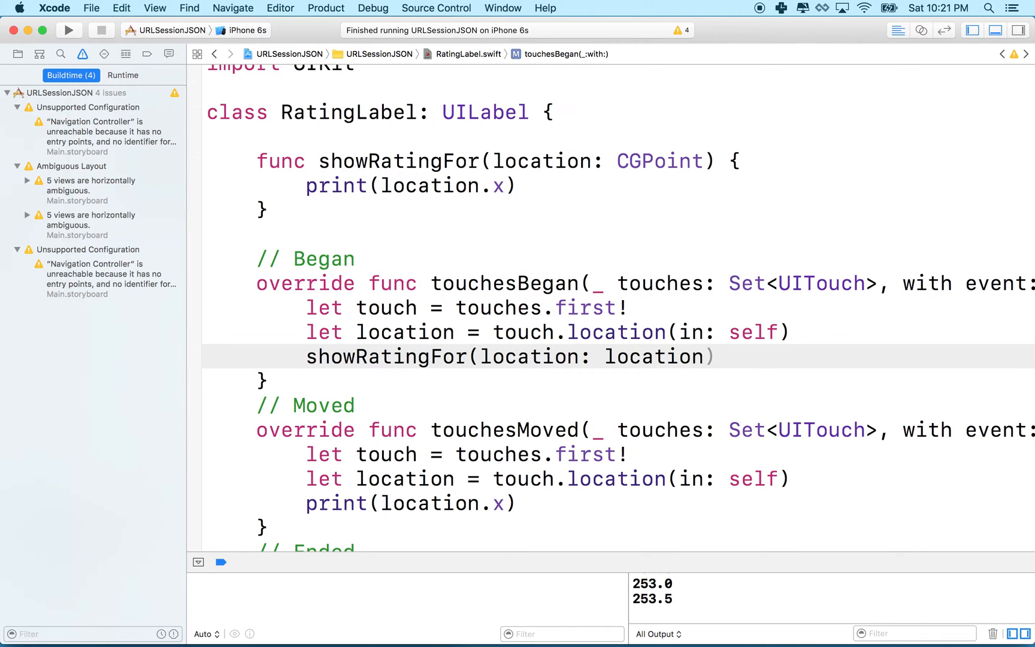
{"action": "left_click", "coordinate": [715, 357]}
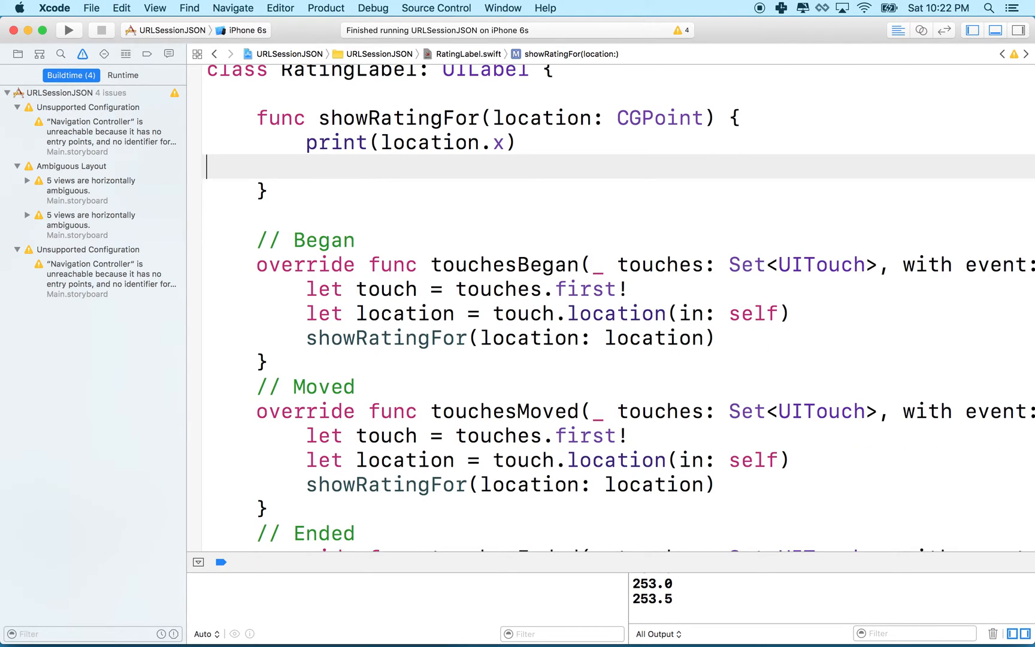
{"action": "scroll", "scroll_direction": "up", "scroll_amount": 3}
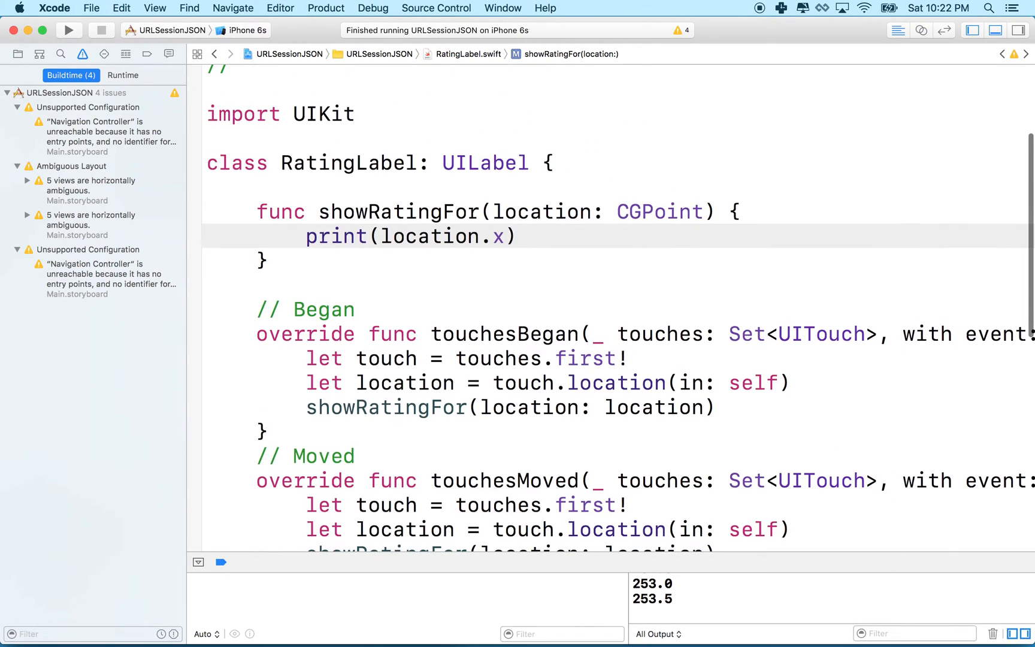
{"action": "mouse_move", "coordinate": [498, 627]}
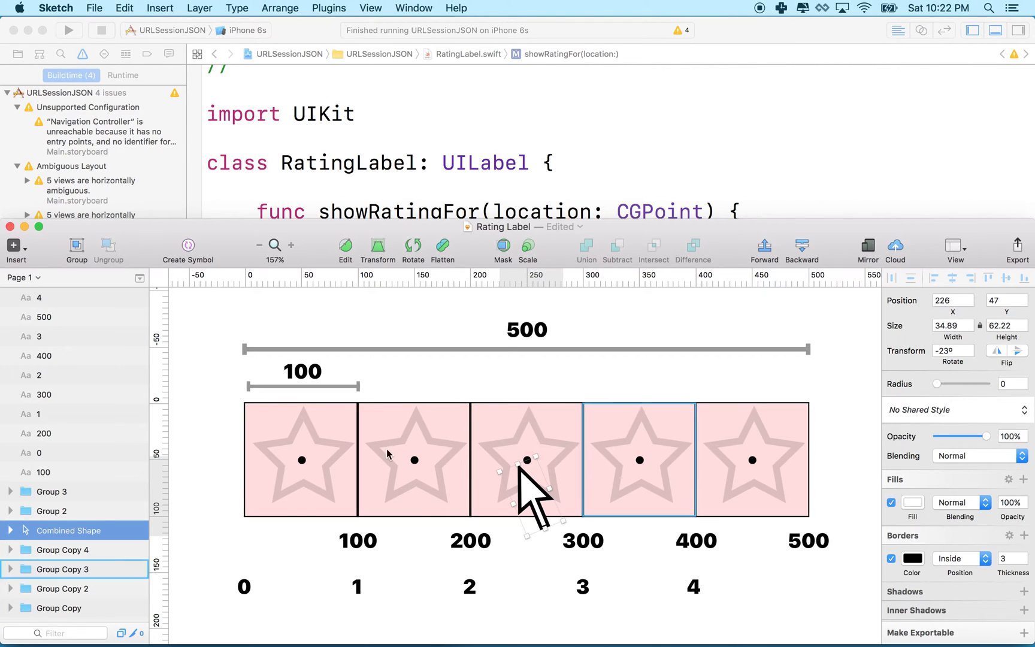
{"action": "mouse_move", "coordinate": [697, 444]}
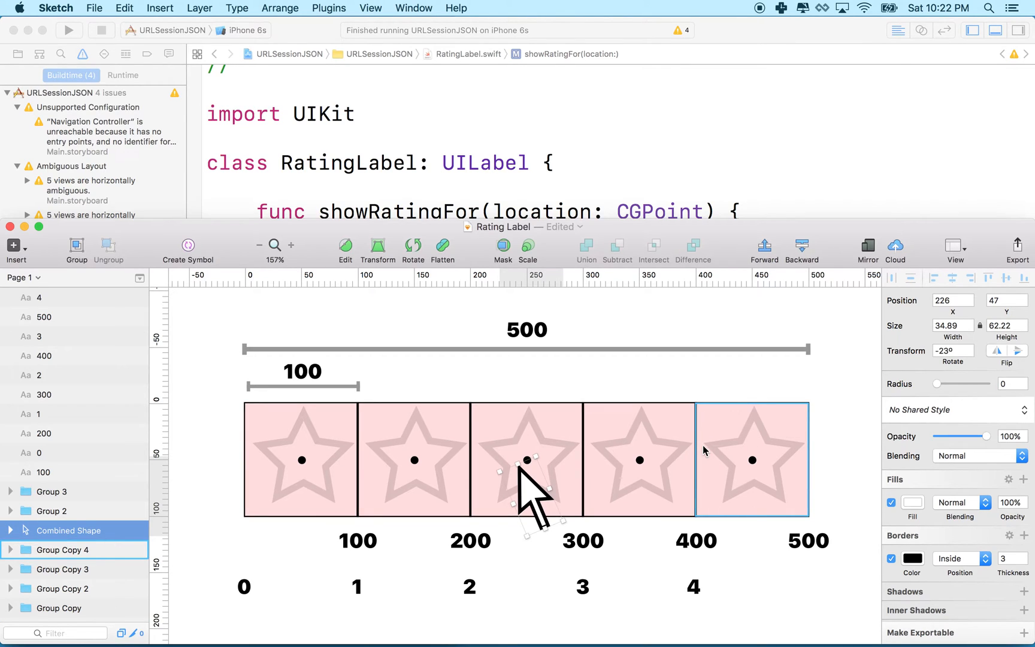
{"action": "left_click", "coordinate": [301, 460]}
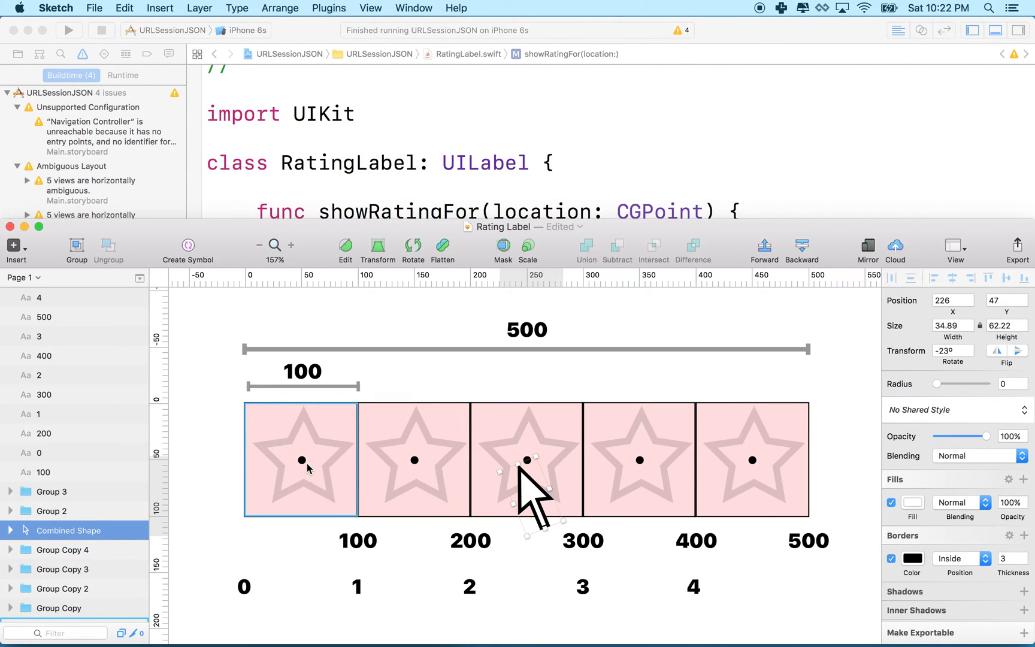
{"action": "left_click", "coordinate": [413, 459]}
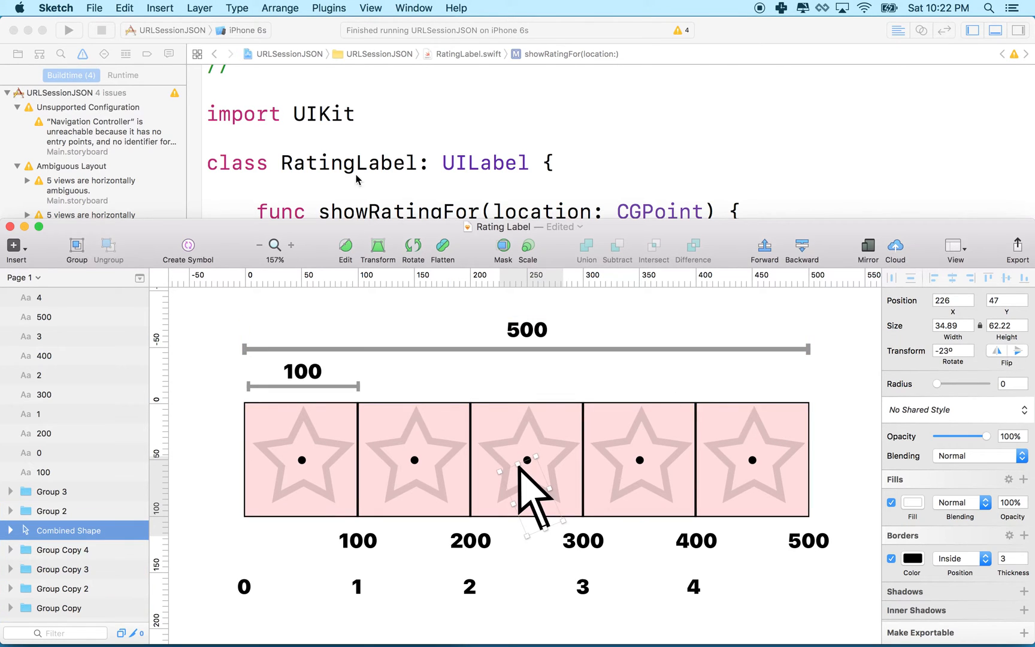
{"action": "left_click", "coordinate": [300, 459]}
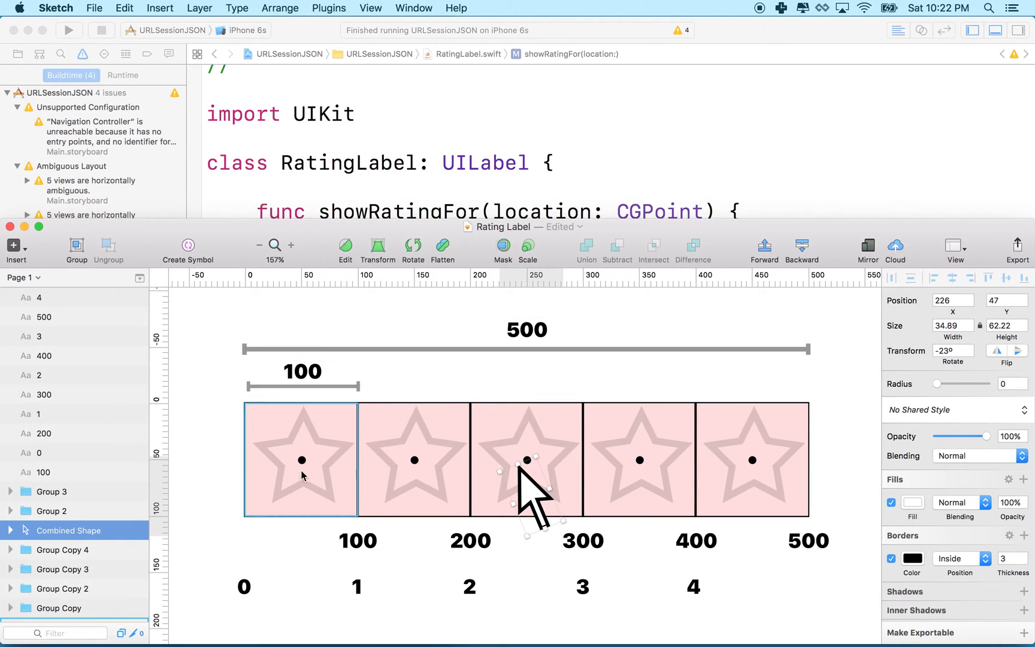
{"action": "left_click", "coordinate": [302, 371]}
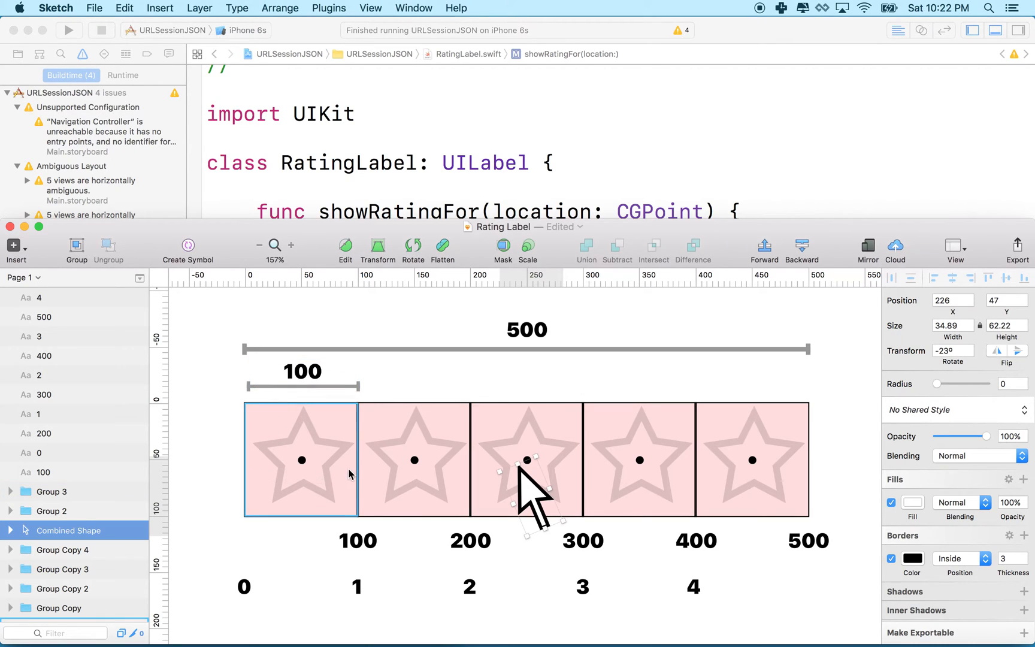
{"action": "mouse_move", "coordinate": [274, 476]}
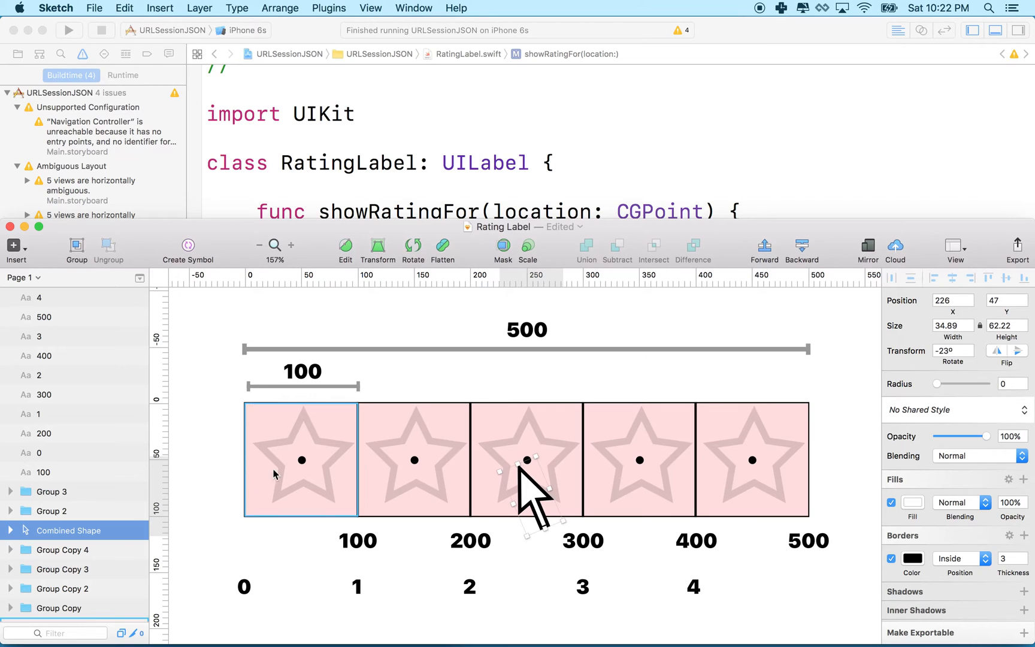
{"action": "left_click", "coordinate": [413, 460]}
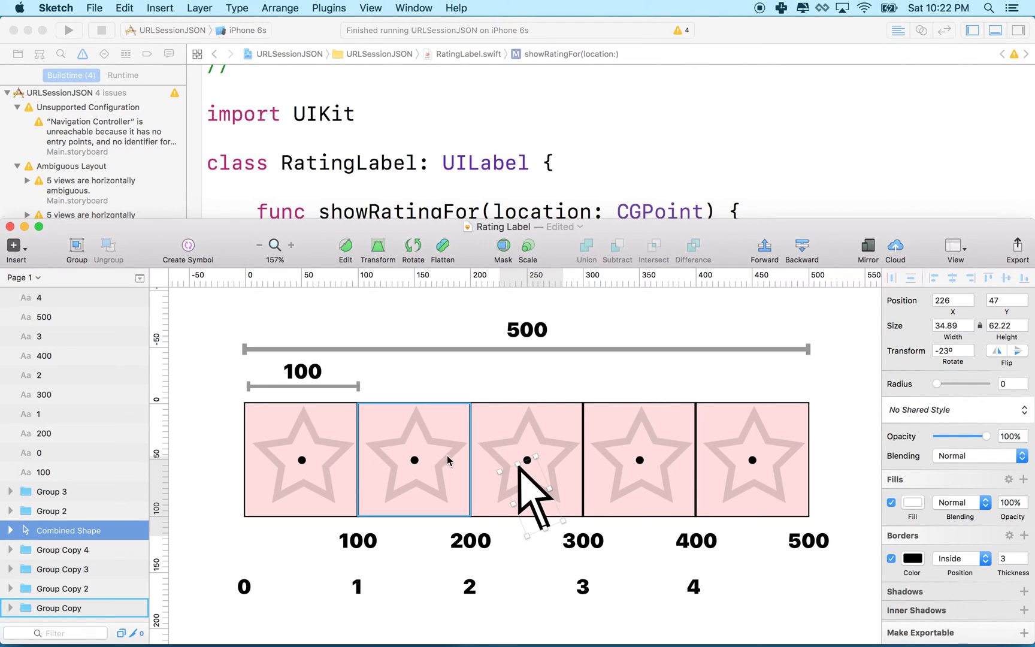
{"action": "left_click", "coordinate": [526, 329]}
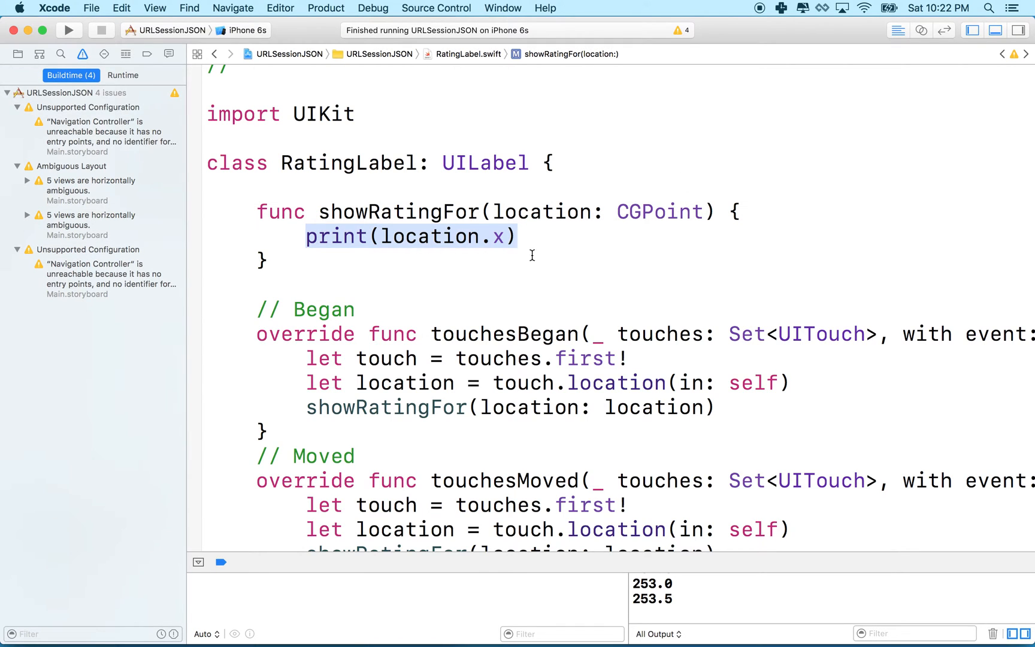
- Declare var unit: CGFloat = 0 in RatingLabel, clearing the missing-initializer error
{"action": "scroll", "scroll_direction": "up", "scroll_amount": 3}
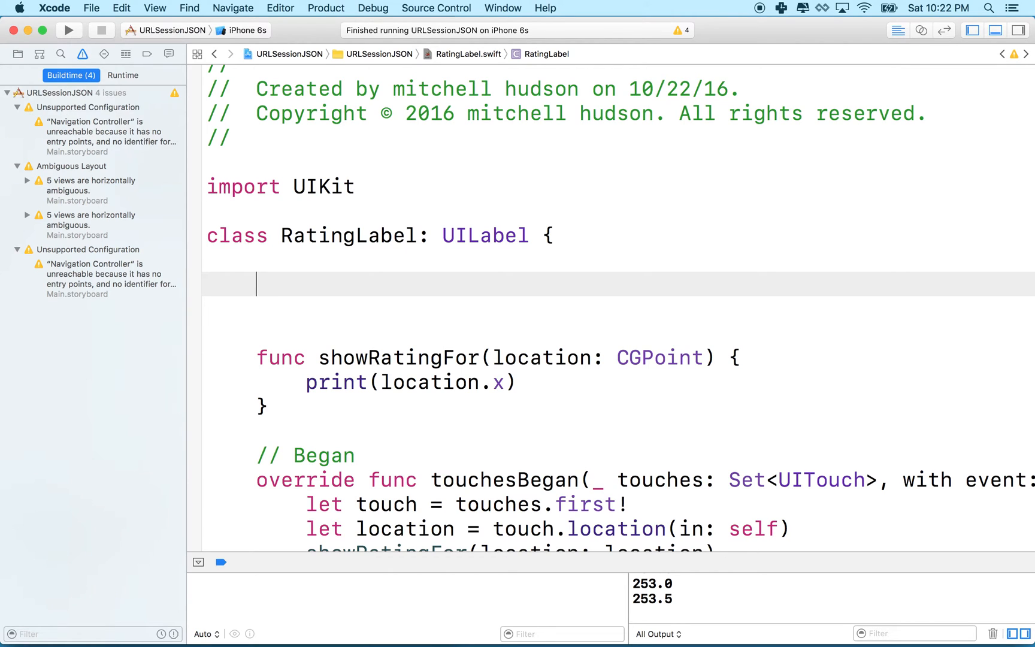
{"action": "type", "text": "l"}
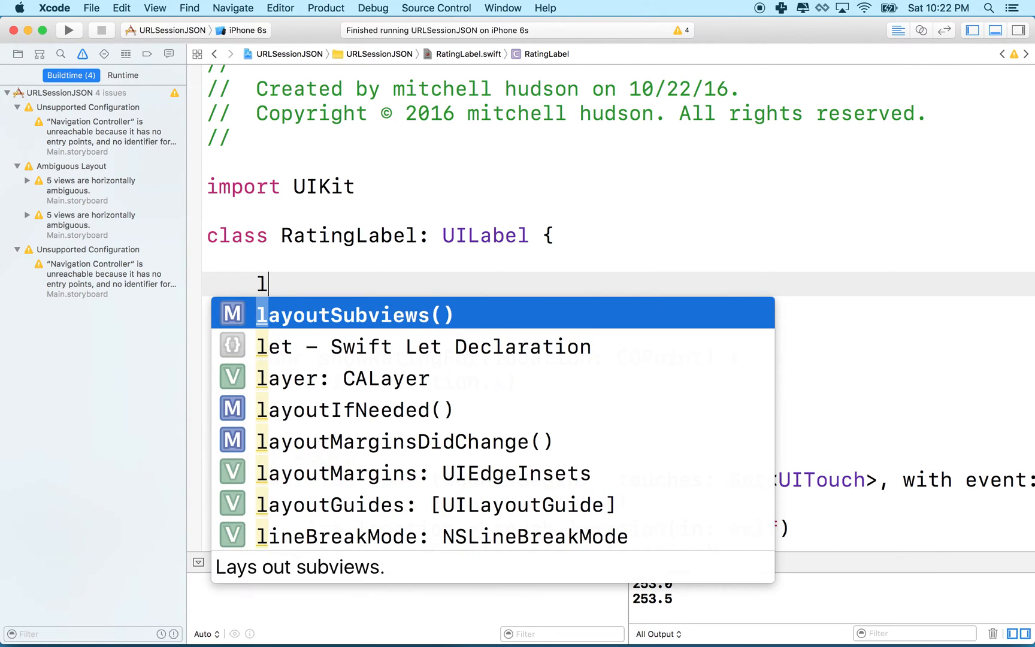
{"action": "type", "text": "var unit"}
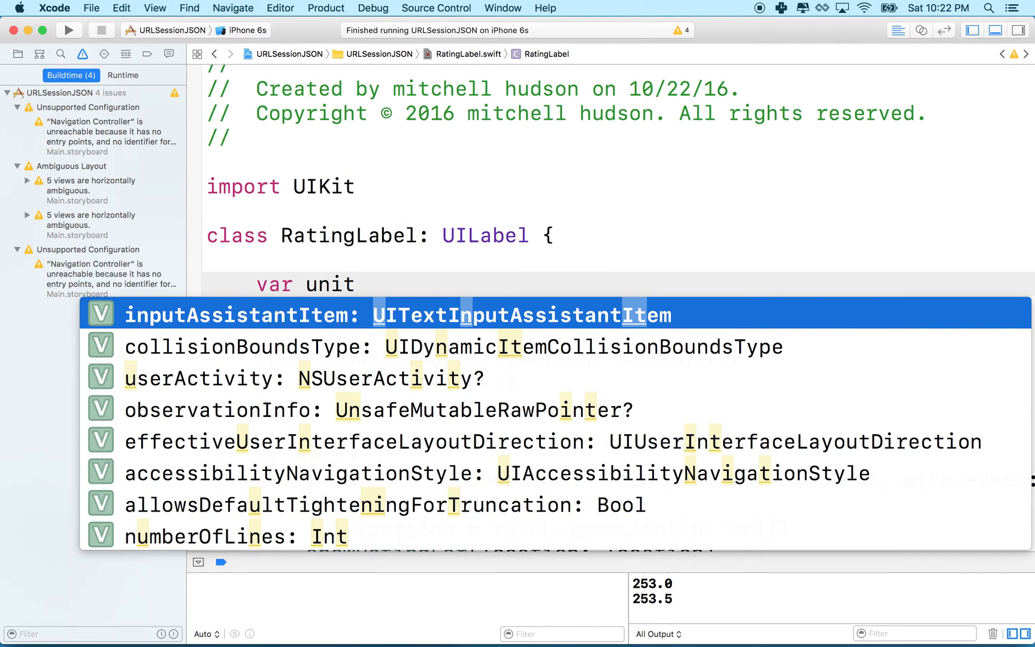
{"action": "type", "text": ": CGFloat"}
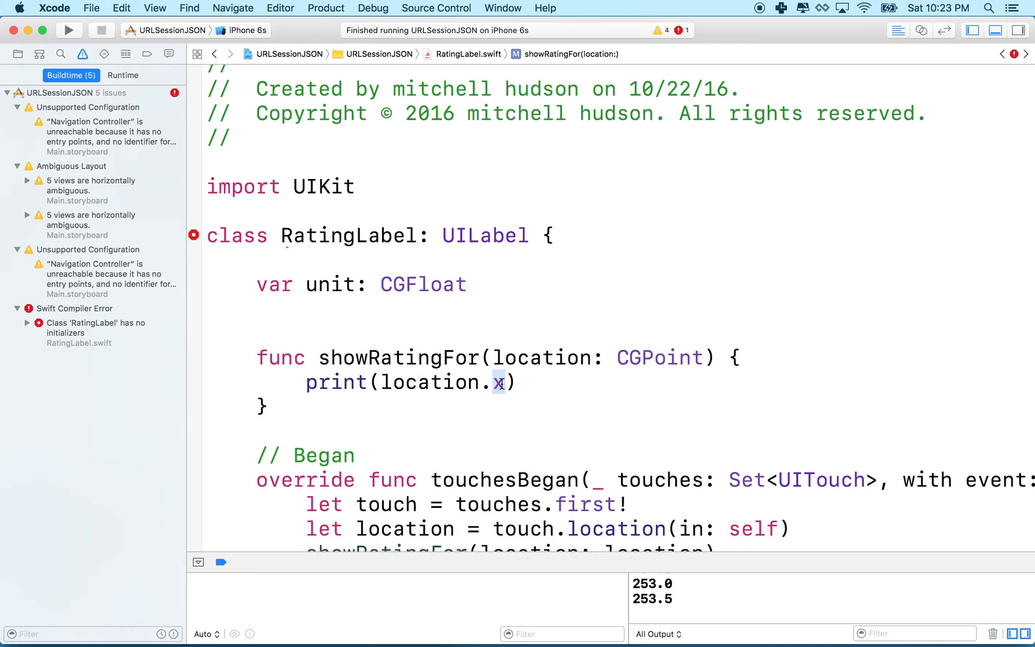
{"action": "double_click", "coordinate": [423, 284]}
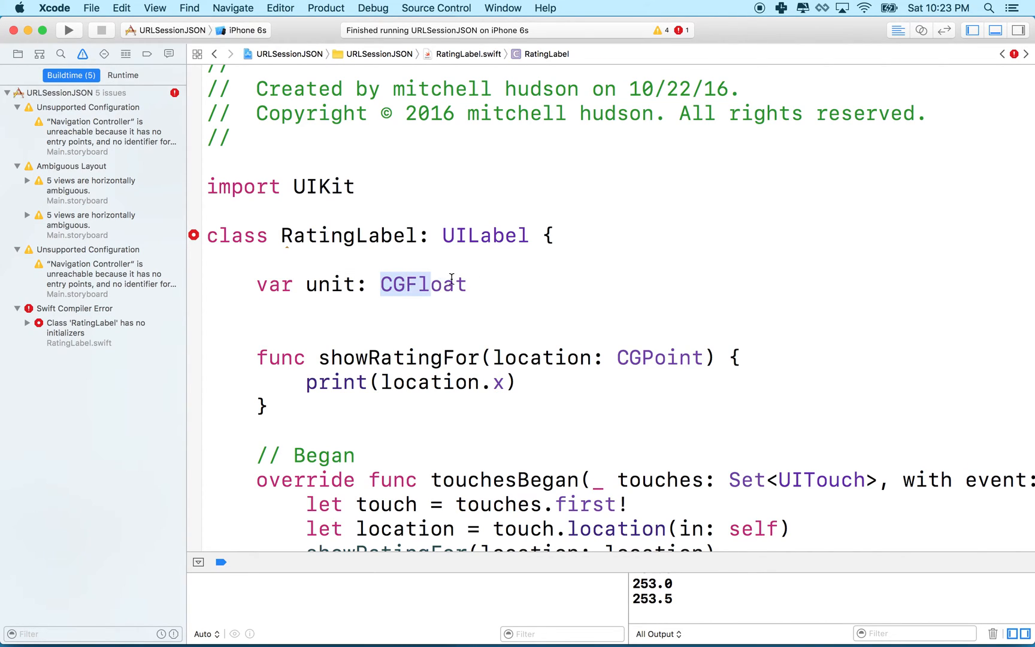
{"action": "left_click", "coordinate": [488, 284]}
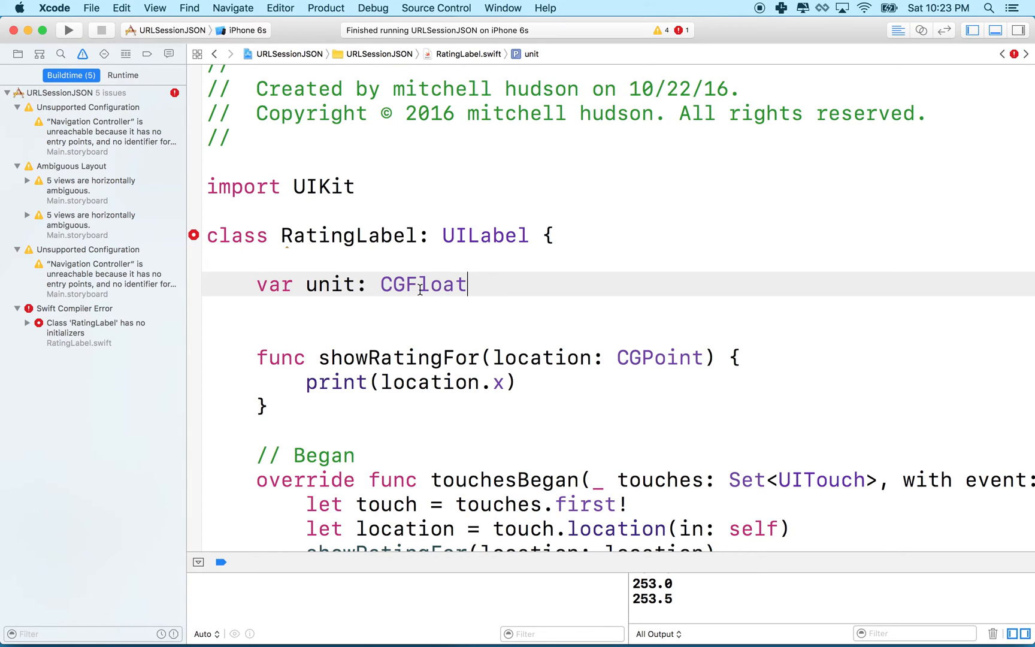
{"action": "type", "text": "= 0"}
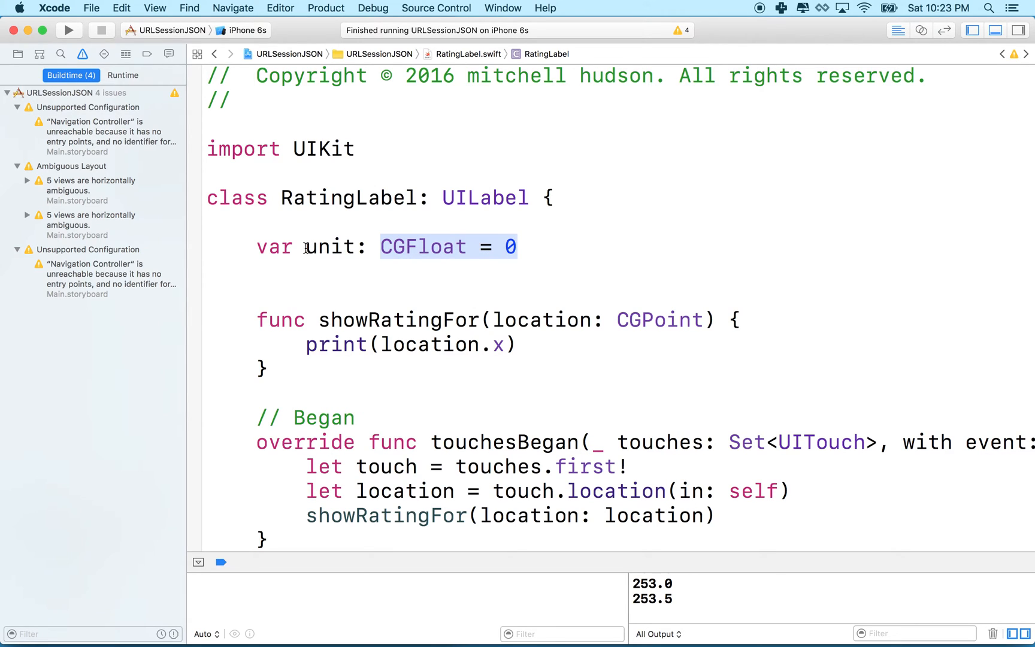
{"action": "double_click", "coordinate": [330, 247]}
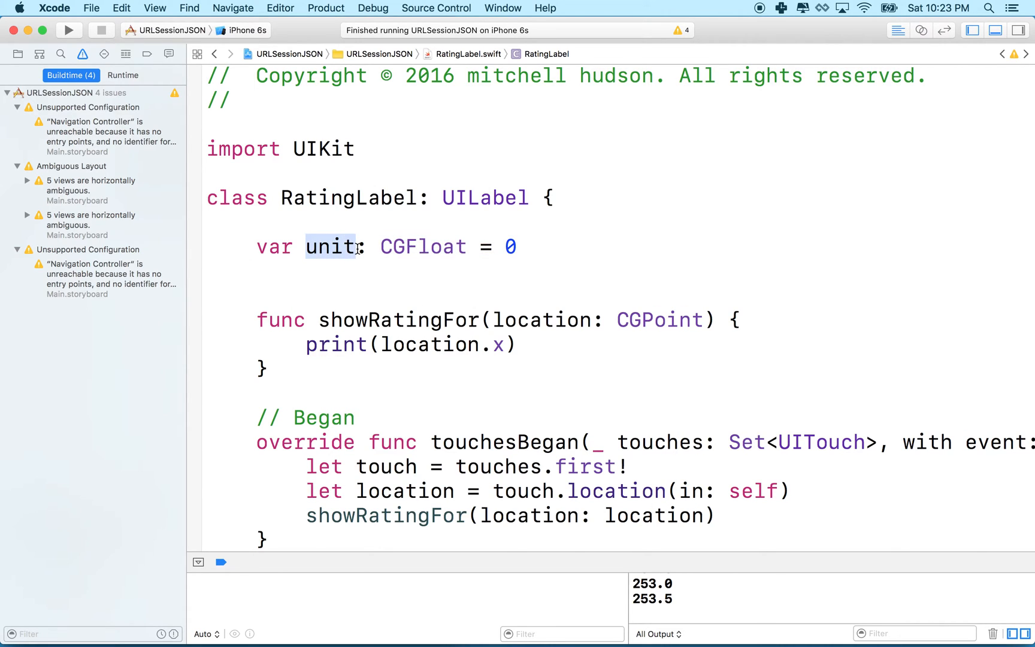
{"action": "mouse_move", "coordinate": [534, 247]}
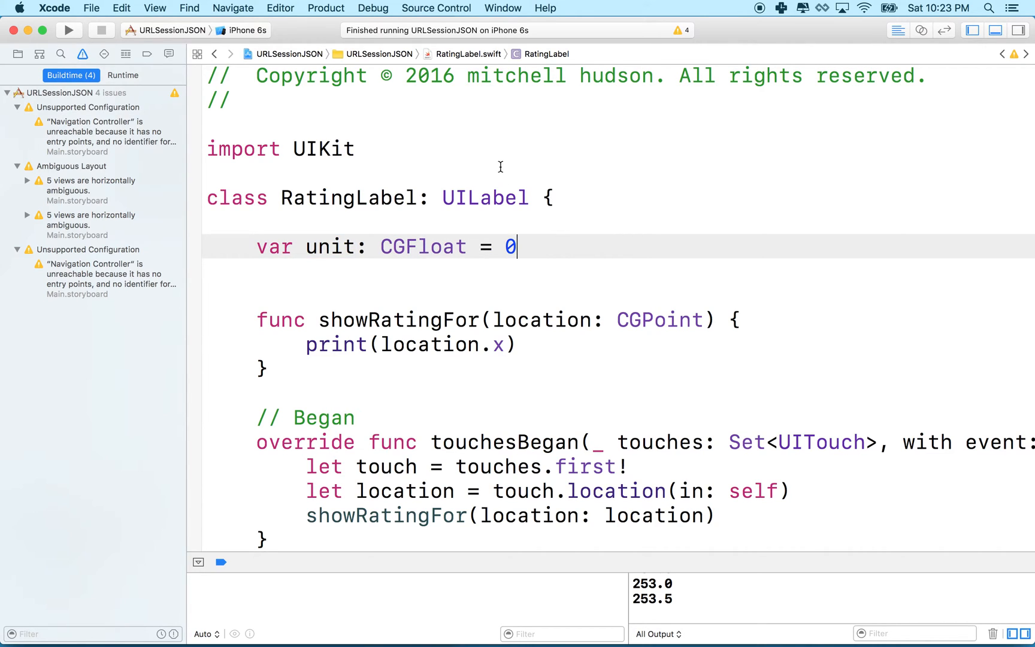
{"action": "mouse_move", "coordinate": [525, 247]}
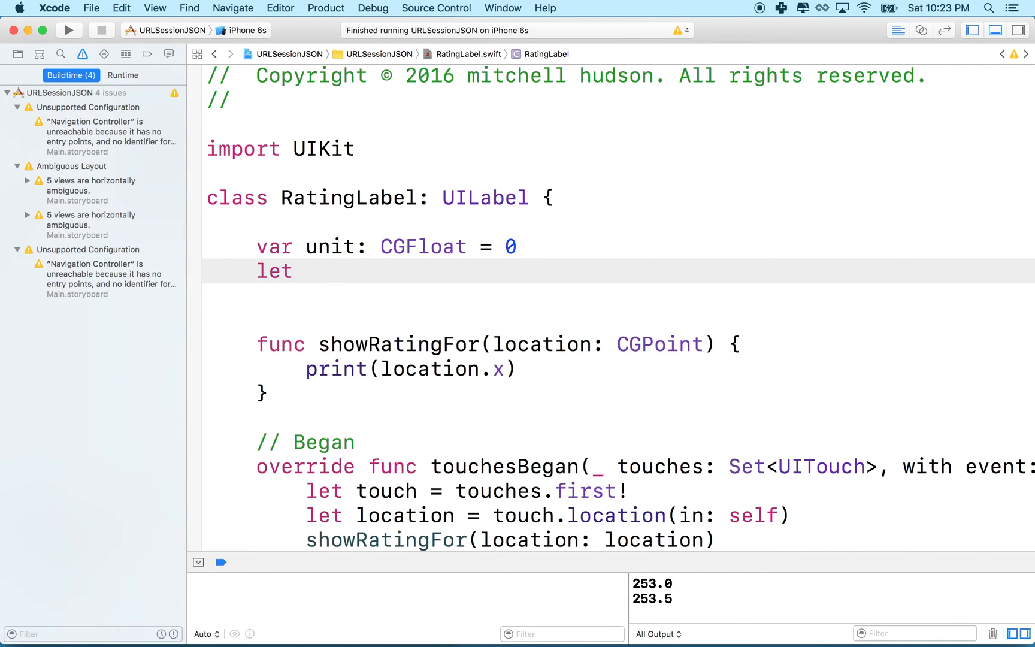
- Declare let totalStars = 5 below the unit property
{"action": "type", "text": "tota"}
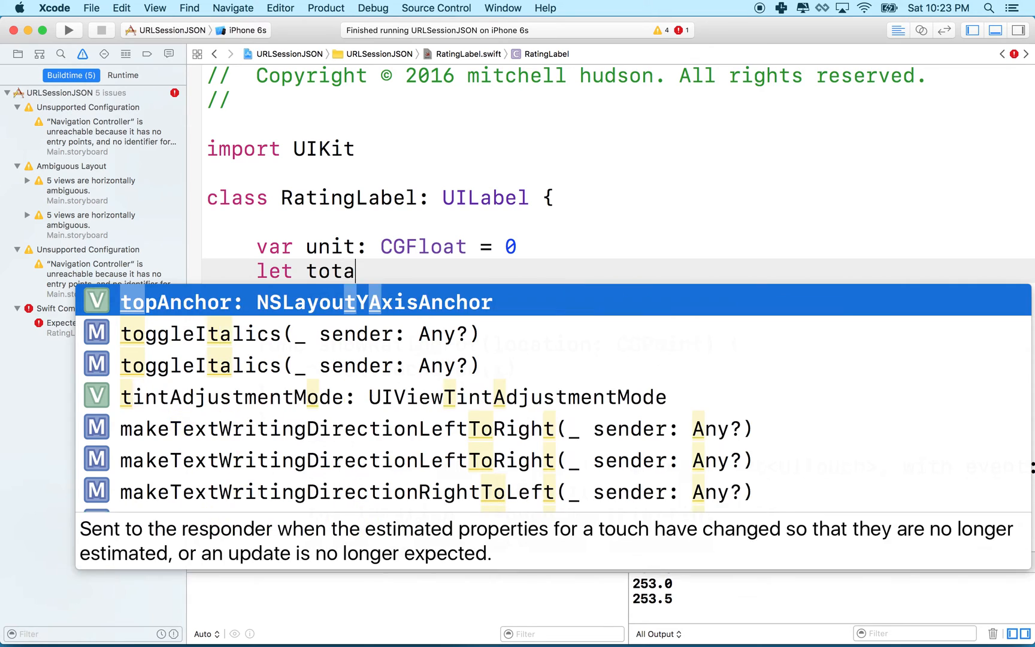
{"action": "type", "text": "lStars ="}
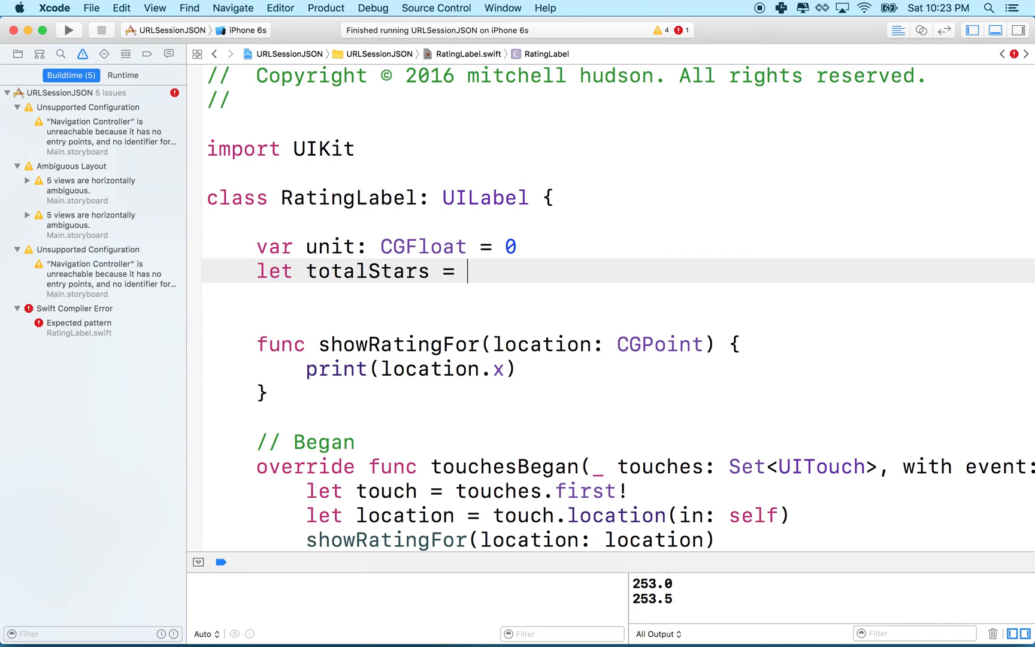
{"action": "type", "text": "5"}
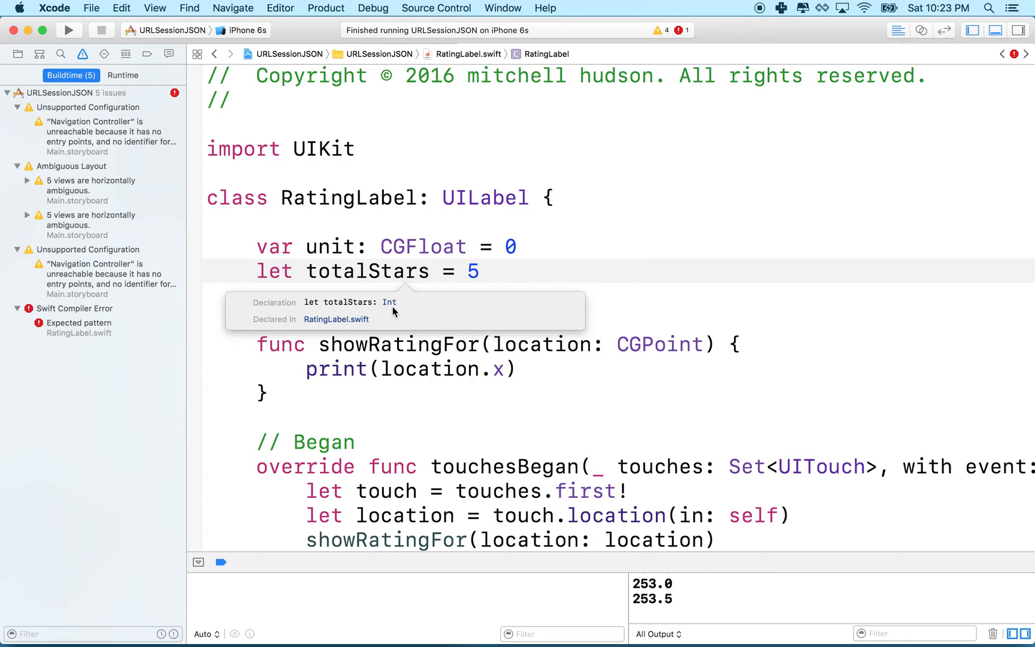
{"action": "left_click", "coordinate": [442, 271]}
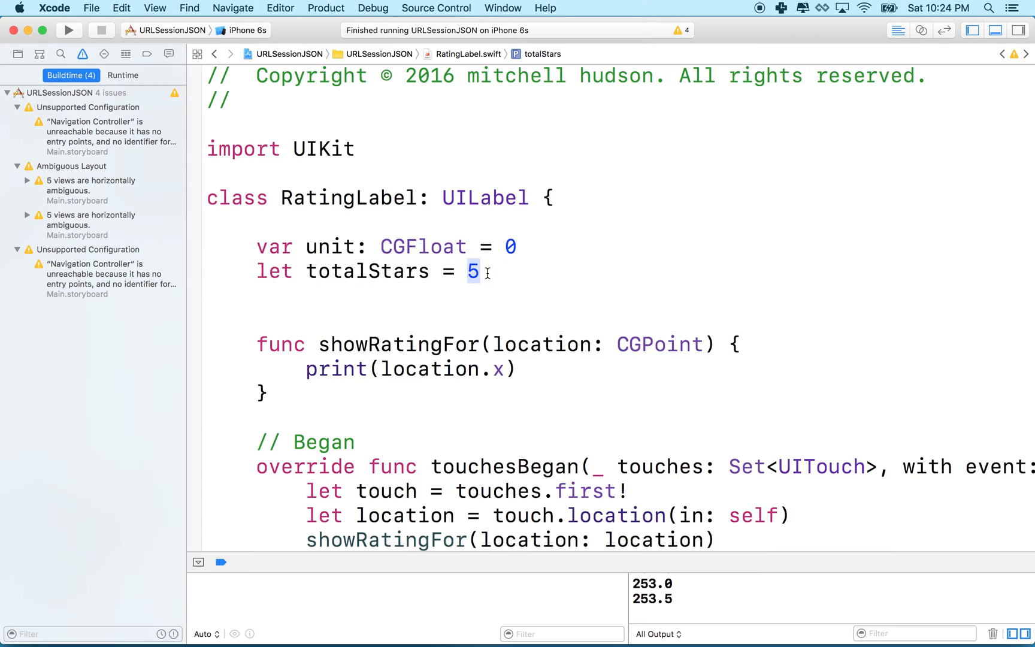
{"action": "left_click", "coordinate": [478, 271]}
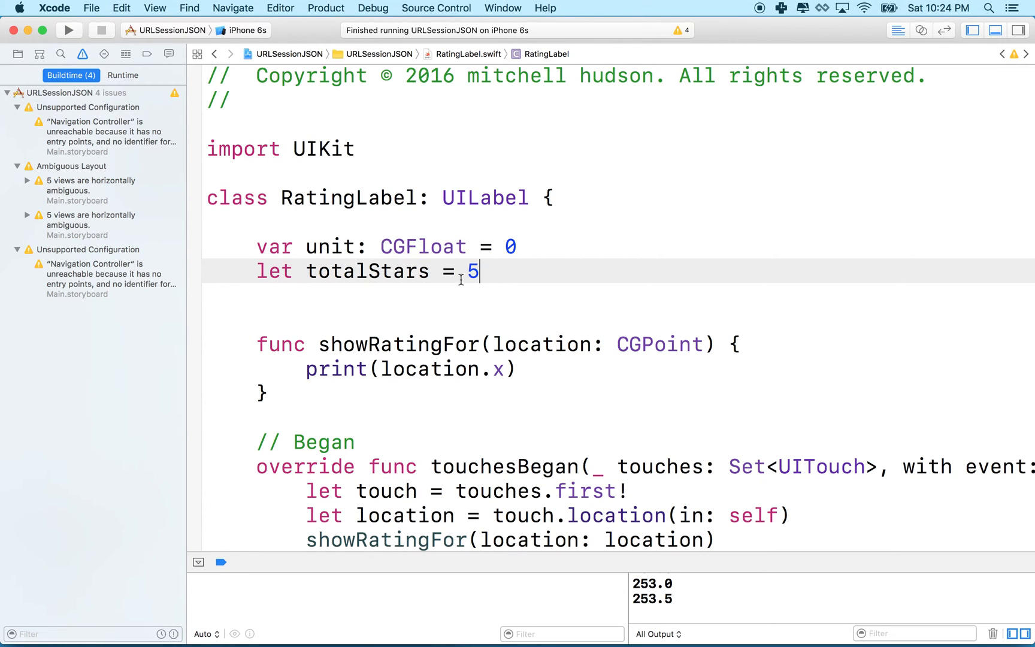
{"action": "mouse_move", "coordinate": [406, 280]}
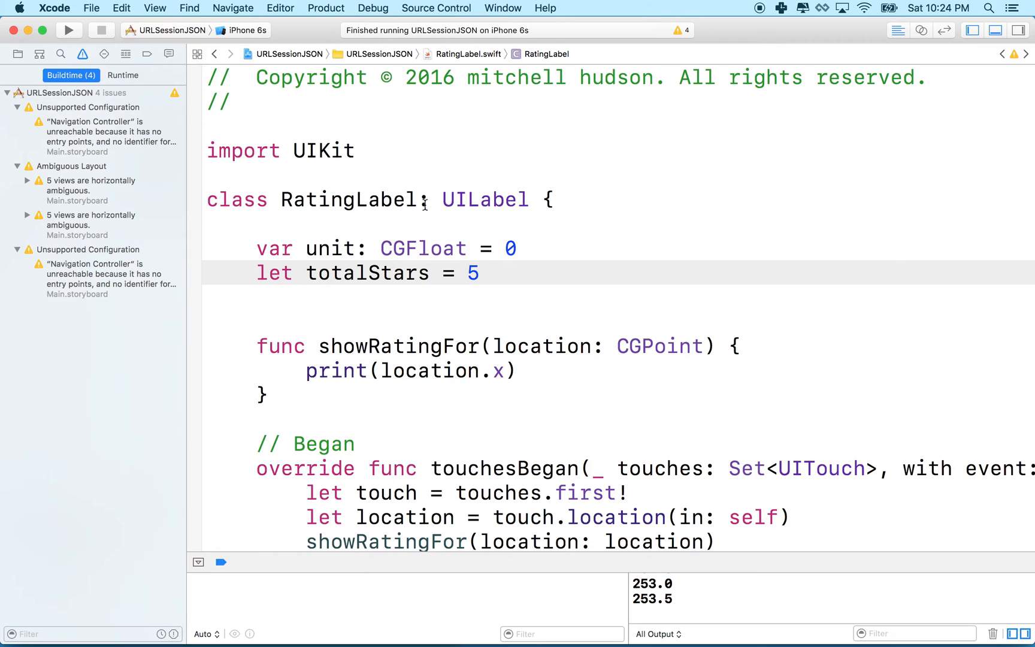
- Review UILabel and unit, then insert a blank line beneath the totalStars declaration
{"action": "double_click", "coordinate": [485, 199]}
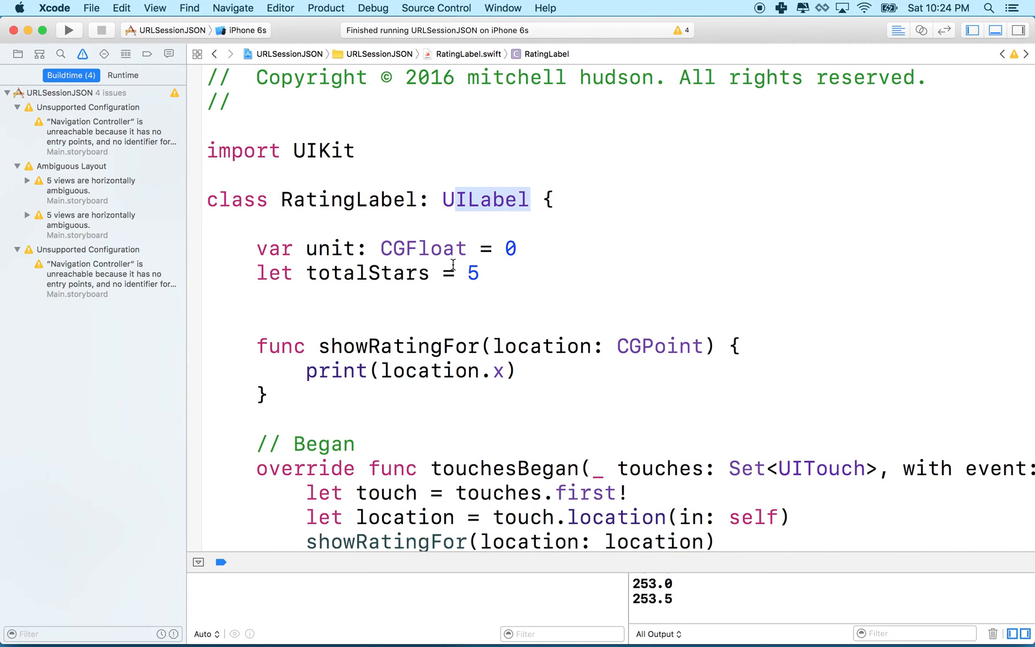
{"action": "double_click", "coordinate": [331, 248]}
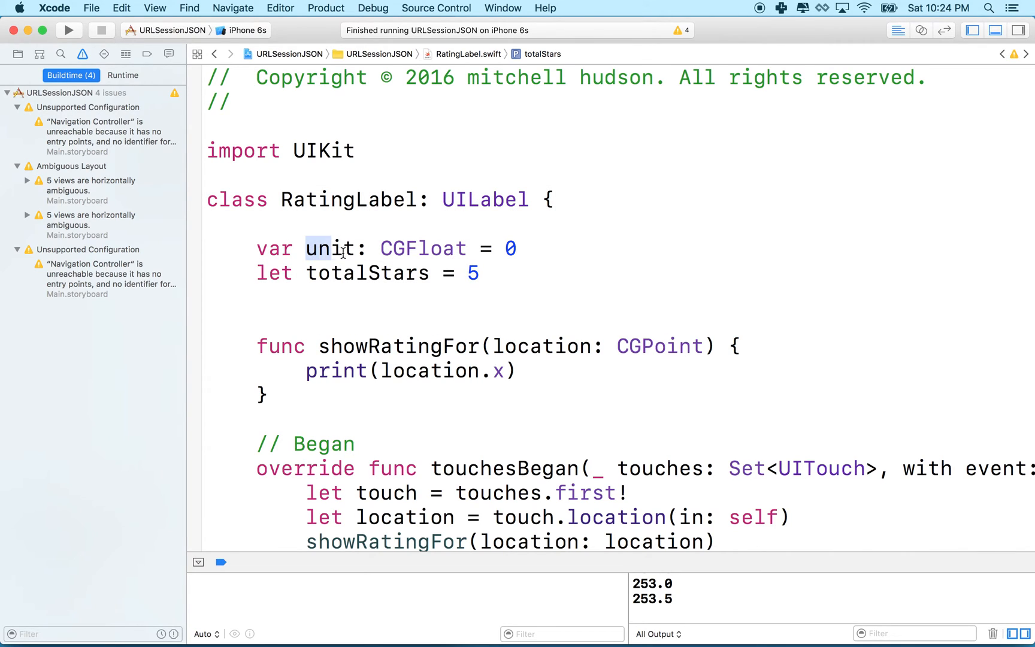
{"action": "left_click", "coordinate": [508, 273]}
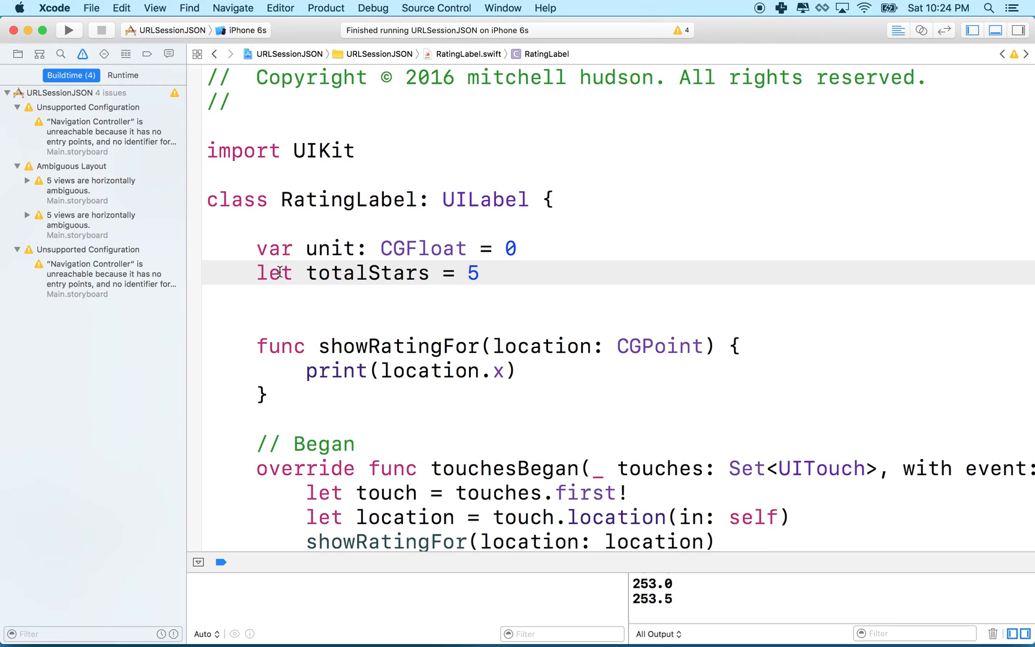
{"action": "left_click", "coordinate": [481, 273]}
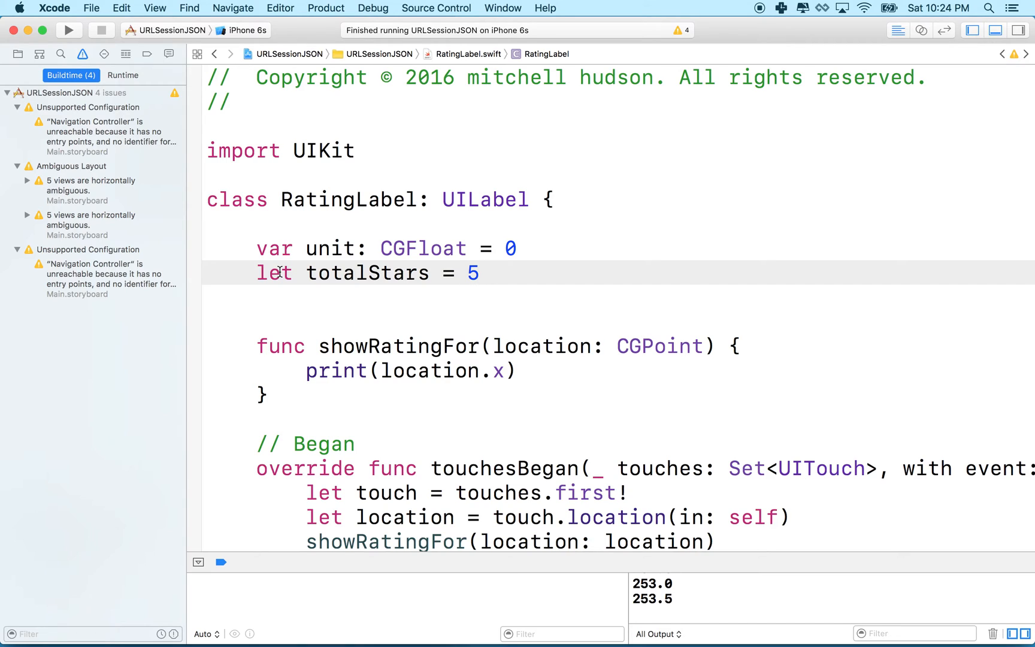
{"action": "left_click", "coordinate": [478, 273]}
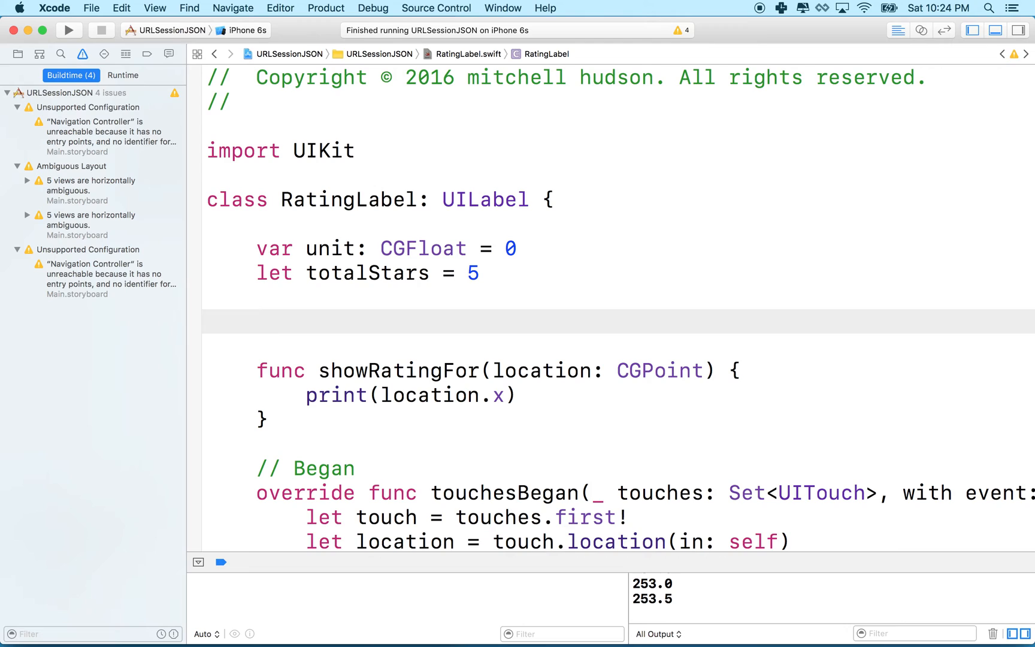
- Insert an override of layoutSubviews() from code completion and begin its super call
{"action": "left_click", "coordinate": [258, 322]}
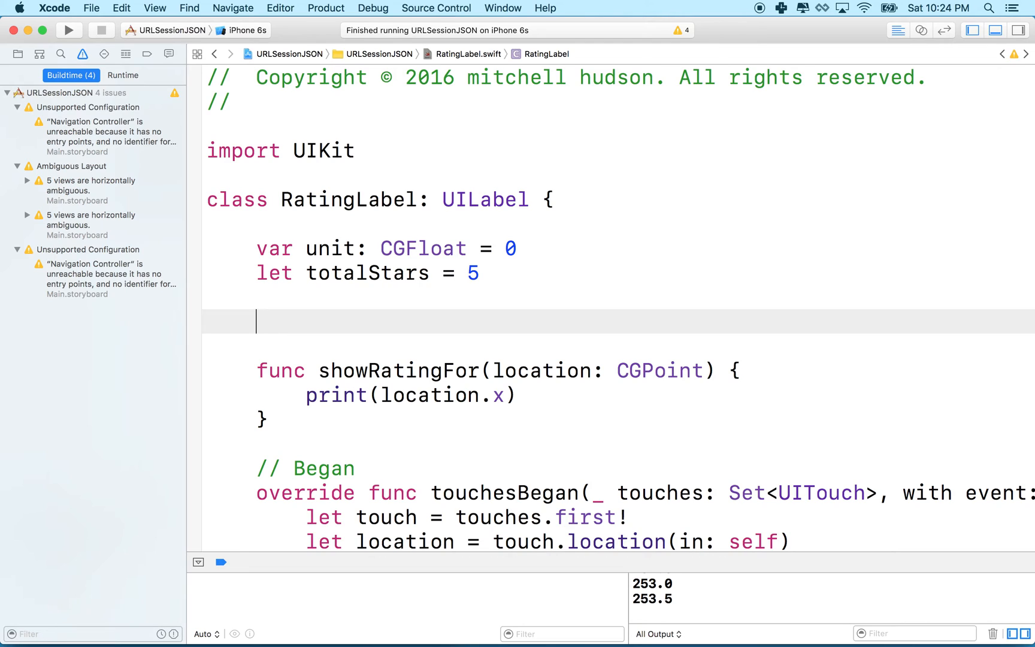
{"action": "type", "text": "will"}
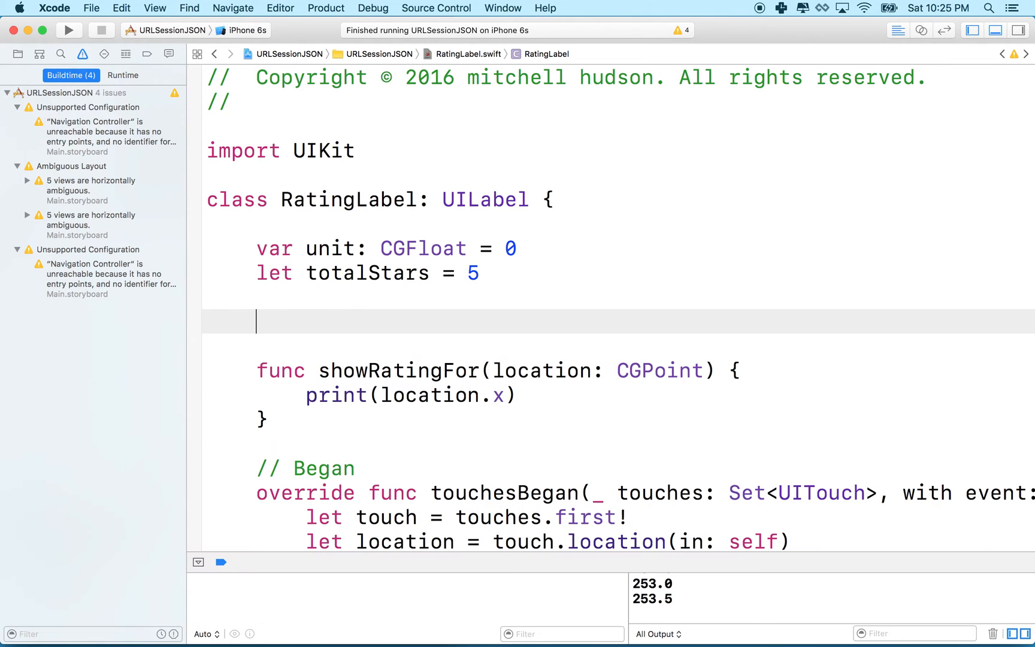
{"action": "type", "text": "did"}
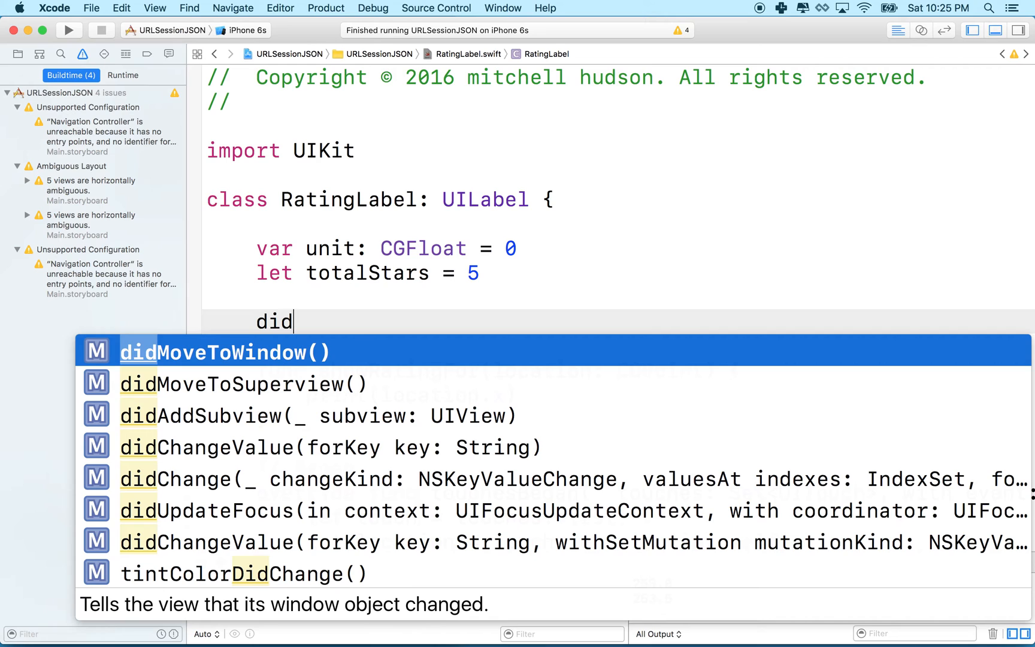
{"action": "type", "text": "La"}
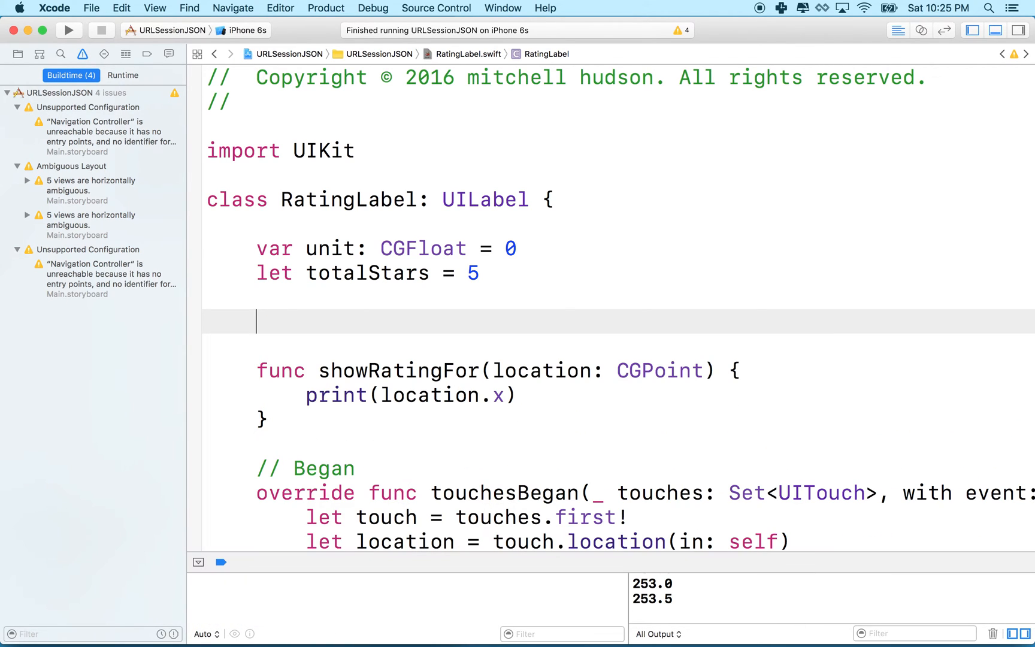
{"action": "type", "text": "layoutSubviews() {"}
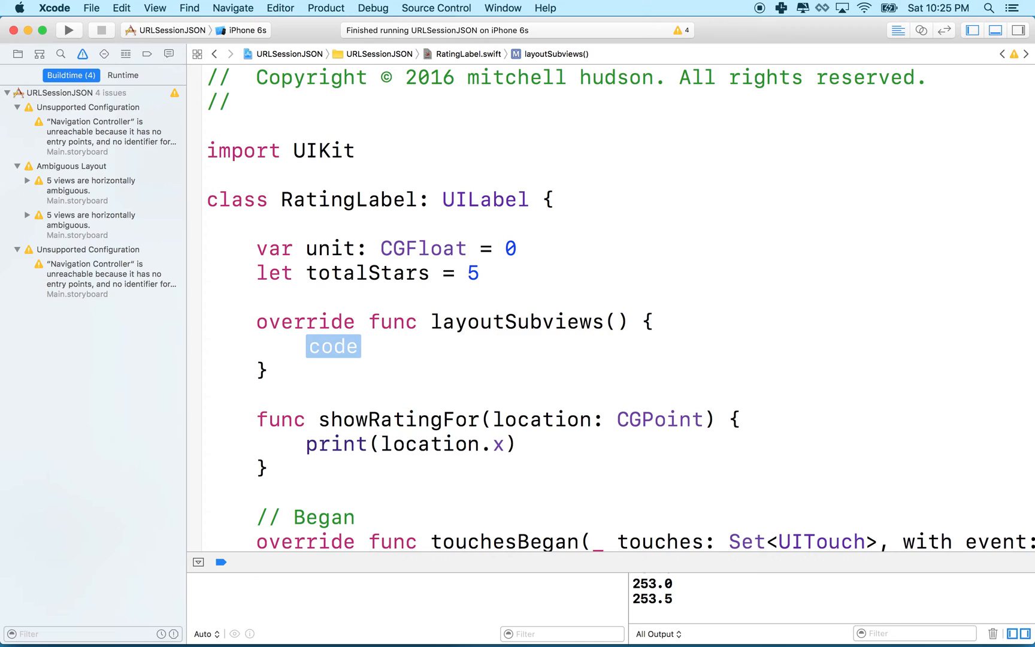
{"action": "mouse_move", "coordinate": [294, 359]}
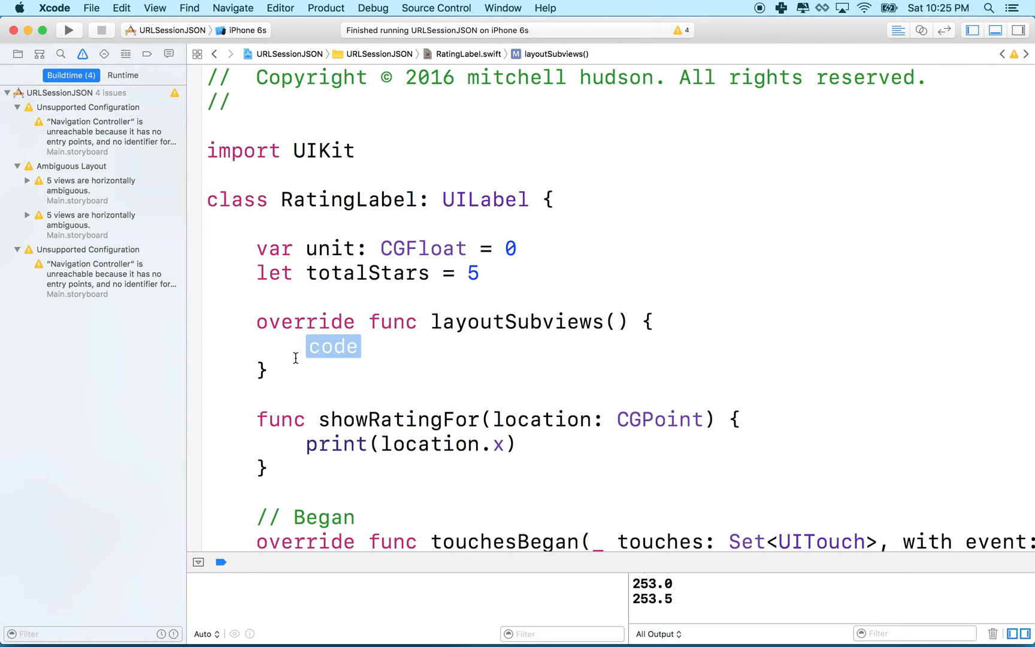
{"action": "mouse_move", "coordinate": [423, 321]}
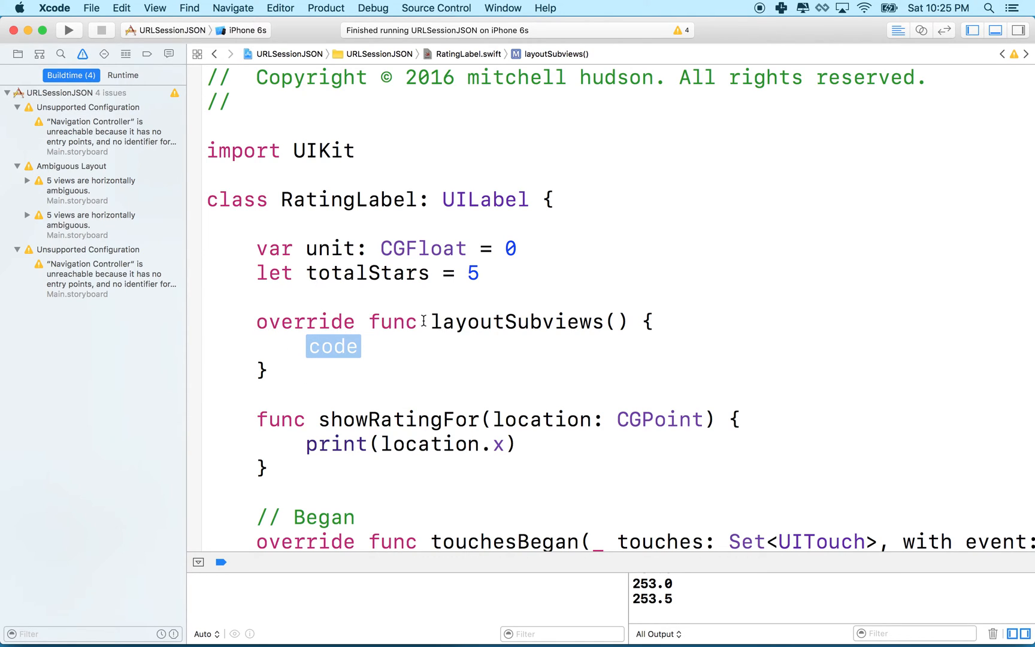
{"action": "mouse_move", "coordinate": [293, 328]}
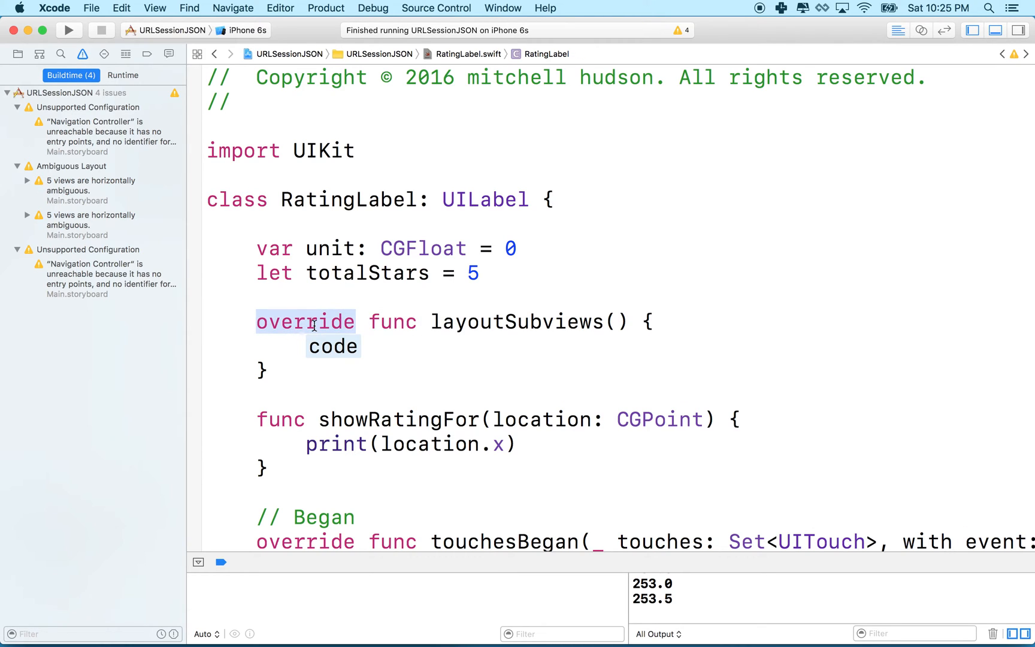
{"action": "type", "text": "super.layoutSubviews("}
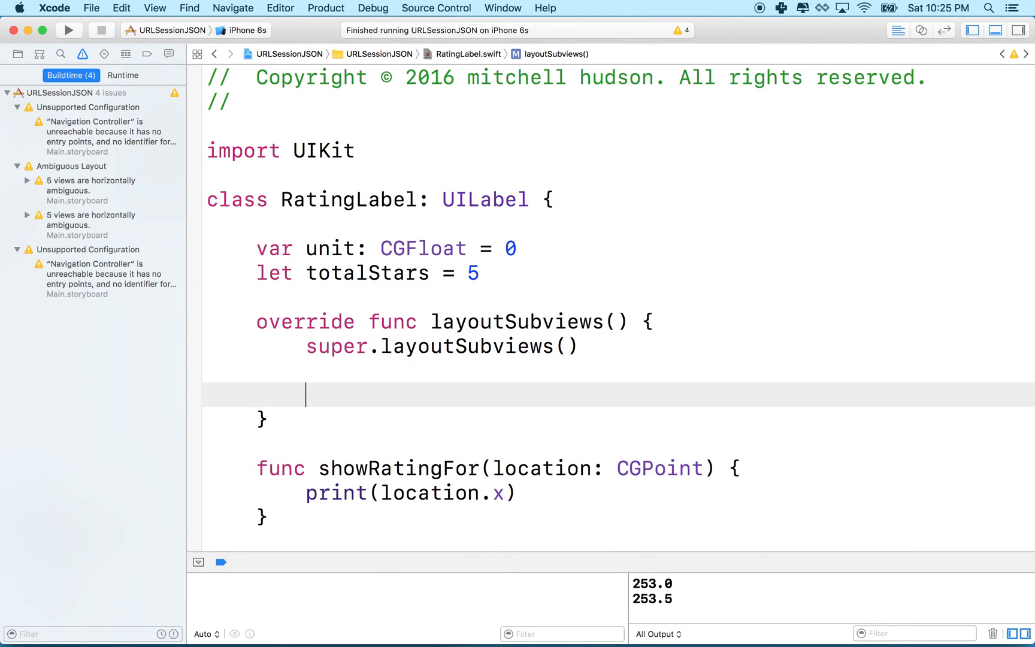
{"action": "mouse_move", "coordinate": [447, 322]}
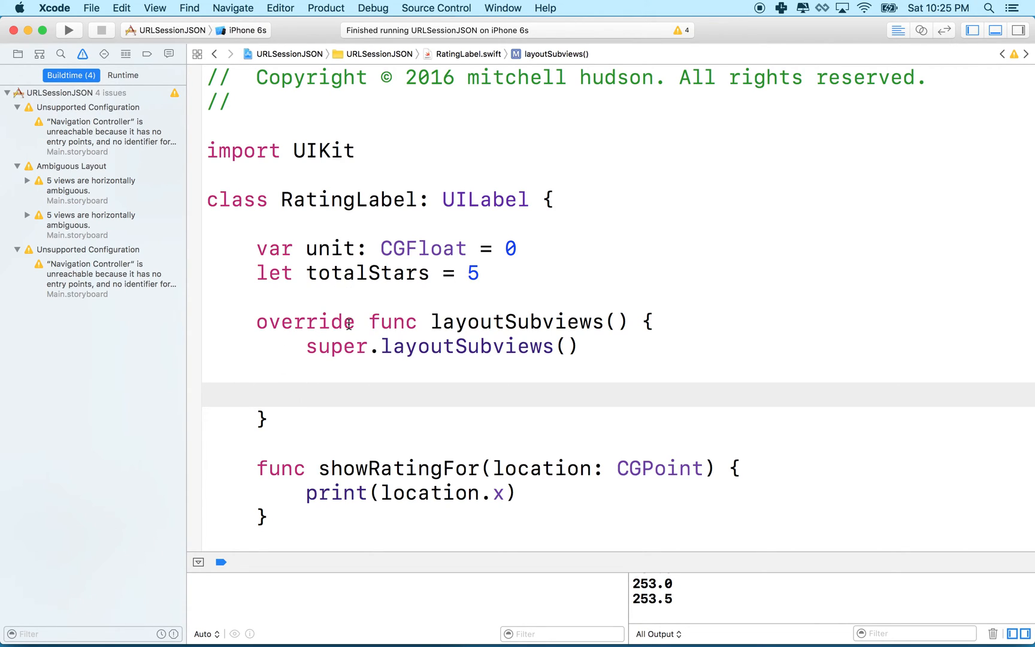
- Inside layoutSubviews, add let width = frame.width below the super call
{"action": "left_click", "coordinate": [306, 394]}
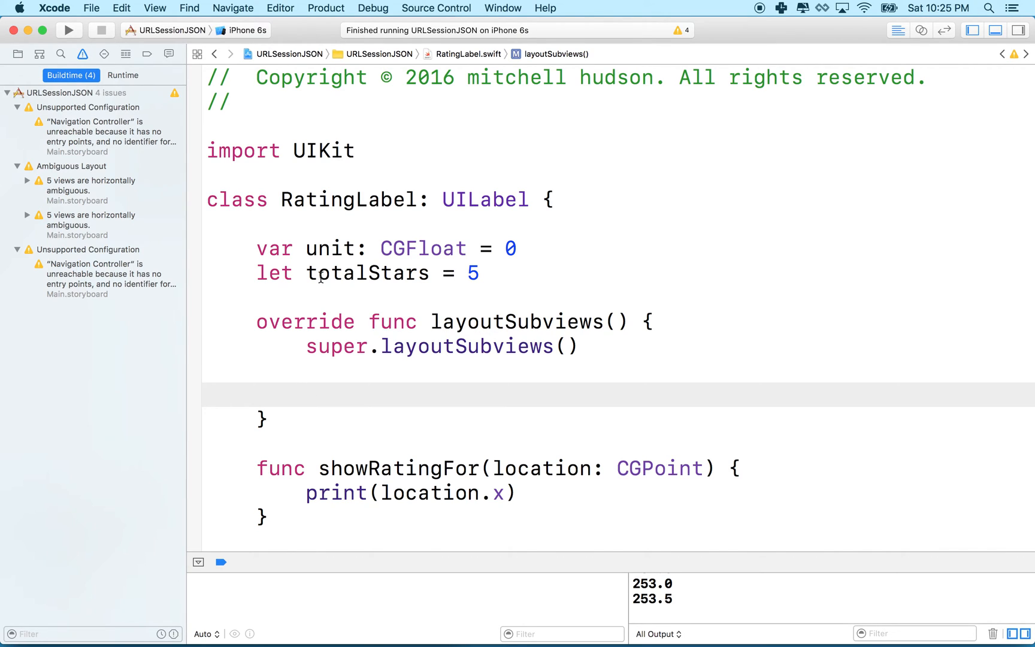
{"action": "double_click", "coordinate": [367, 273]}
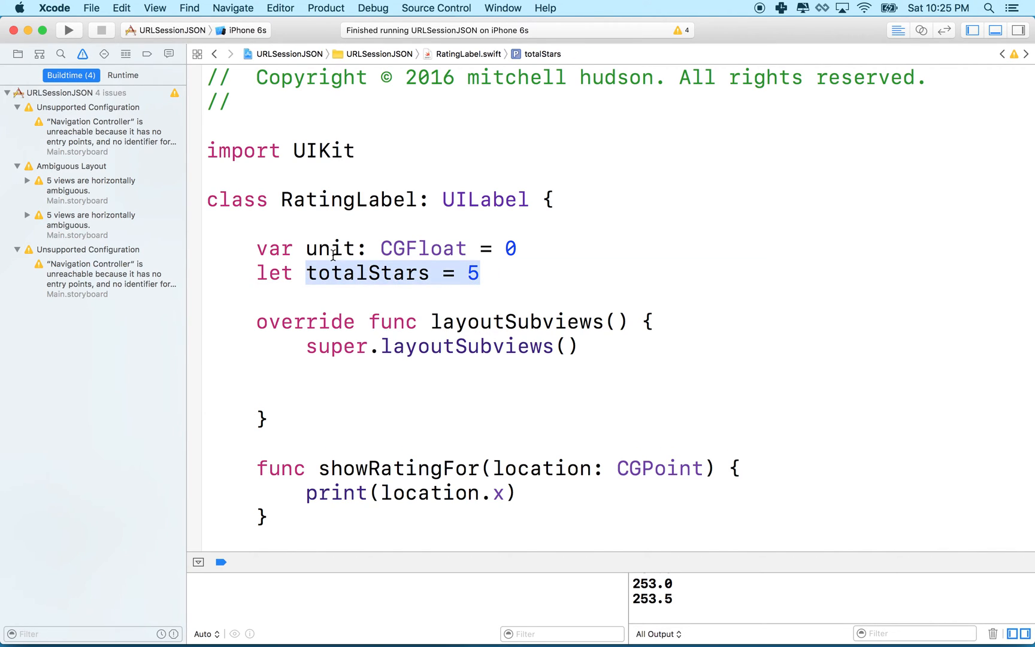
{"action": "double_click", "coordinate": [331, 248]}
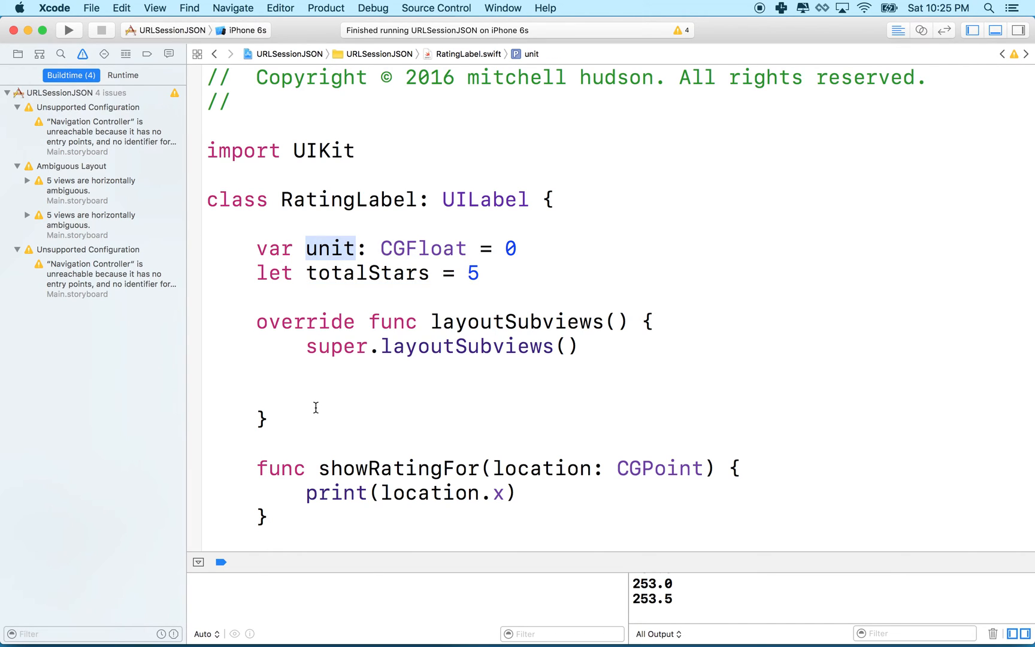
{"action": "left_click", "coordinate": [315, 396]}
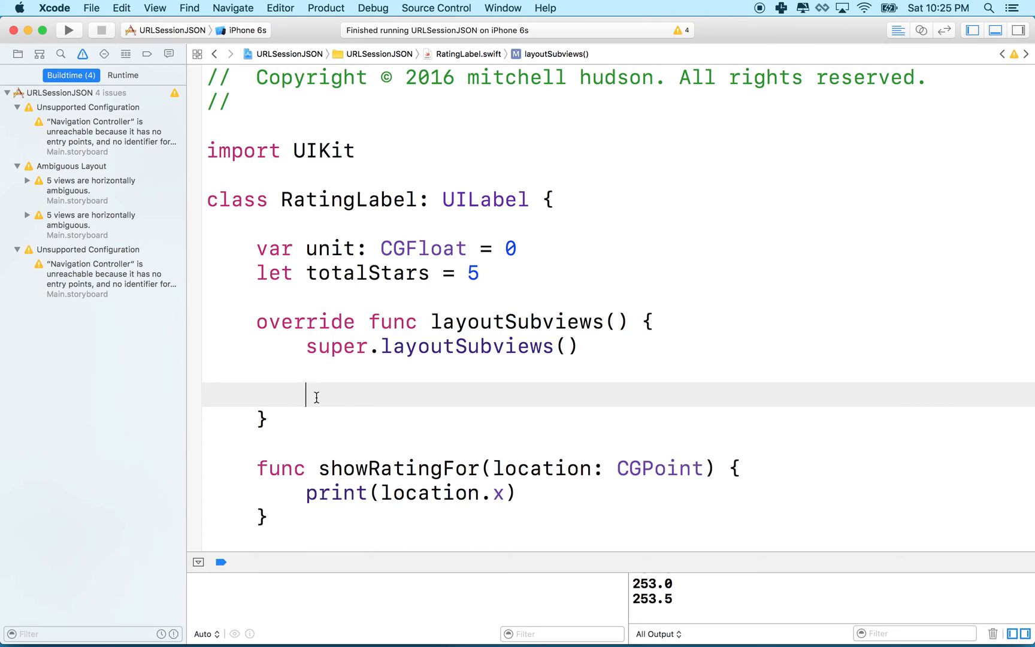
{"action": "type", "text": "let width"}
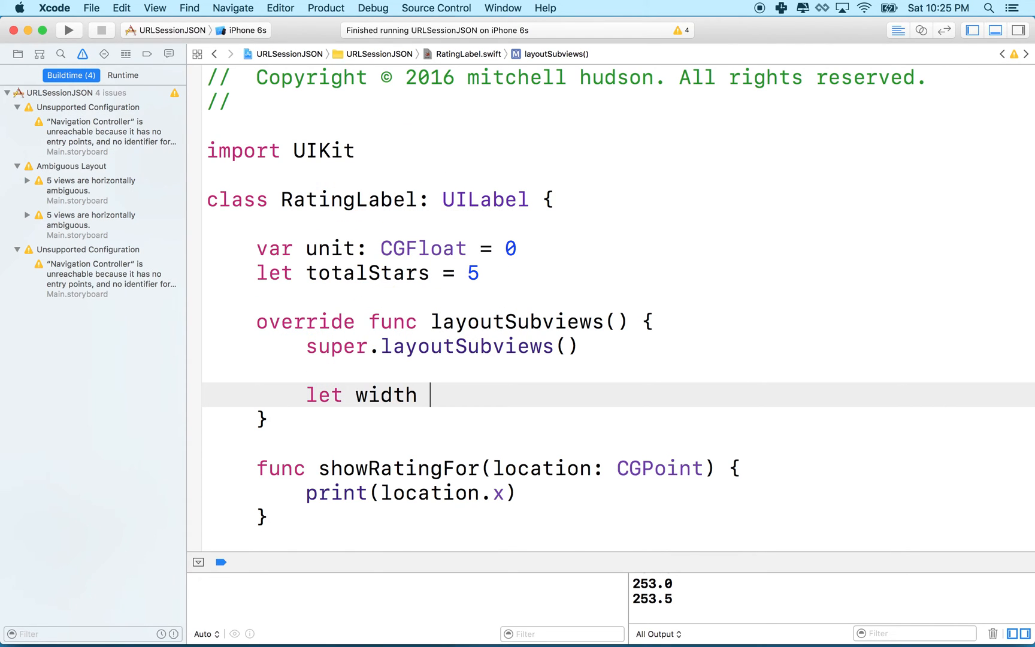
{"action": "type", "text": "="}
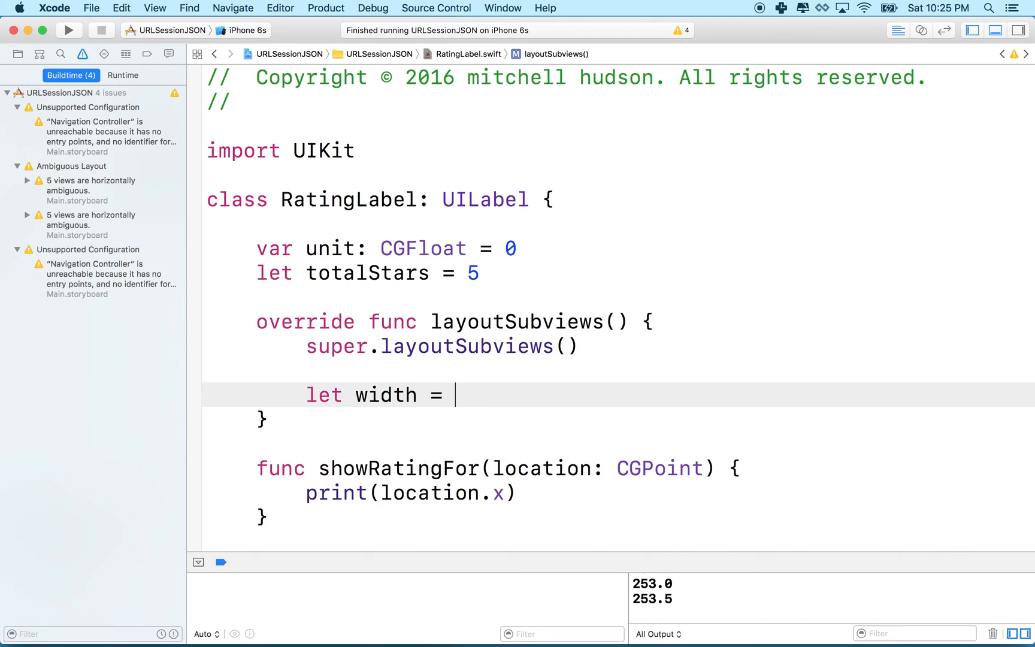
{"action": "type", "text": "f"}
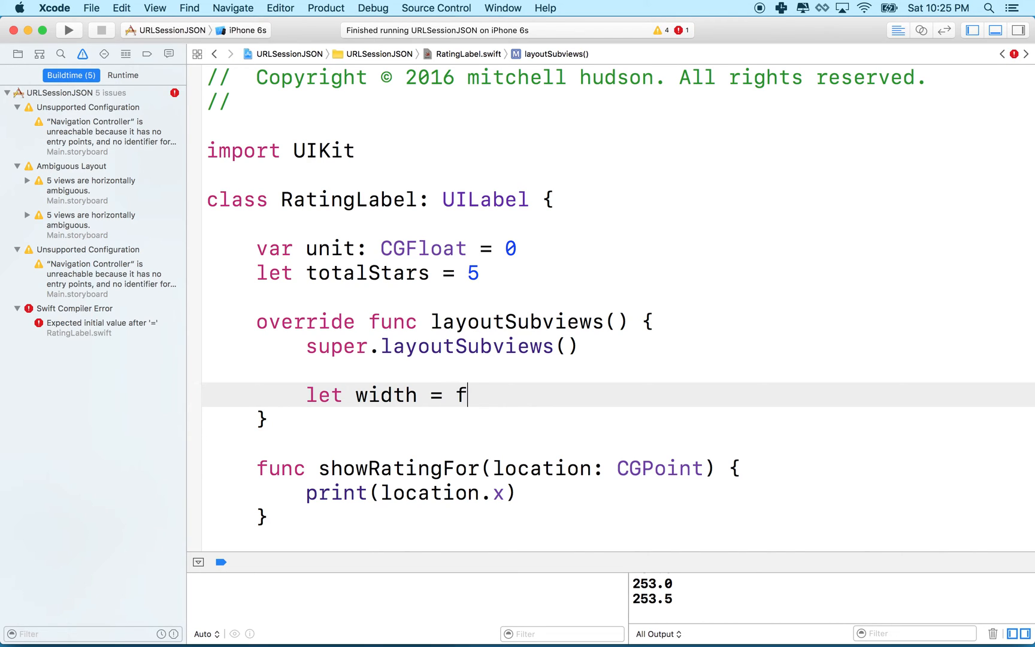
{"action": "type", "text": "rame."}
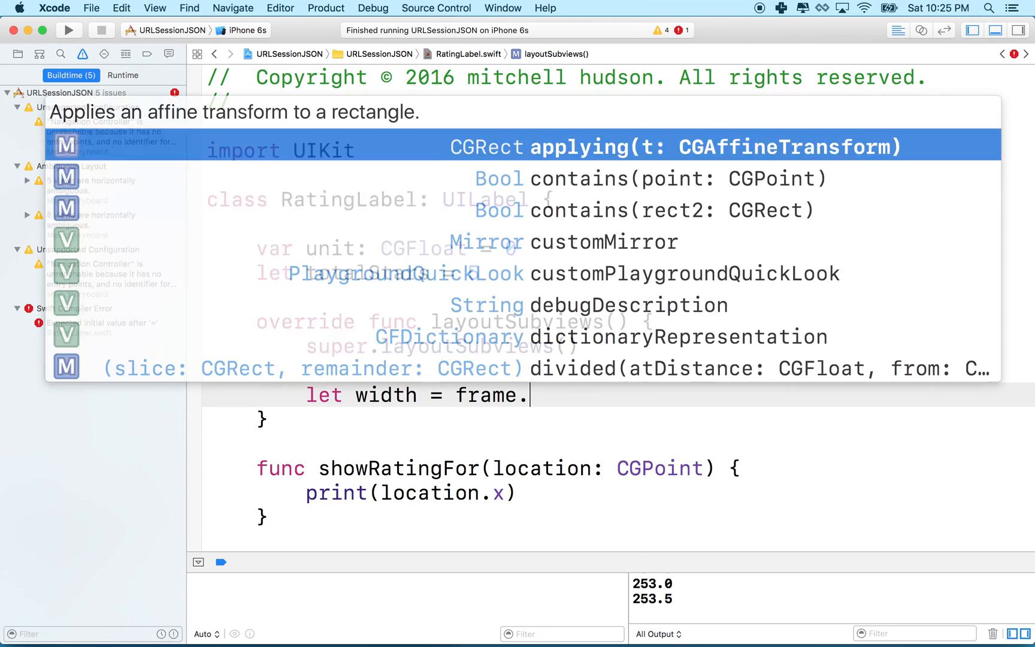
{"action": "type", "text": "width"}
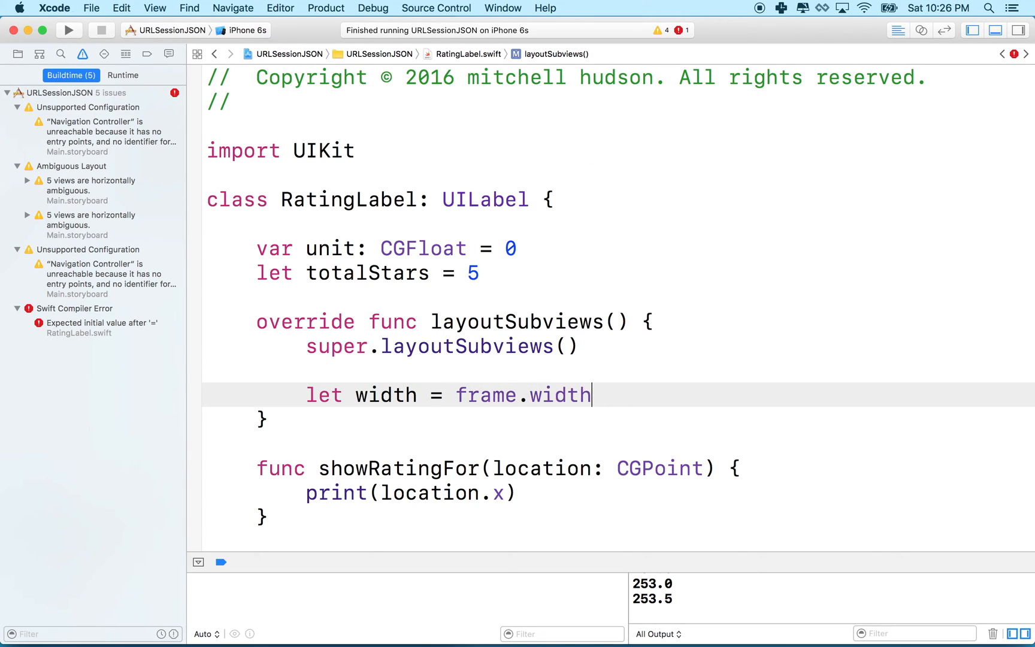
- Add unit = width / totalStars on the next line, which raises a compiler error
{"action": "key", "text": "return"}
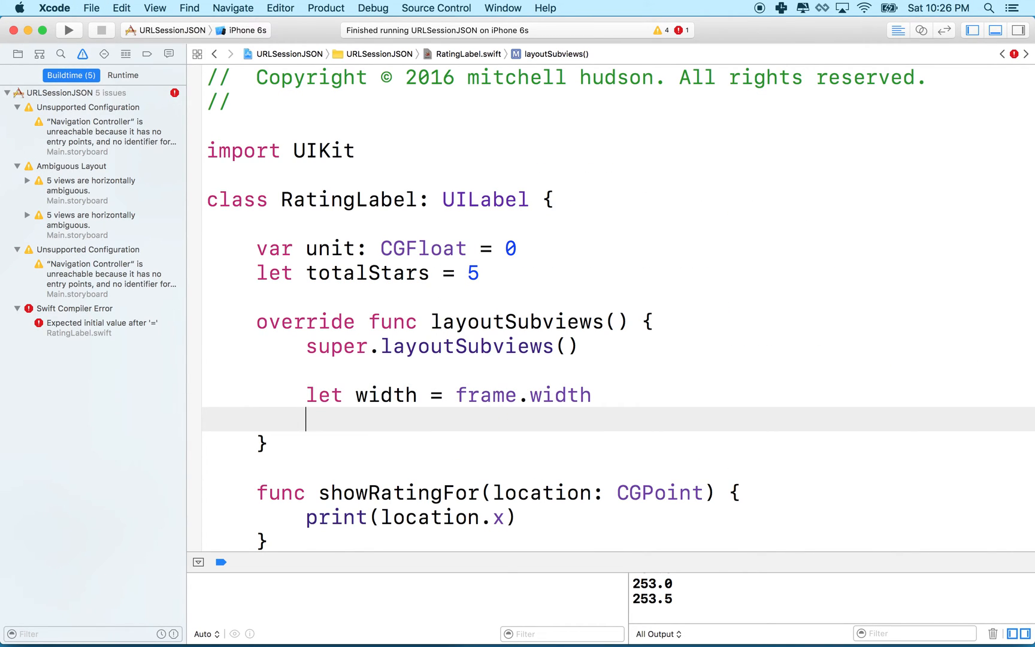
{"action": "type", "text": "unit"}
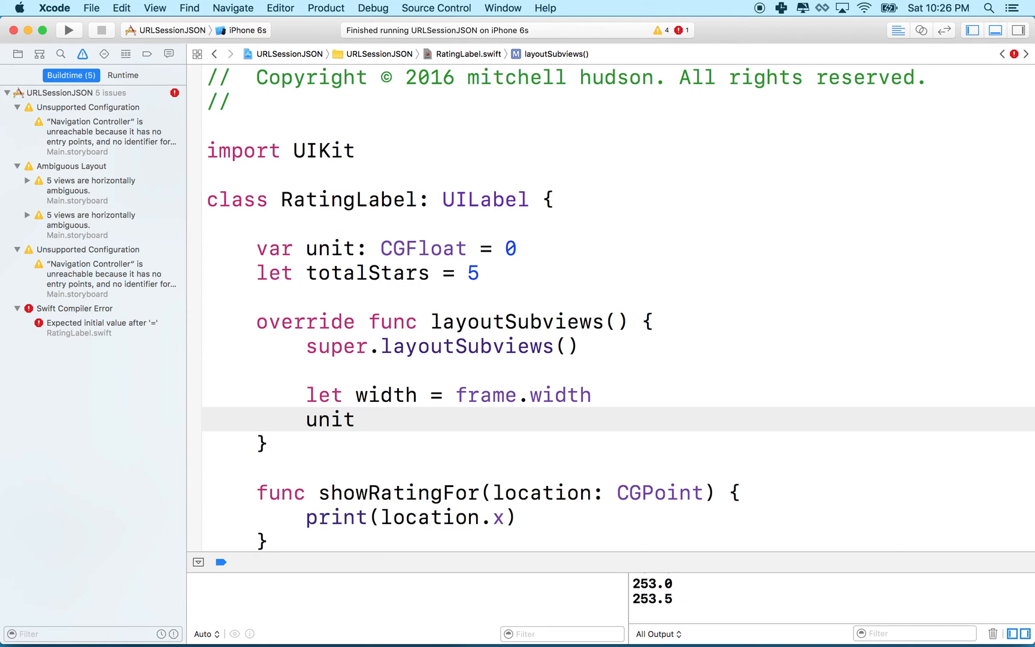
{"action": "type", "text": "="}
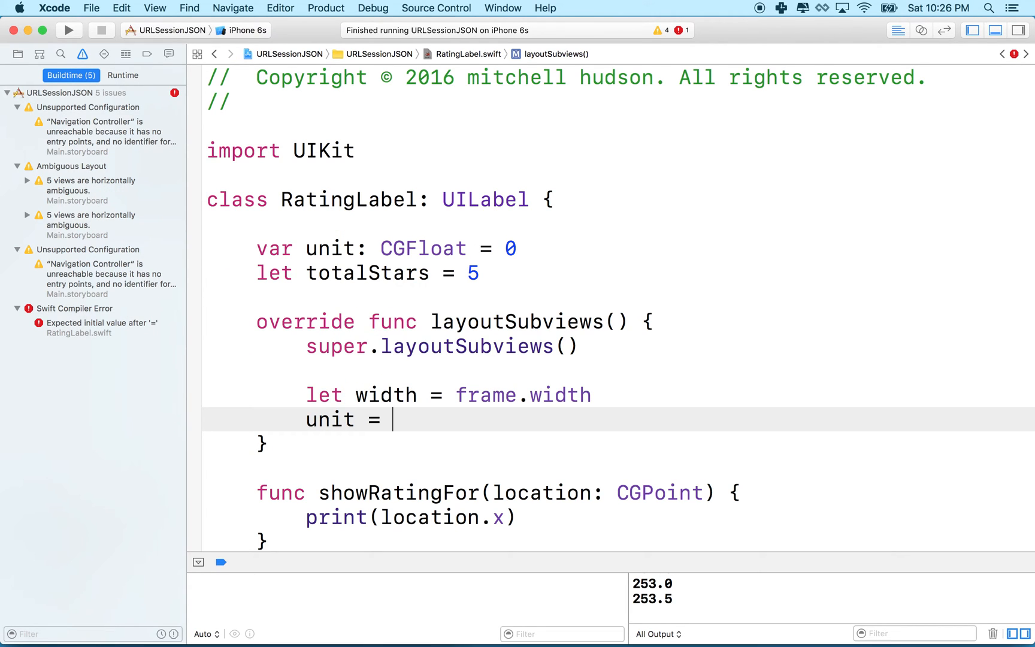
{"action": "type", "text": "width /"}
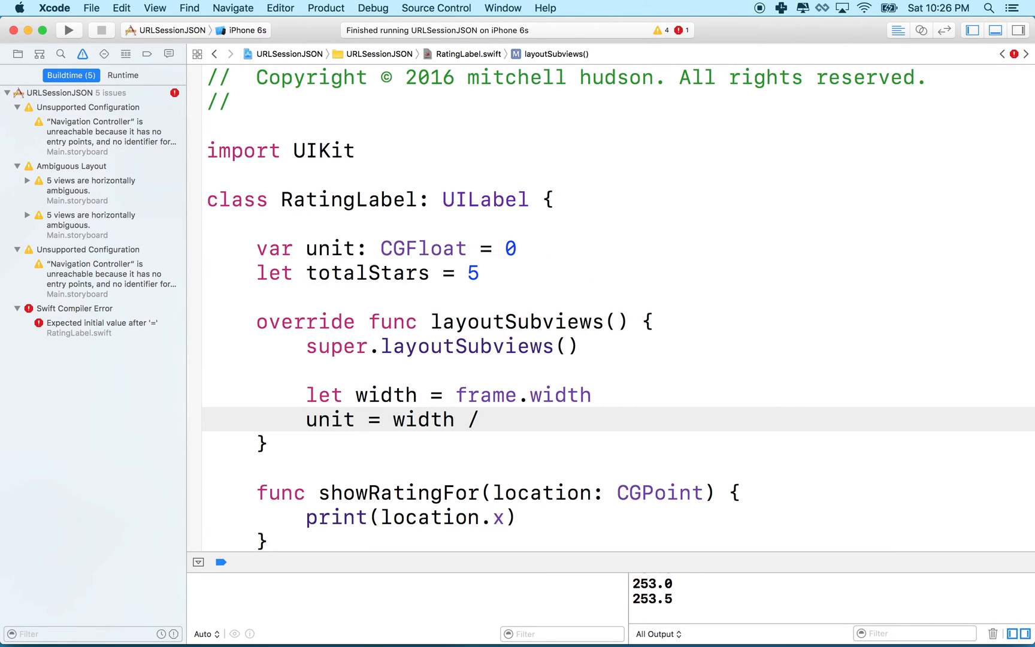
{"action": "type", "text": "totalStars"}
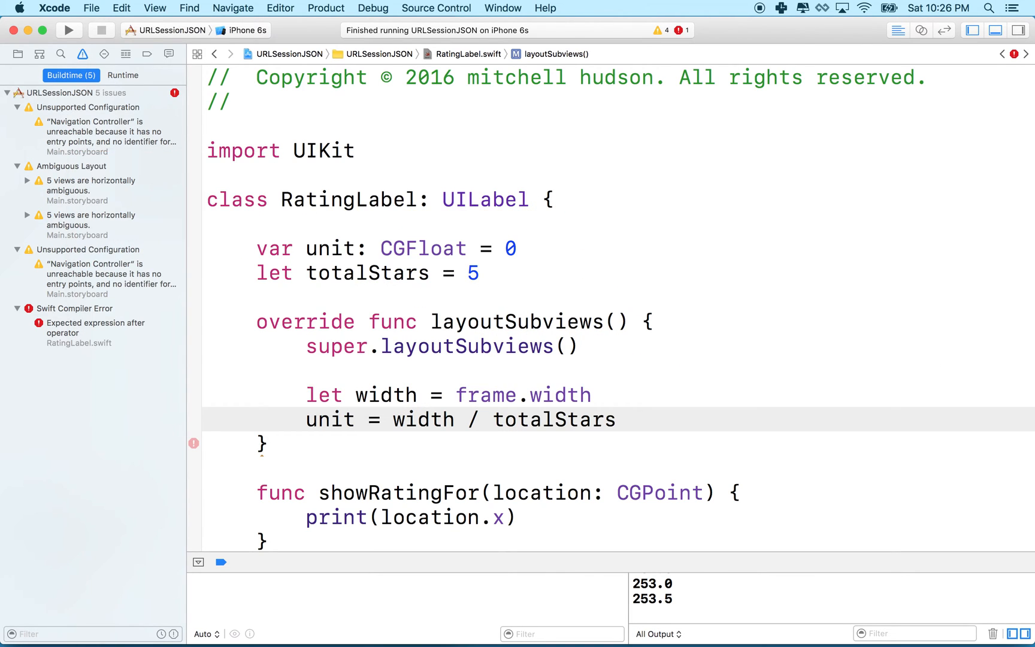
{"action": "mouse_move", "coordinate": [407, 435]}
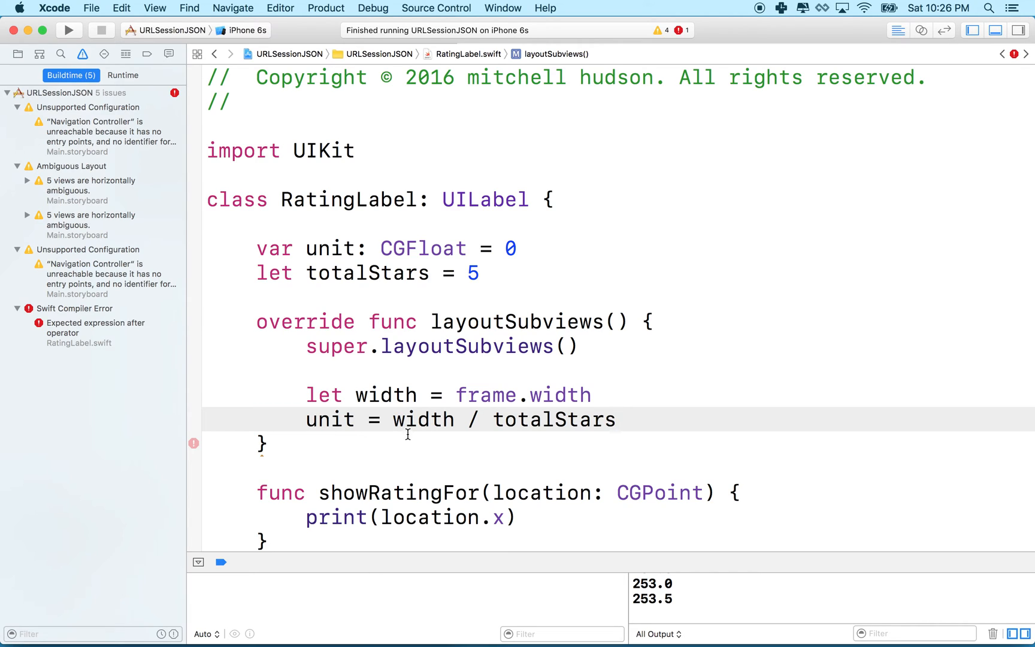
{"action": "mouse_move", "coordinate": [385, 395]}
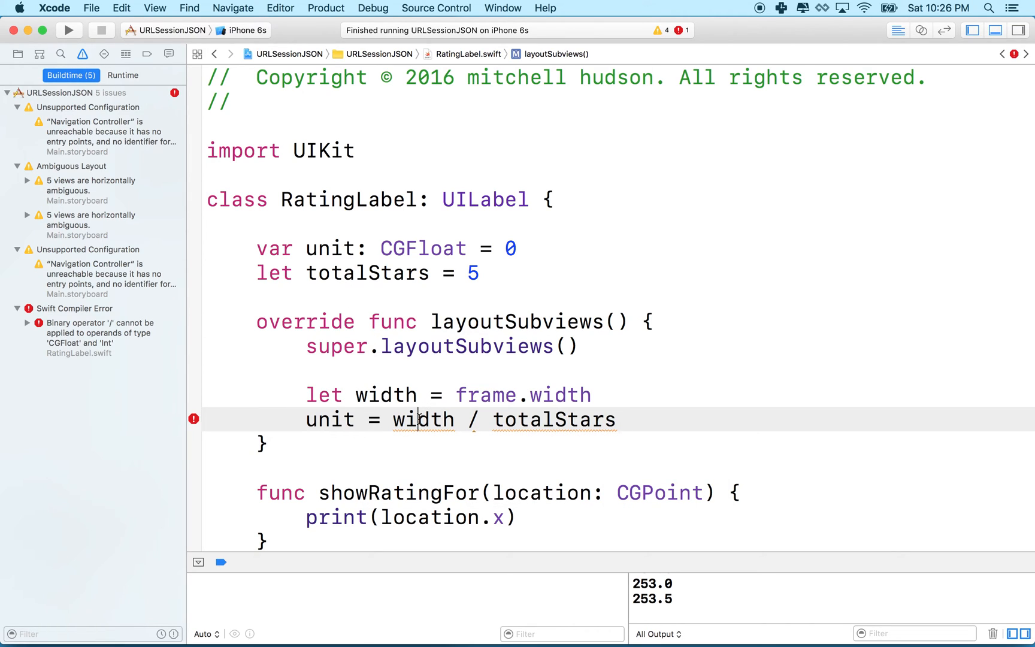
- Wrap totalStars in CGFloat() so unit = width / CGFloat(totalStars) compiles
{"action": "double_click", "coordinate": [554, 419]}
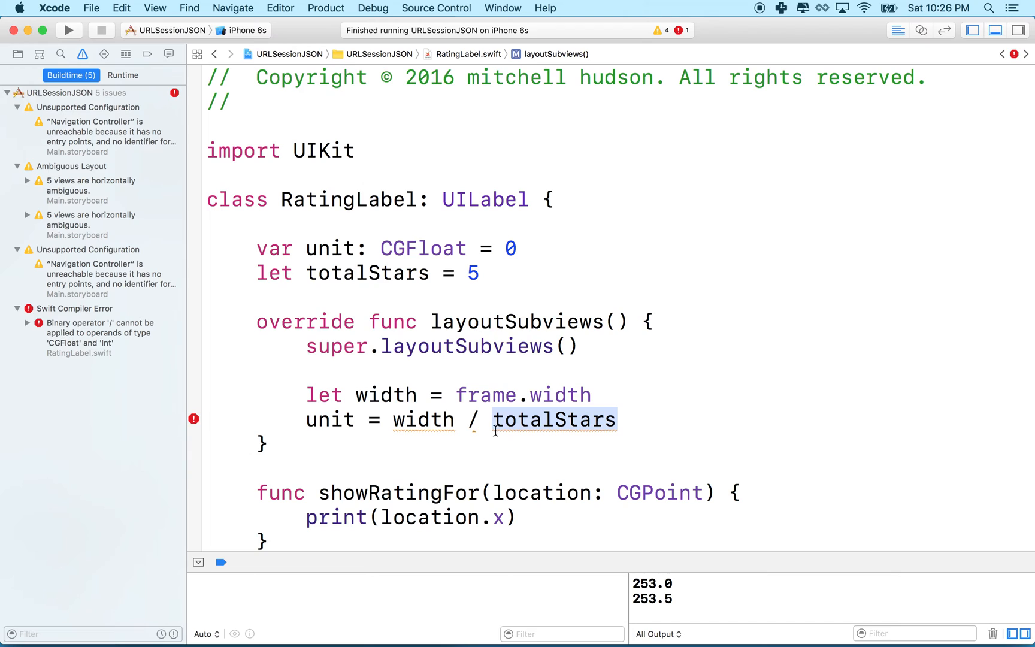
{"action": "type", "text": "CG"}
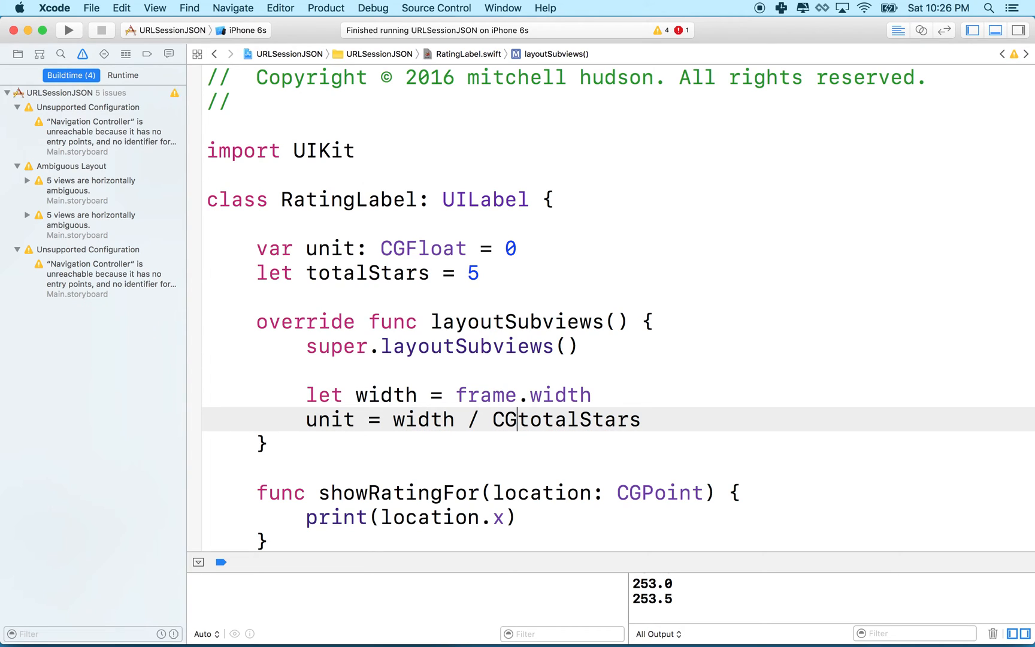
{"action": "type", "text": "Float("}
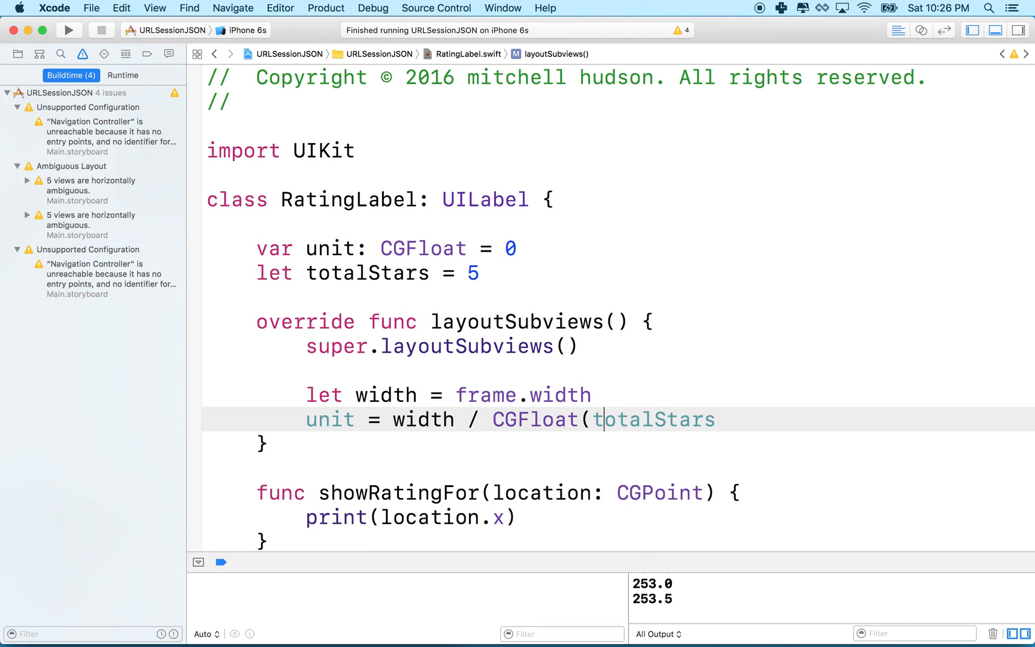
{"action": "type", "text": ")"}
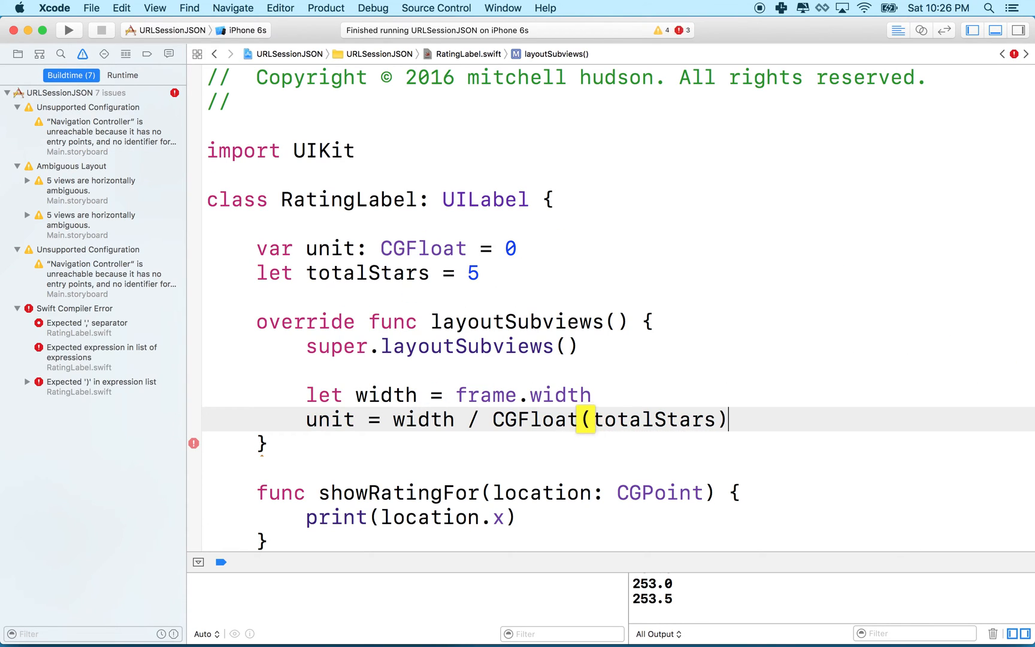
{"action": "double_click", "coordinate": [653, 420]}
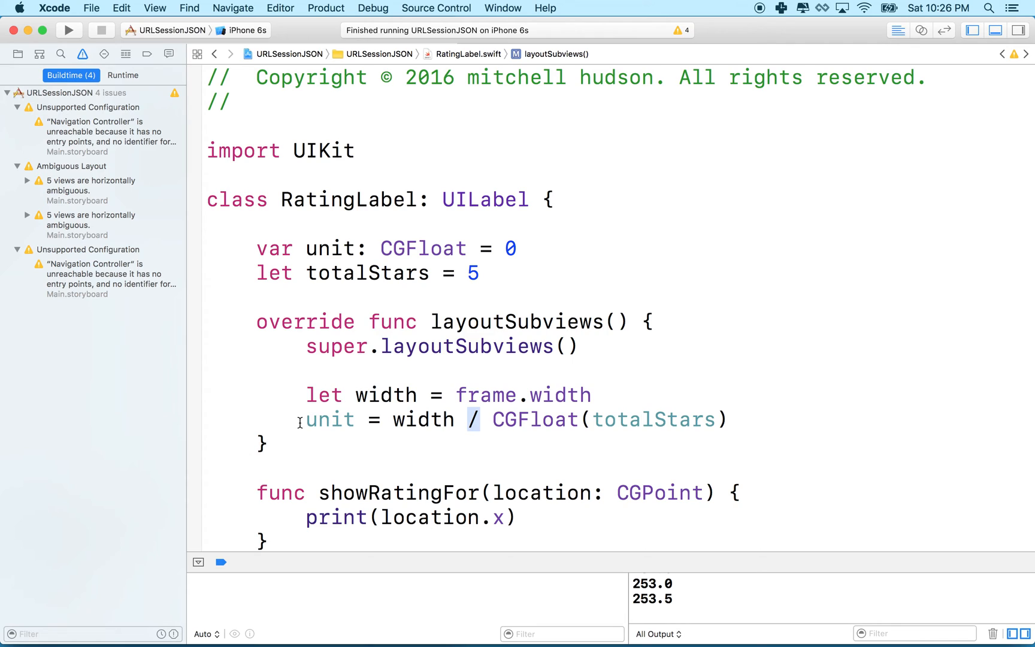
{"action": "double_click", "coordinate": [329, 419]}
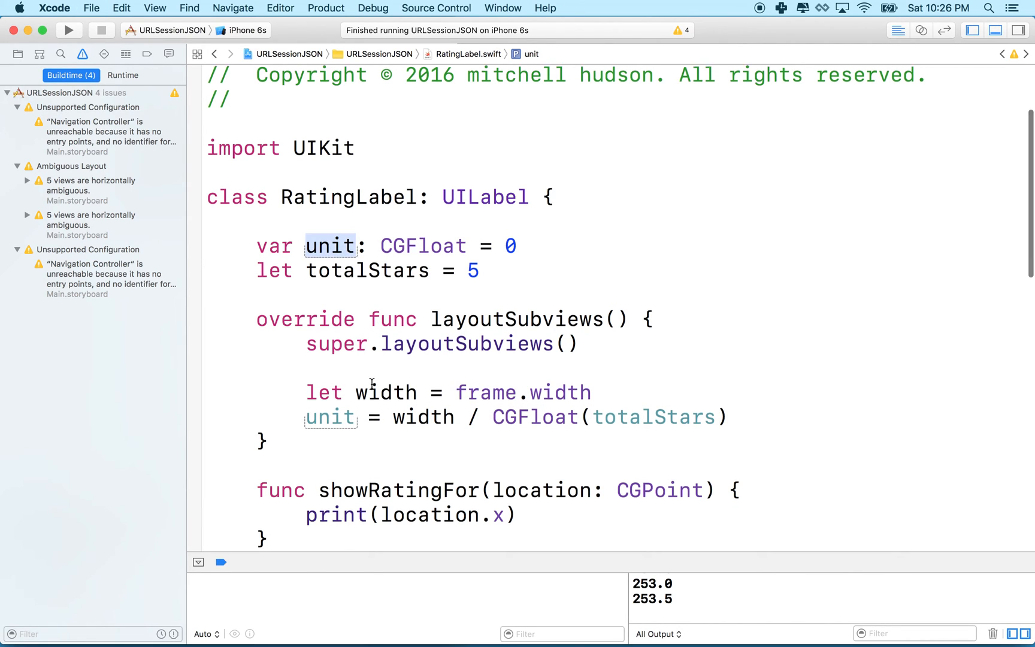
- Edit showRatingFor's print statement to print(location.x / unit), completing unit via autocomplete
{"action": "scroll", "scroll_direction": "up", "scroll_amount": 3}
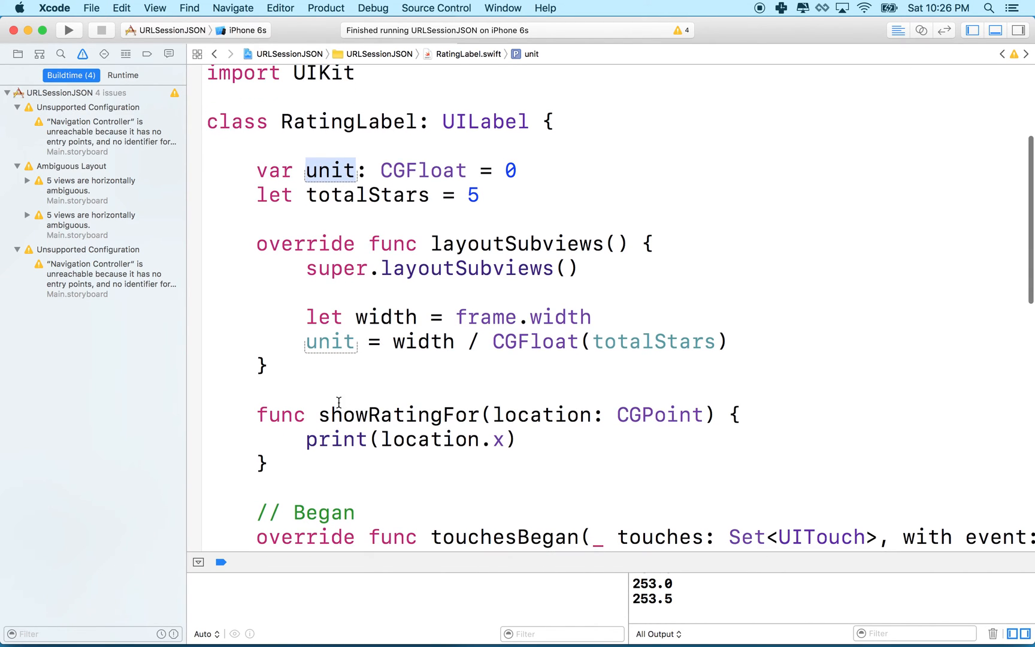
{"action": "scroll", "scroll_direction": "down", "scroll_amount": 3}
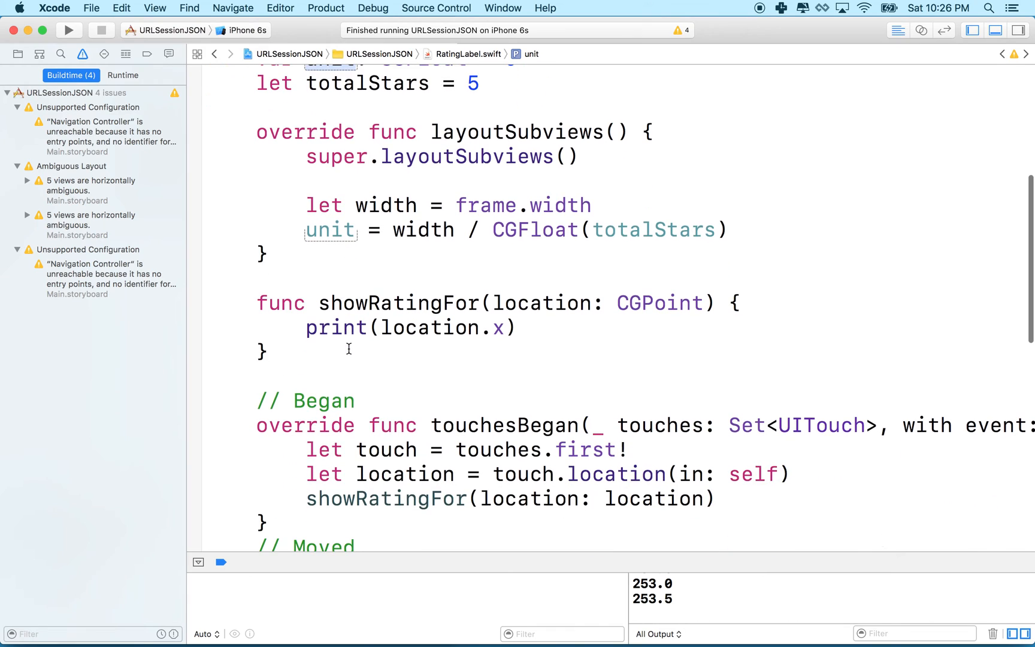
{"action": "scroll", "scroll_direction": "up", "scroll_amount": 3}
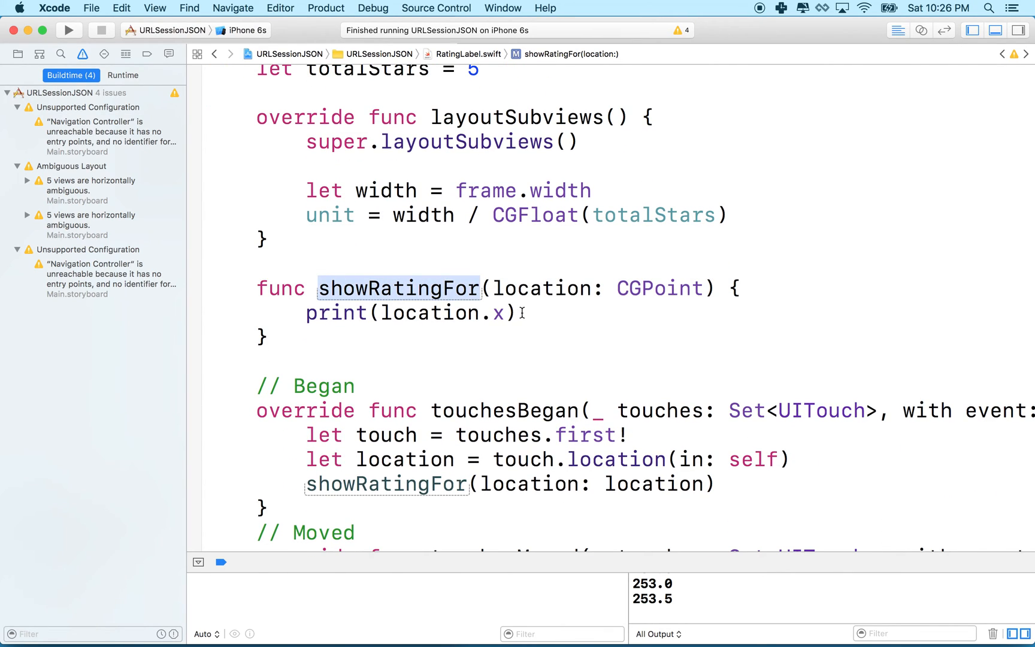
{"action": "key", "text": "return"}
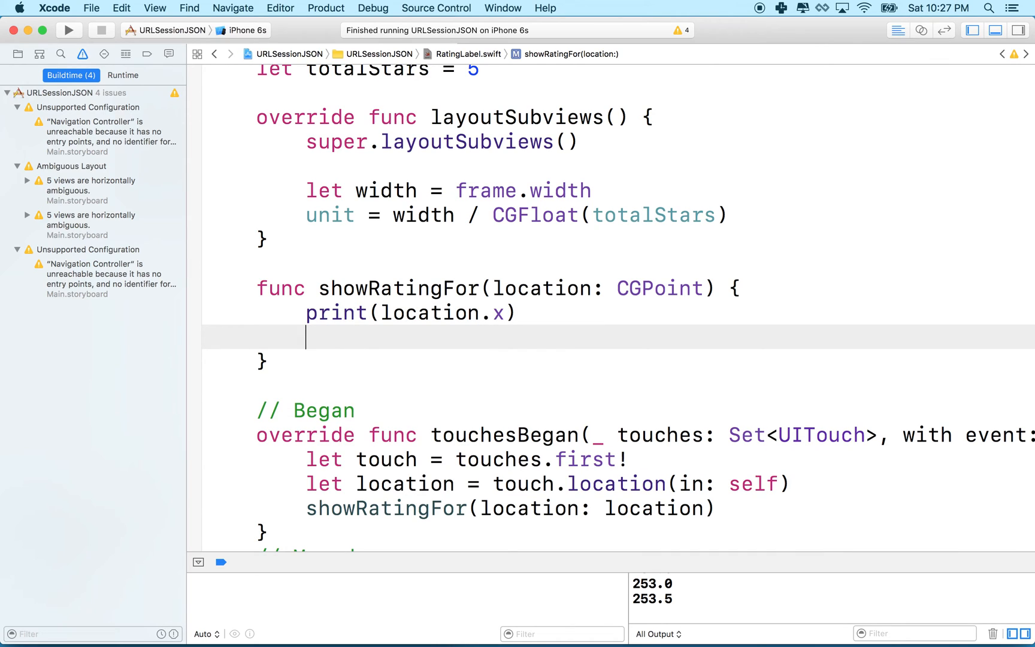
{"action": "mouse_move", "coordinate": [499, 345]}
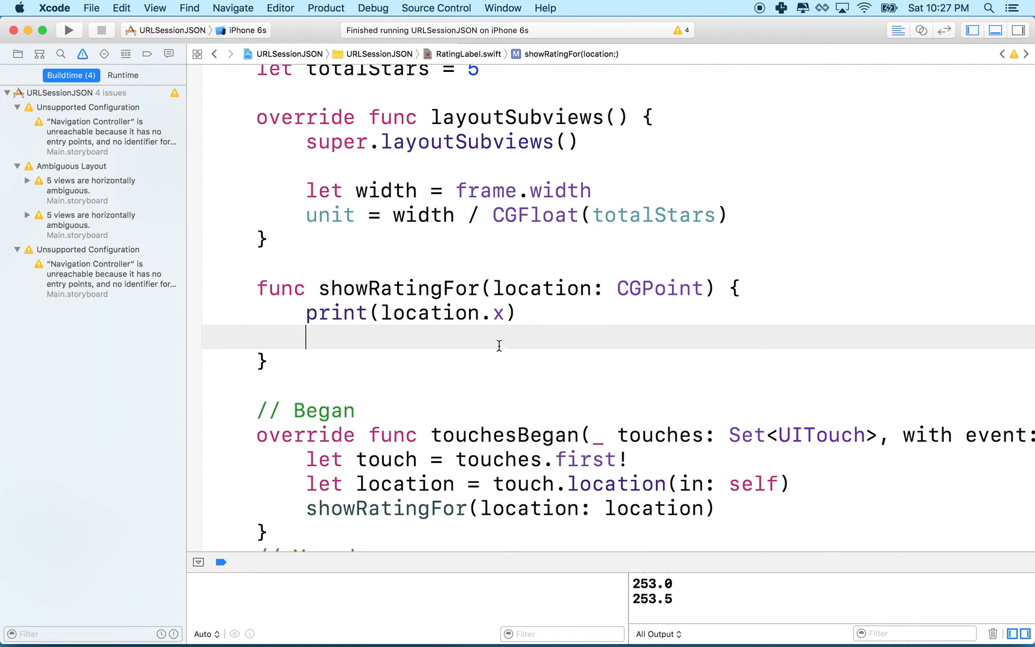
{"action": "double_click", "coordinate": [497, 312]}
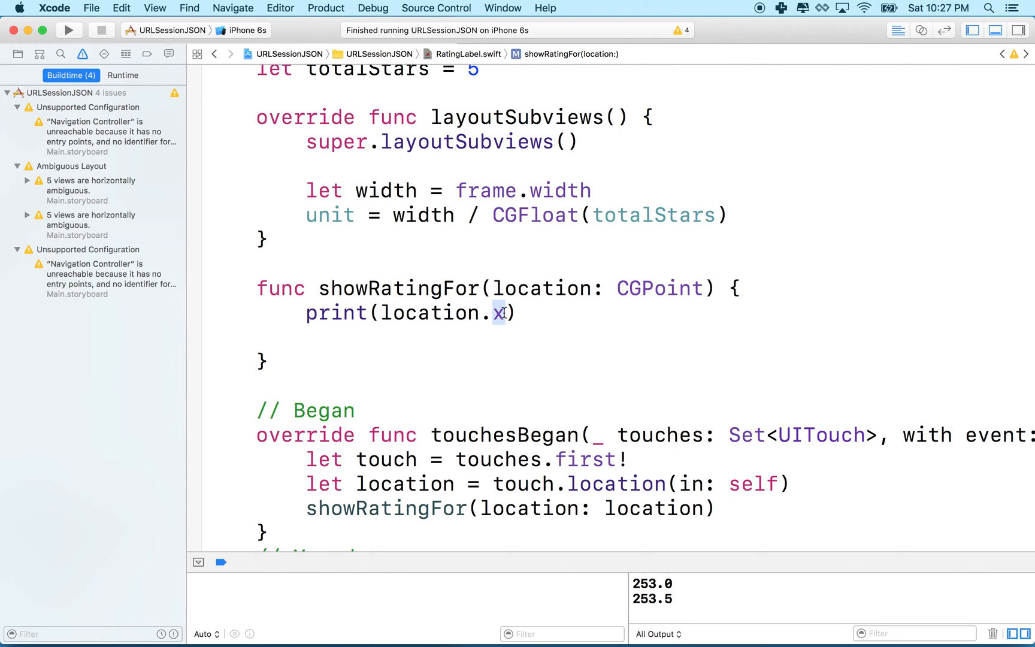
{"action": "double_click", "coordinate": [330, 216]}
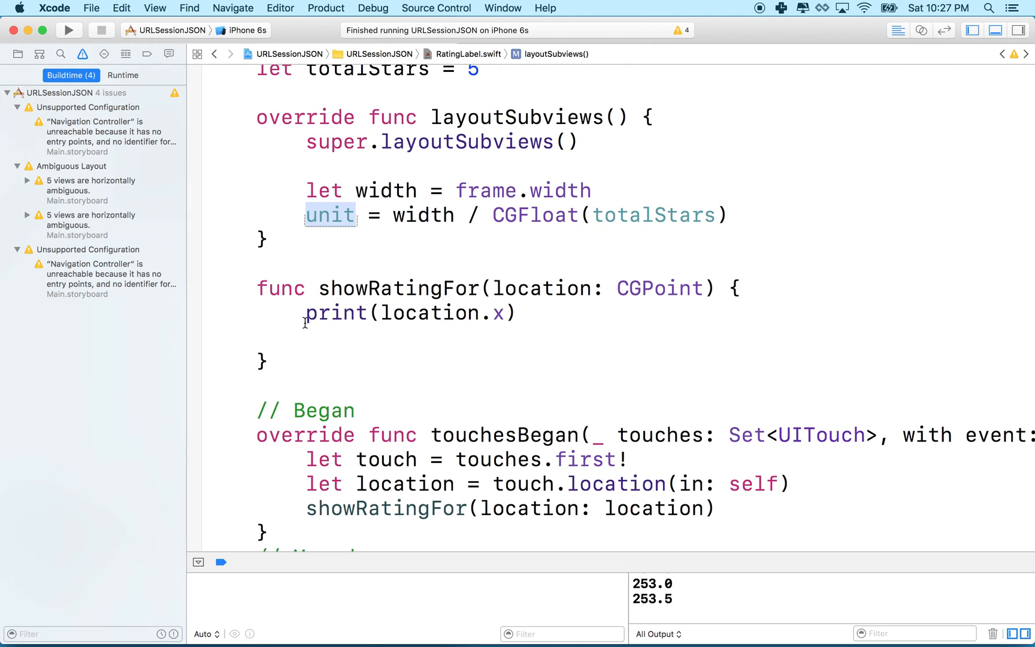
{"action": "left_click", "coordinate": [506, 313]}
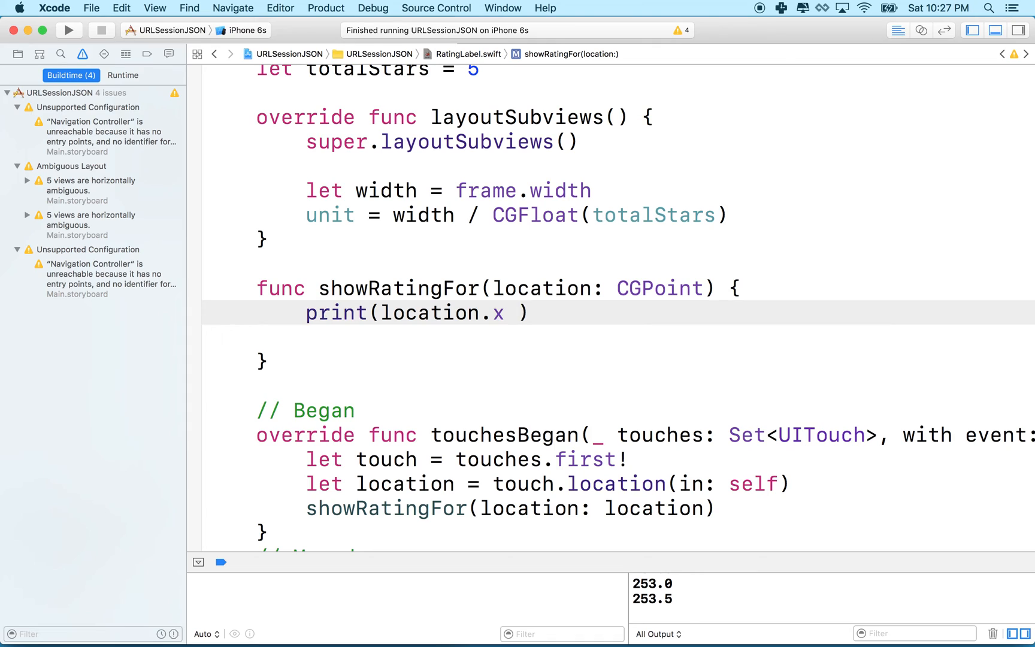
{"action": "type", "text": "/"}
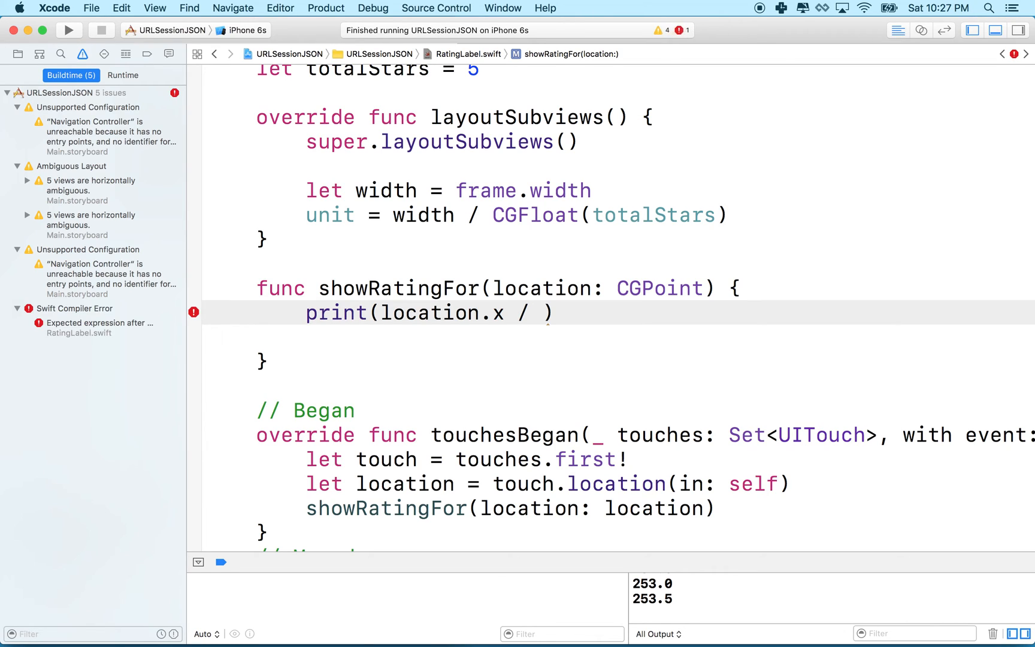
{"action": "type", "text": "uni"}
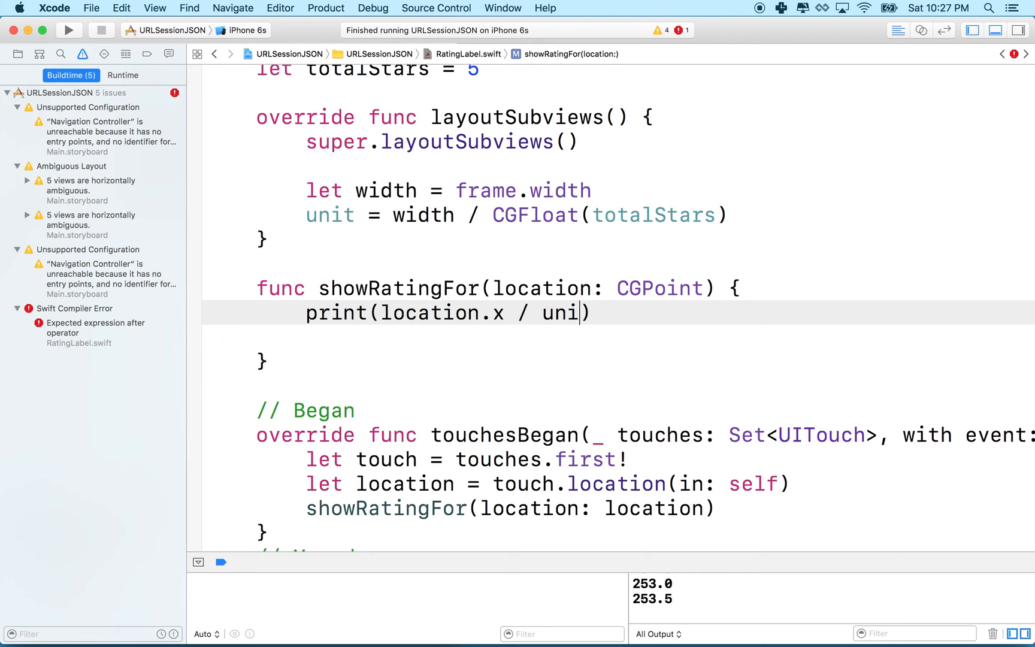
{"action": "type", "text": "t"}
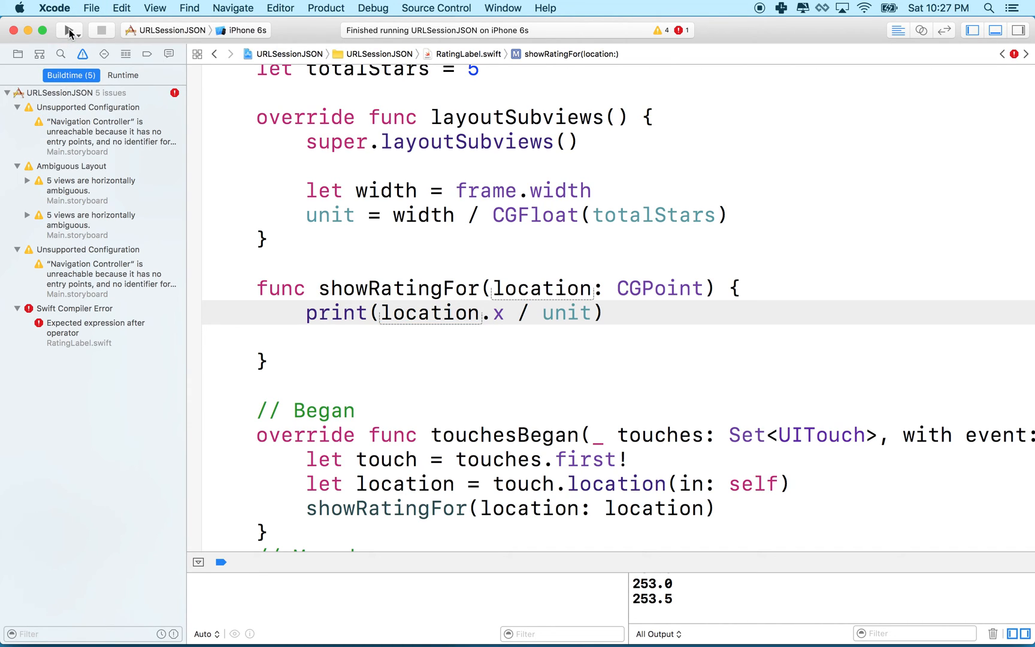
- Run on the iPhone 6s simulator and tap the top stars, printing fractions like 1.106 and 4.523
{"action": "left_click", "coordinate": [68, 30]}
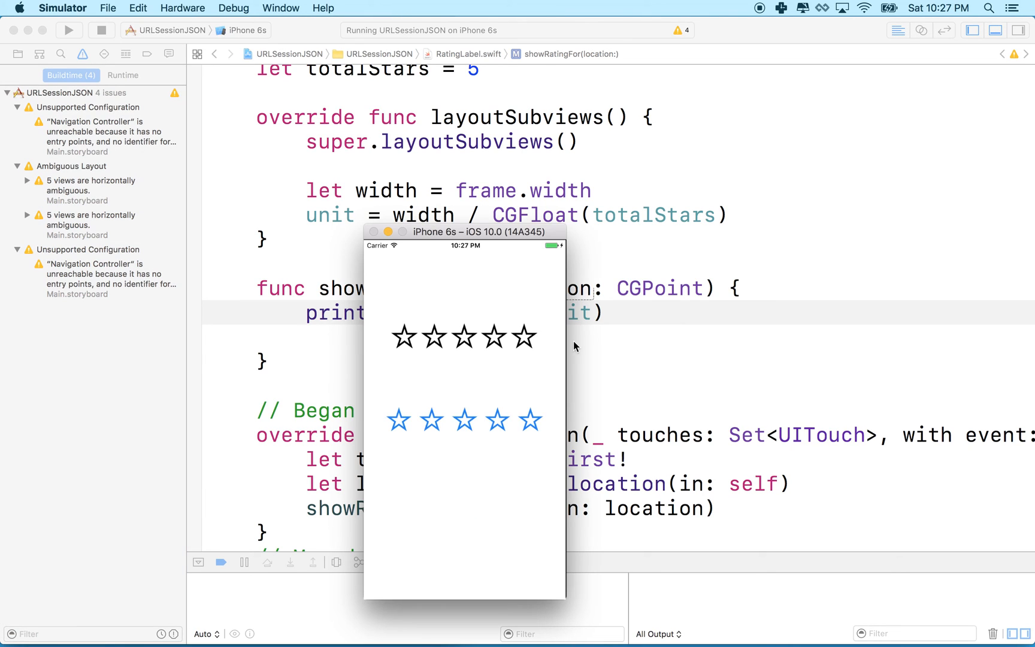
{"action": "left_click", "coordinate": [429, 338]}
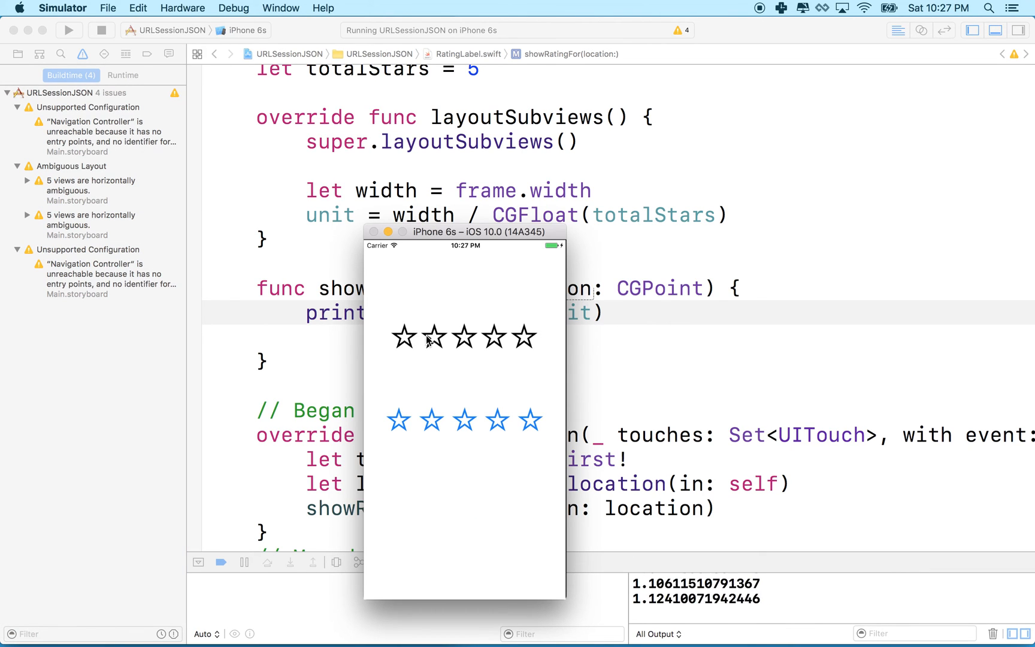
{"action": "left_click", "coordinate": [410, 338]}
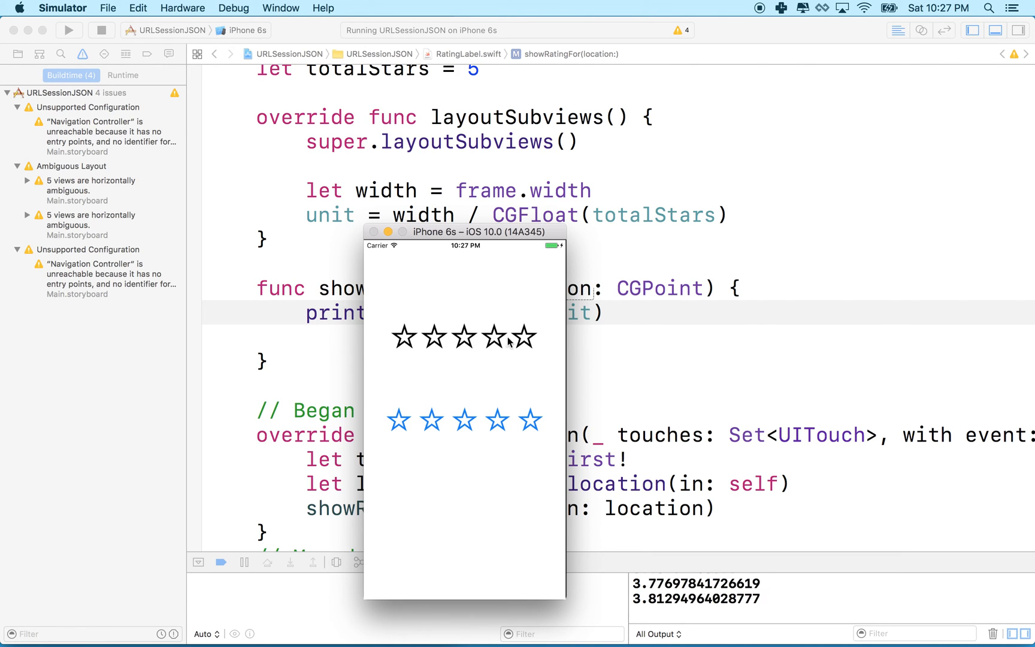
{"action": "left_click", "coordinate": [525, 338]}
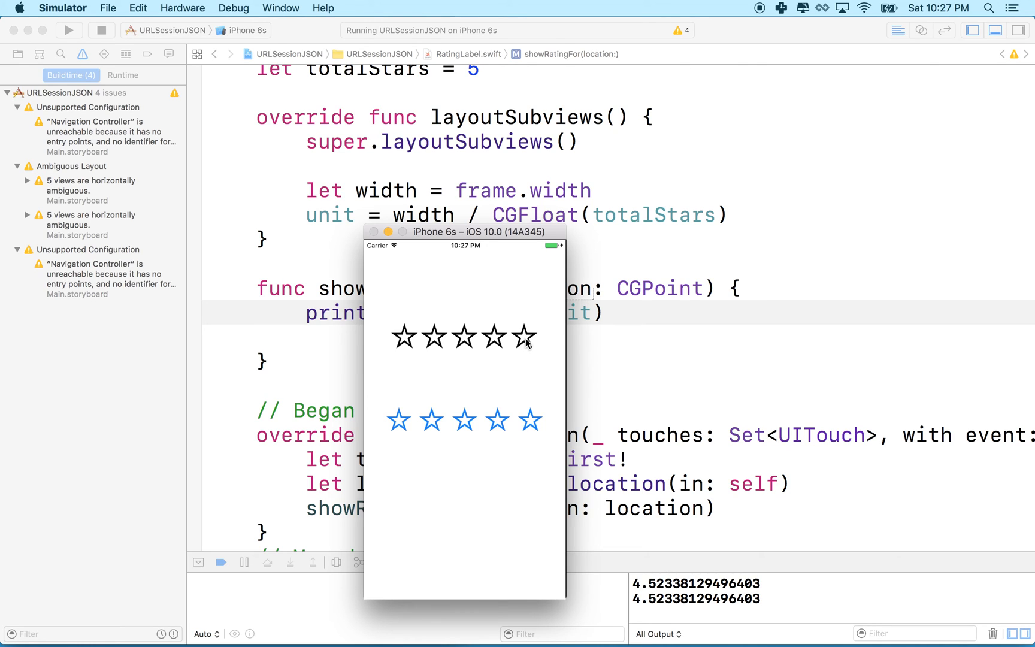
{"action": "mouse_move", "coordinate": [402, 338]}
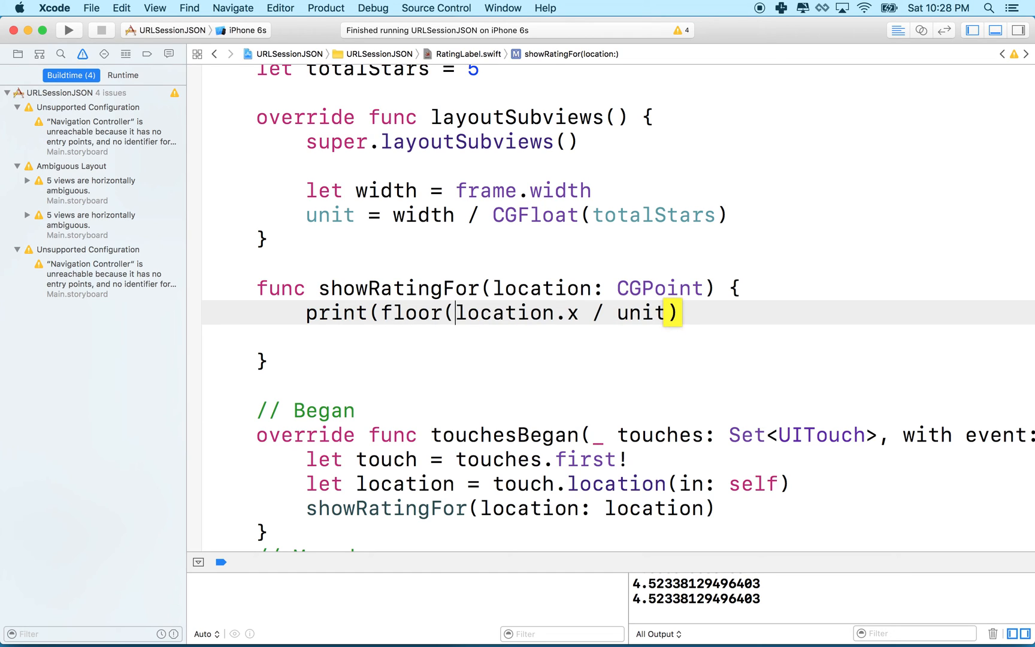
- Wrap the expression as print(floor(location.x / unit)) and rebuild the app
{"action": "left_click", "coordinate": [589, 312]}
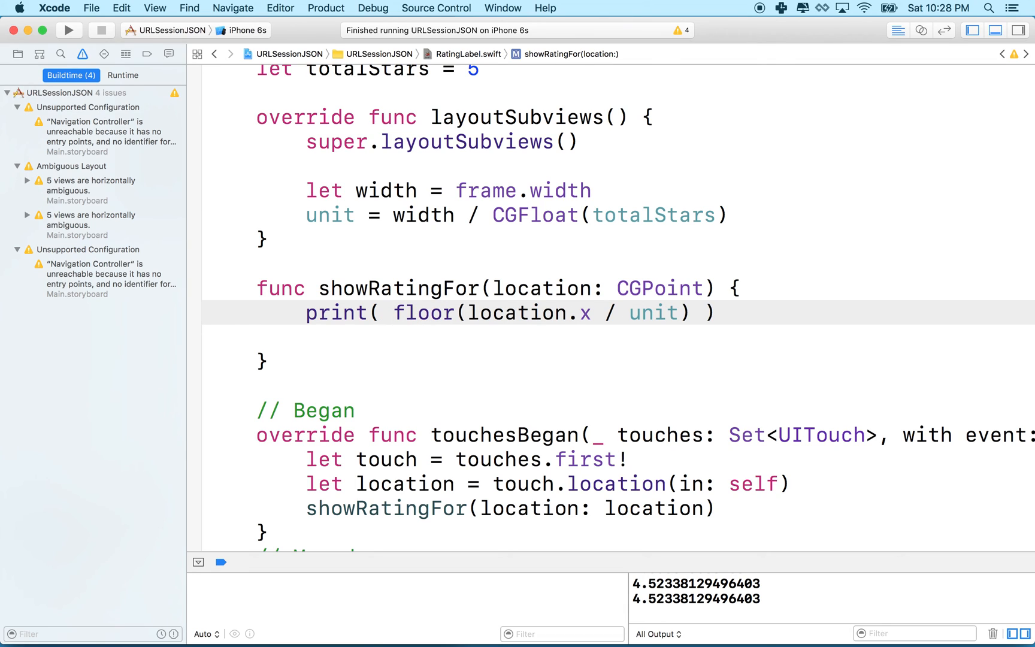
{"action": "left_click", "coordinate": [390, 312]}
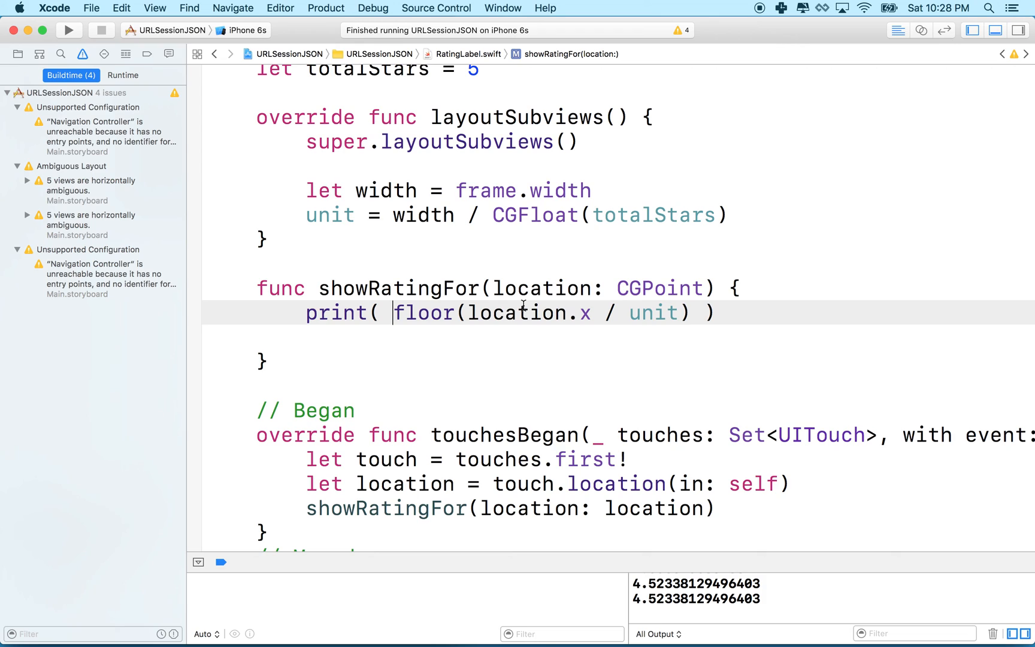
{"action": "mouse_move", "coordinate": [576, 415]}
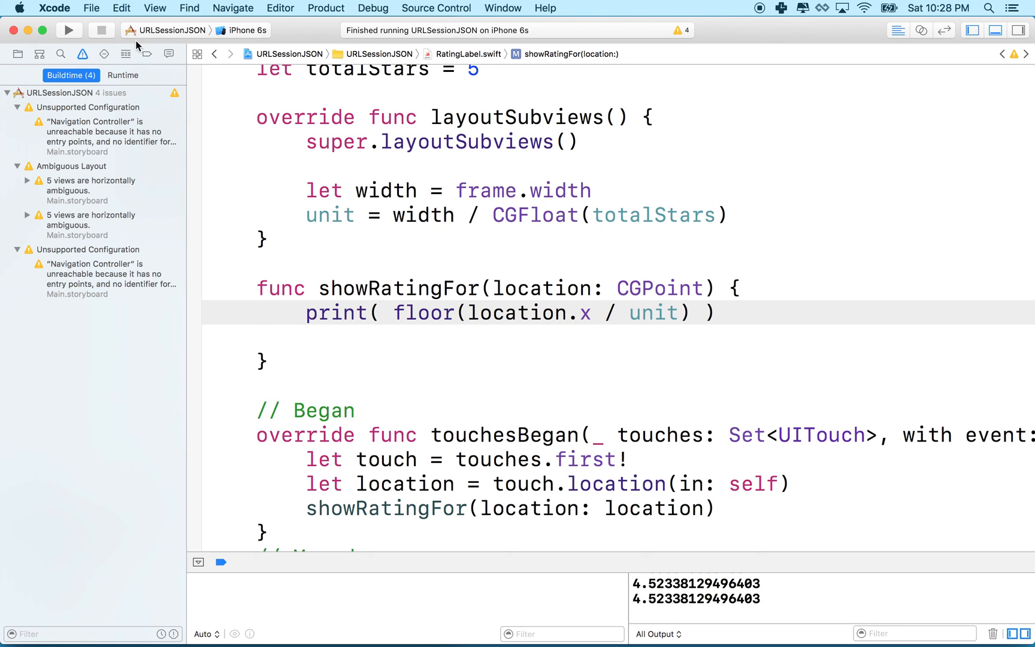
{"action": "left_click", "coordinate": [69, 30]}
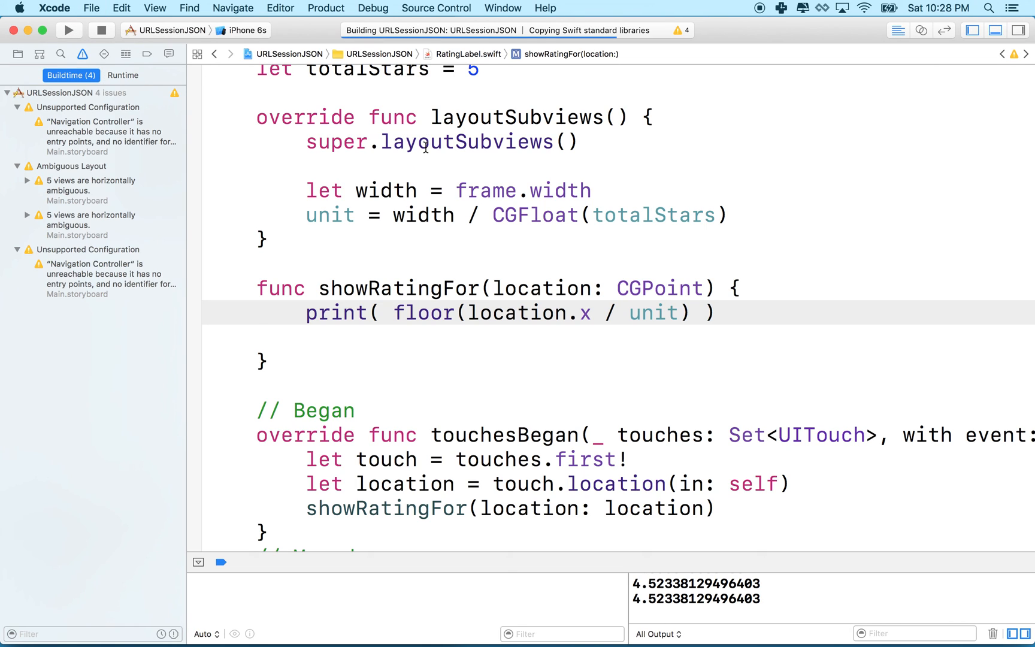
- Run again and tap the first, third and fifth stars, printing whole indices 0.0, 2.0 and 4.0
{"action": "left_click", "coordinate": [68, 30]}
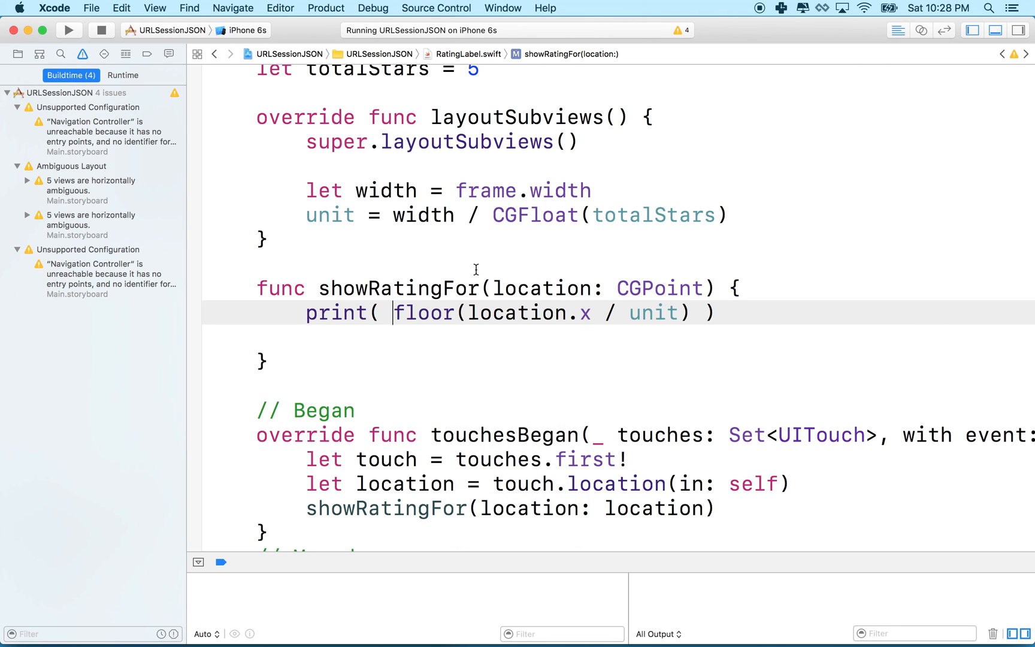
{"action": "left_click", "coordinate": [68, 30]}
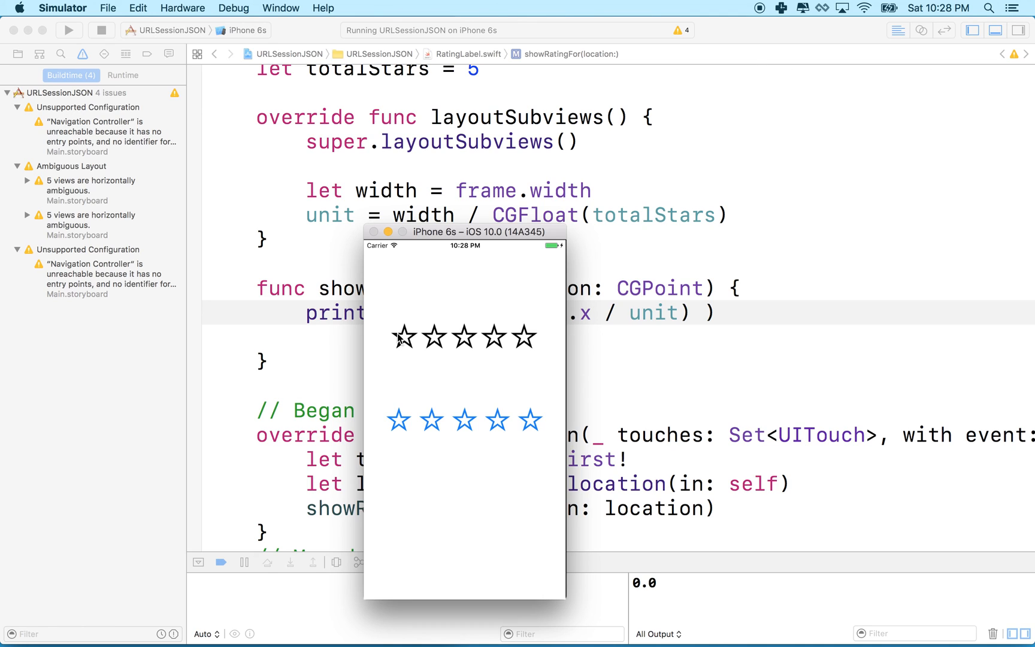
{"action": "left_click", "coordinate": [418, 341]}
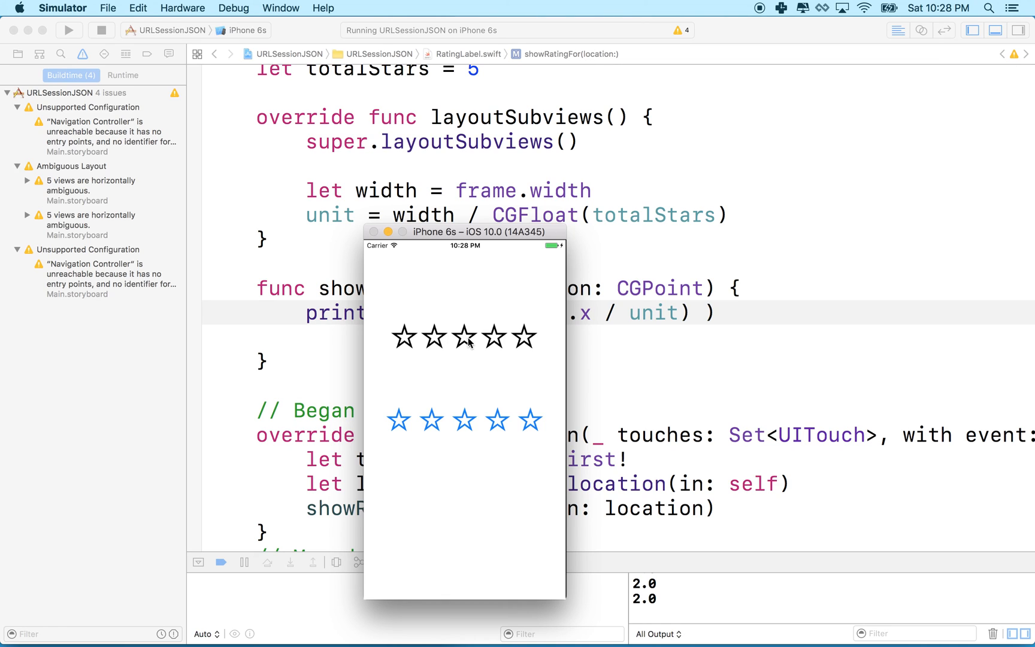
{"action": "left_click", "coordinate": [526, 336]}
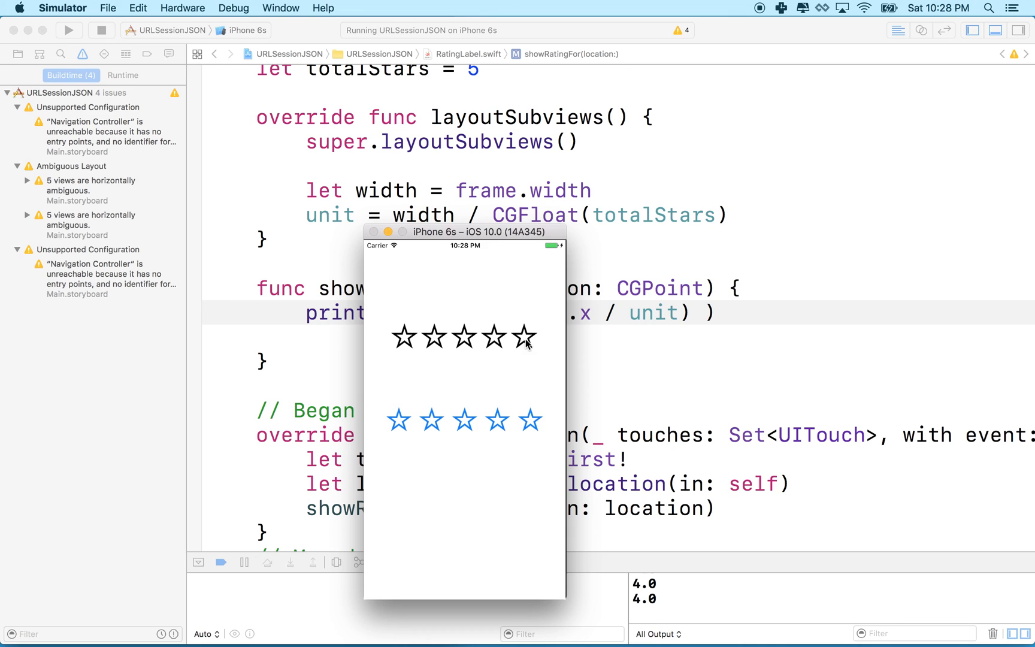
{"action": "left_click", "coordinate": [478, 338]}
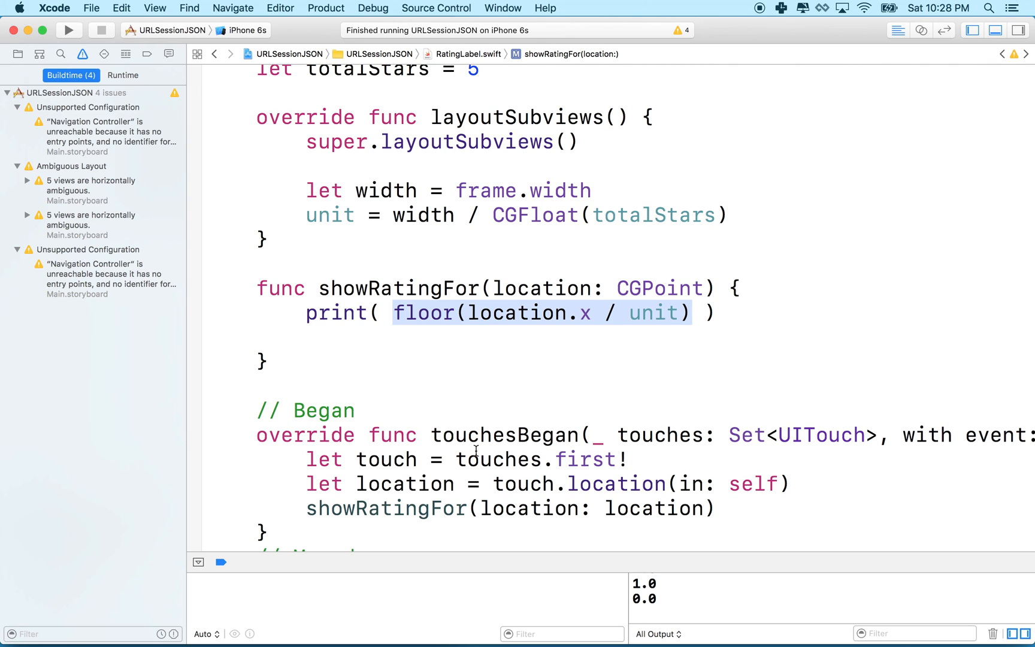
{"action": "mouse_move", "coordinate": [761, 17]}
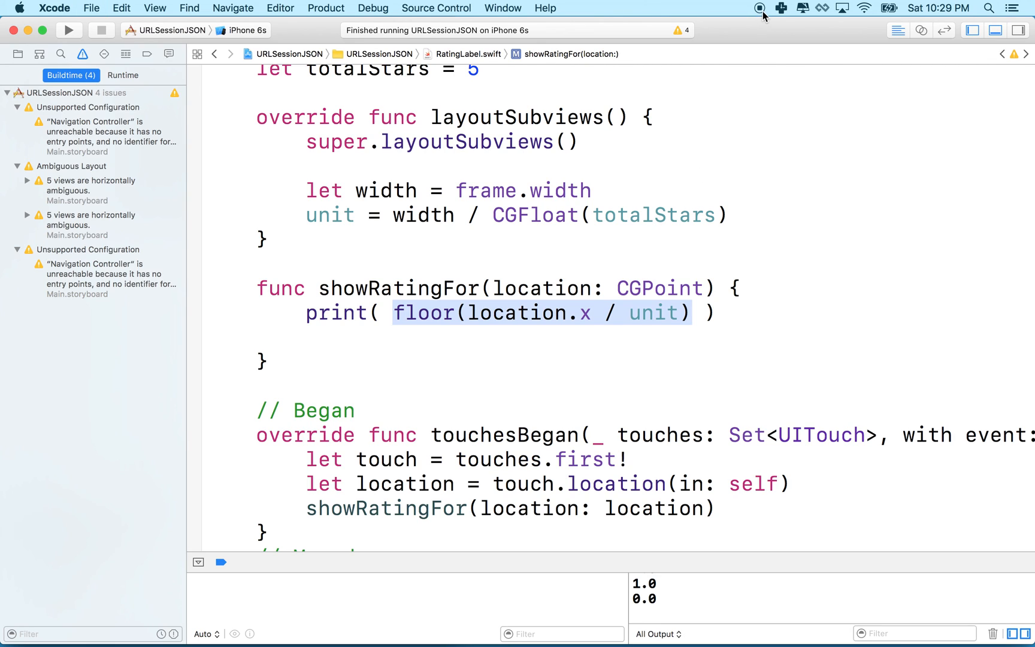